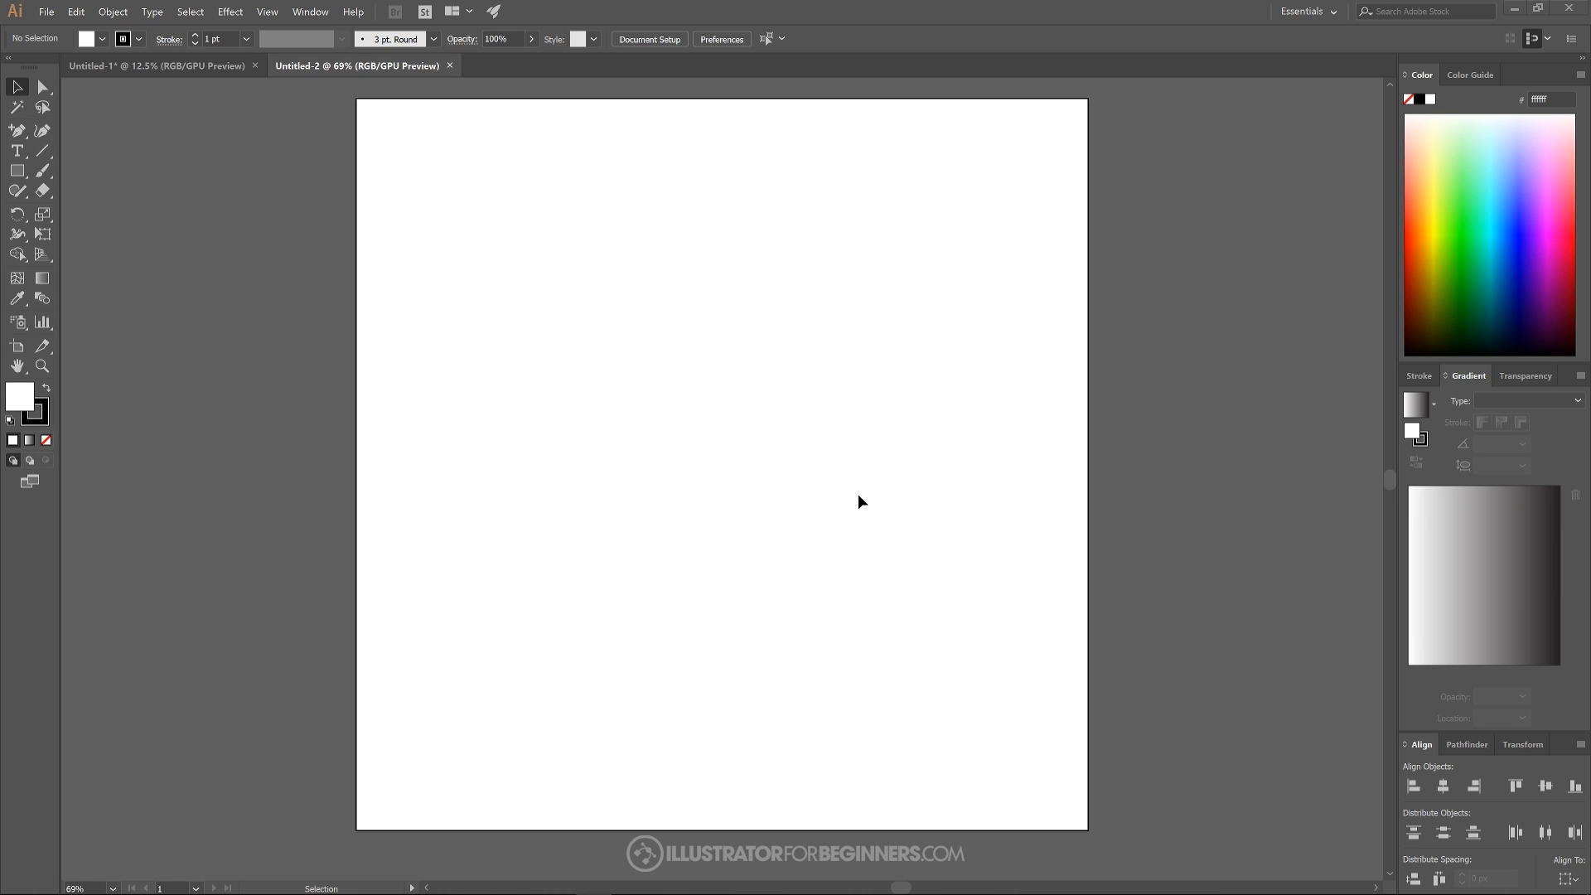
pyautogui.moveTo(835, 490)
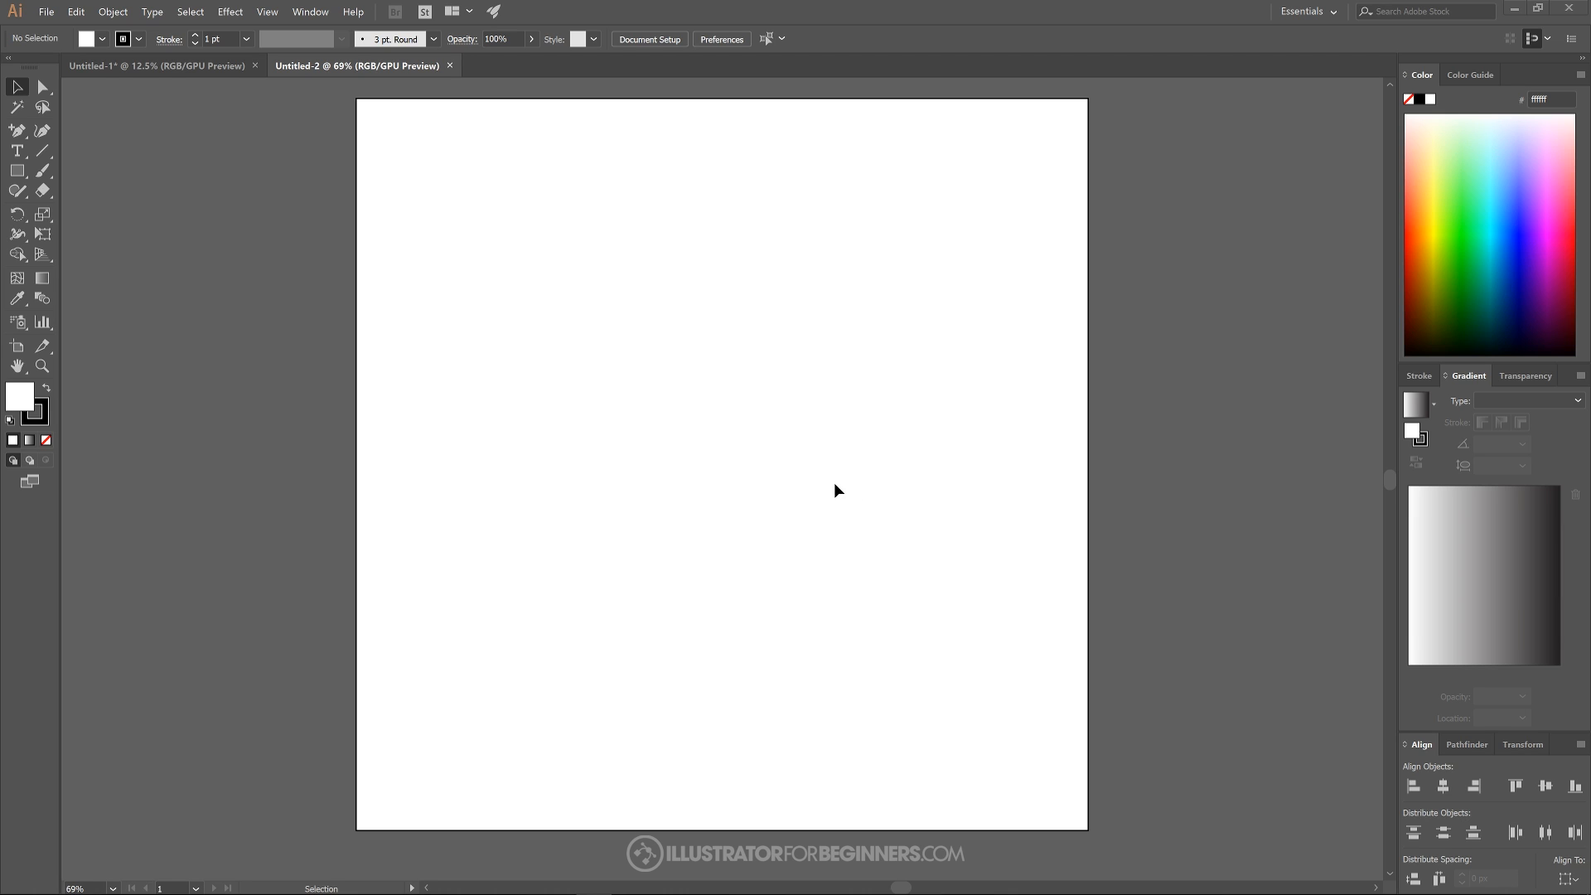
pyautogui.moveTo(723, 337)
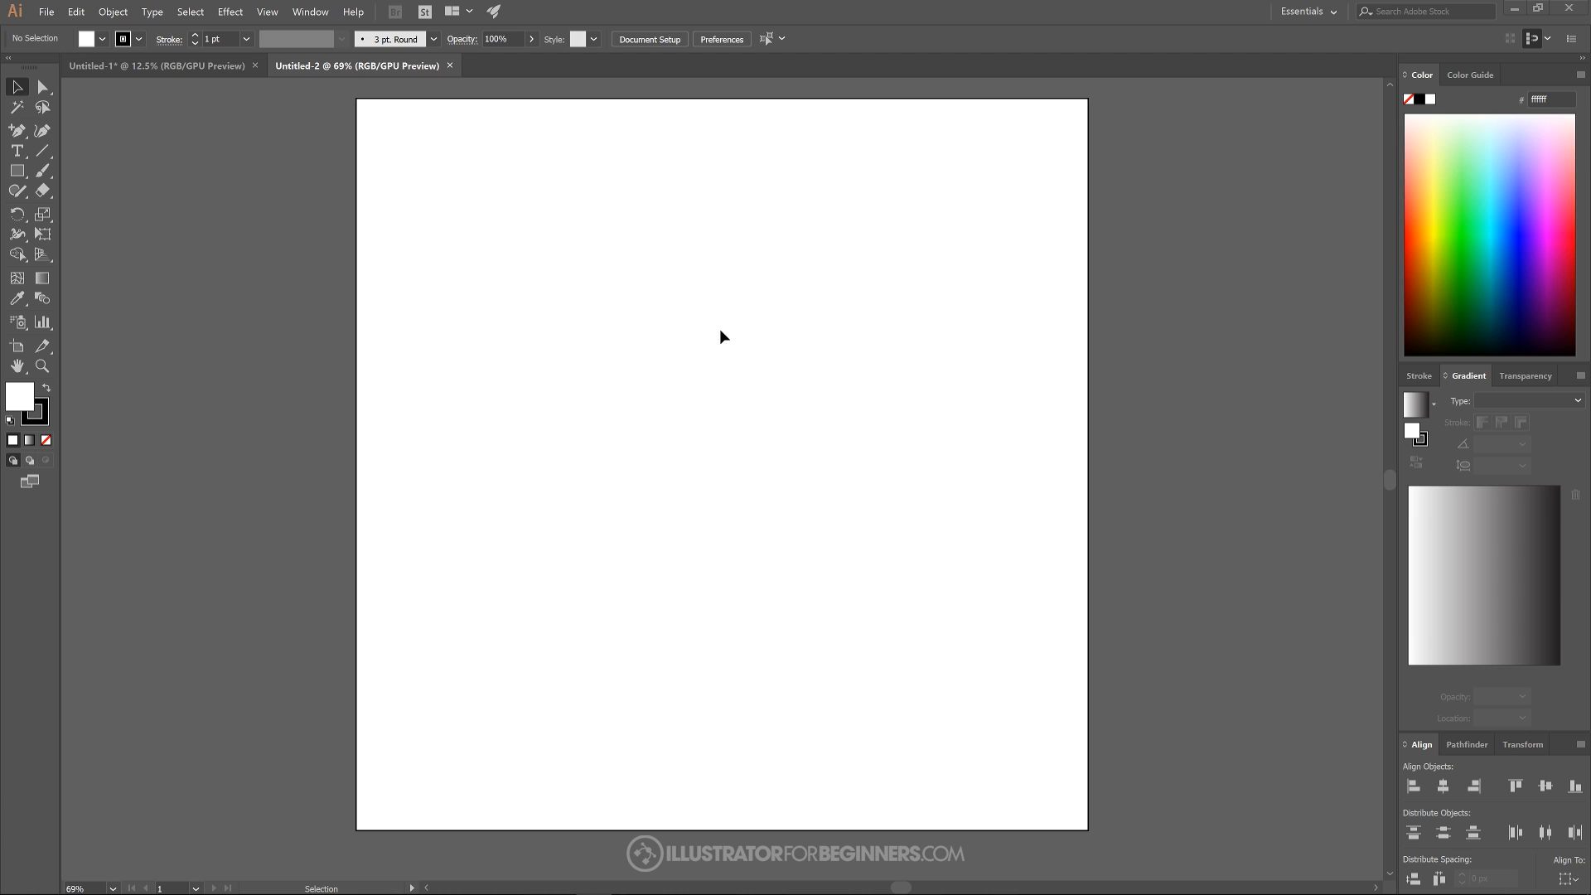
pyautogui.moveTo(213, 17)
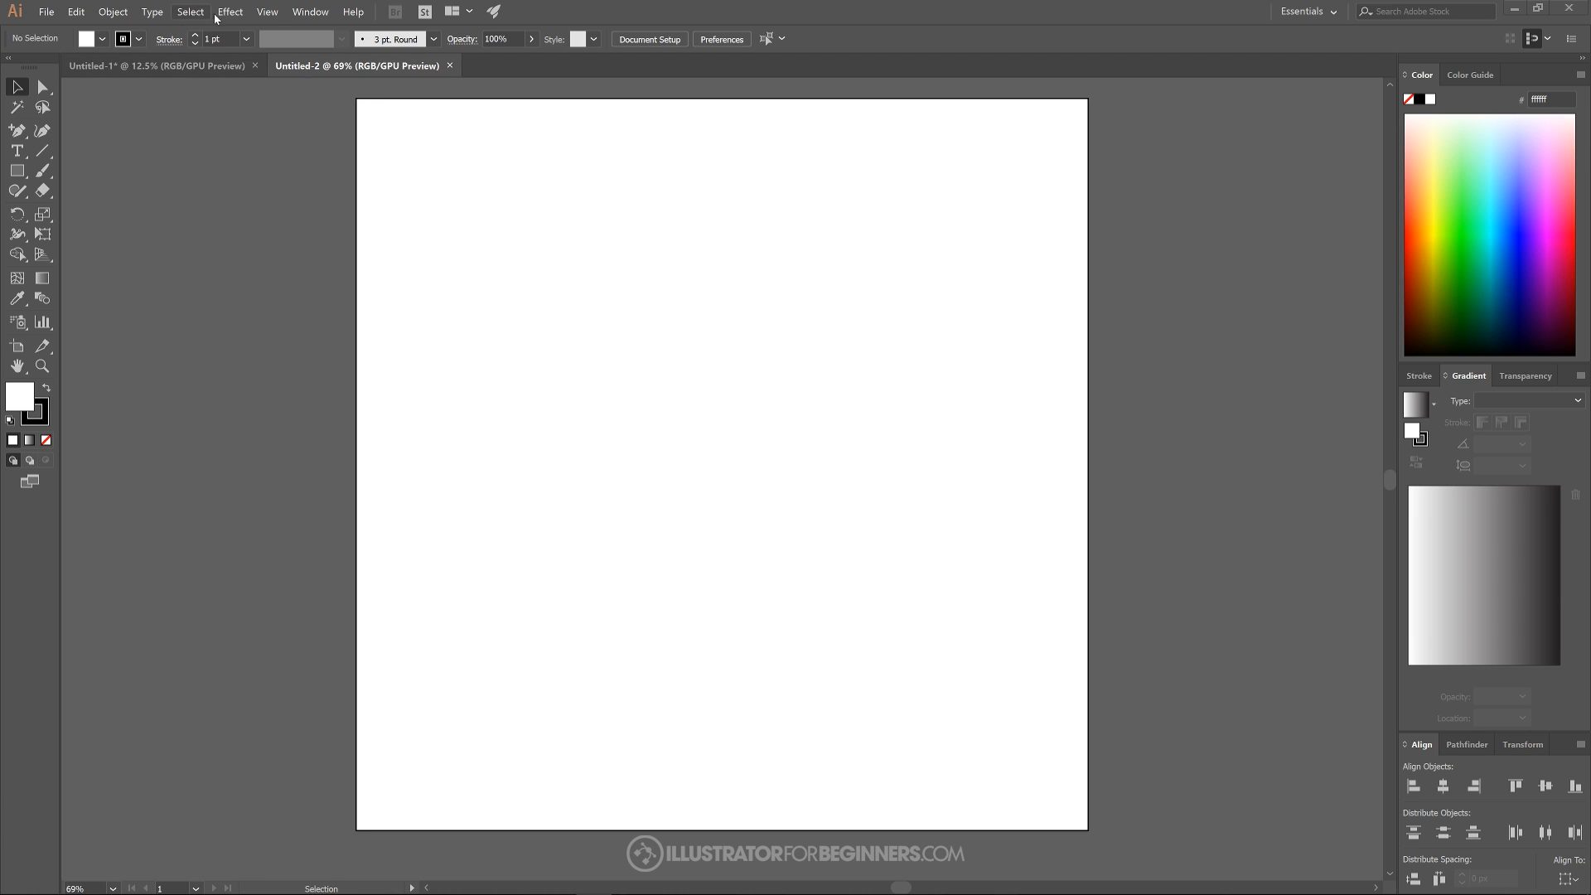
# Browse the View and Window menus without choosing anything
pyautogui.click(265, 11)
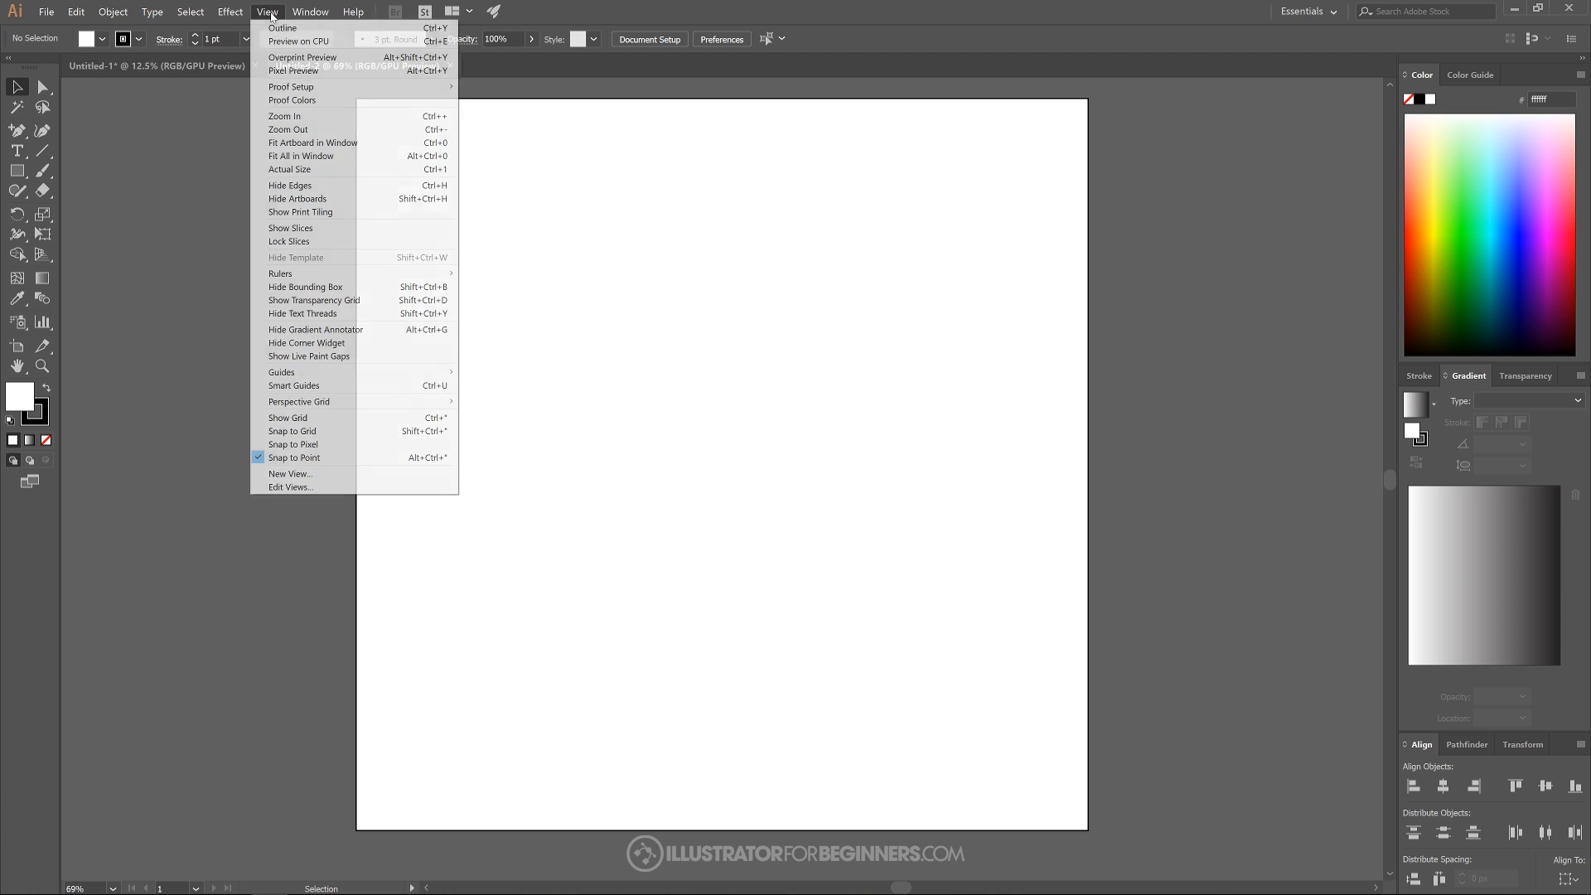
pyautogui.moveTo(293, 385)
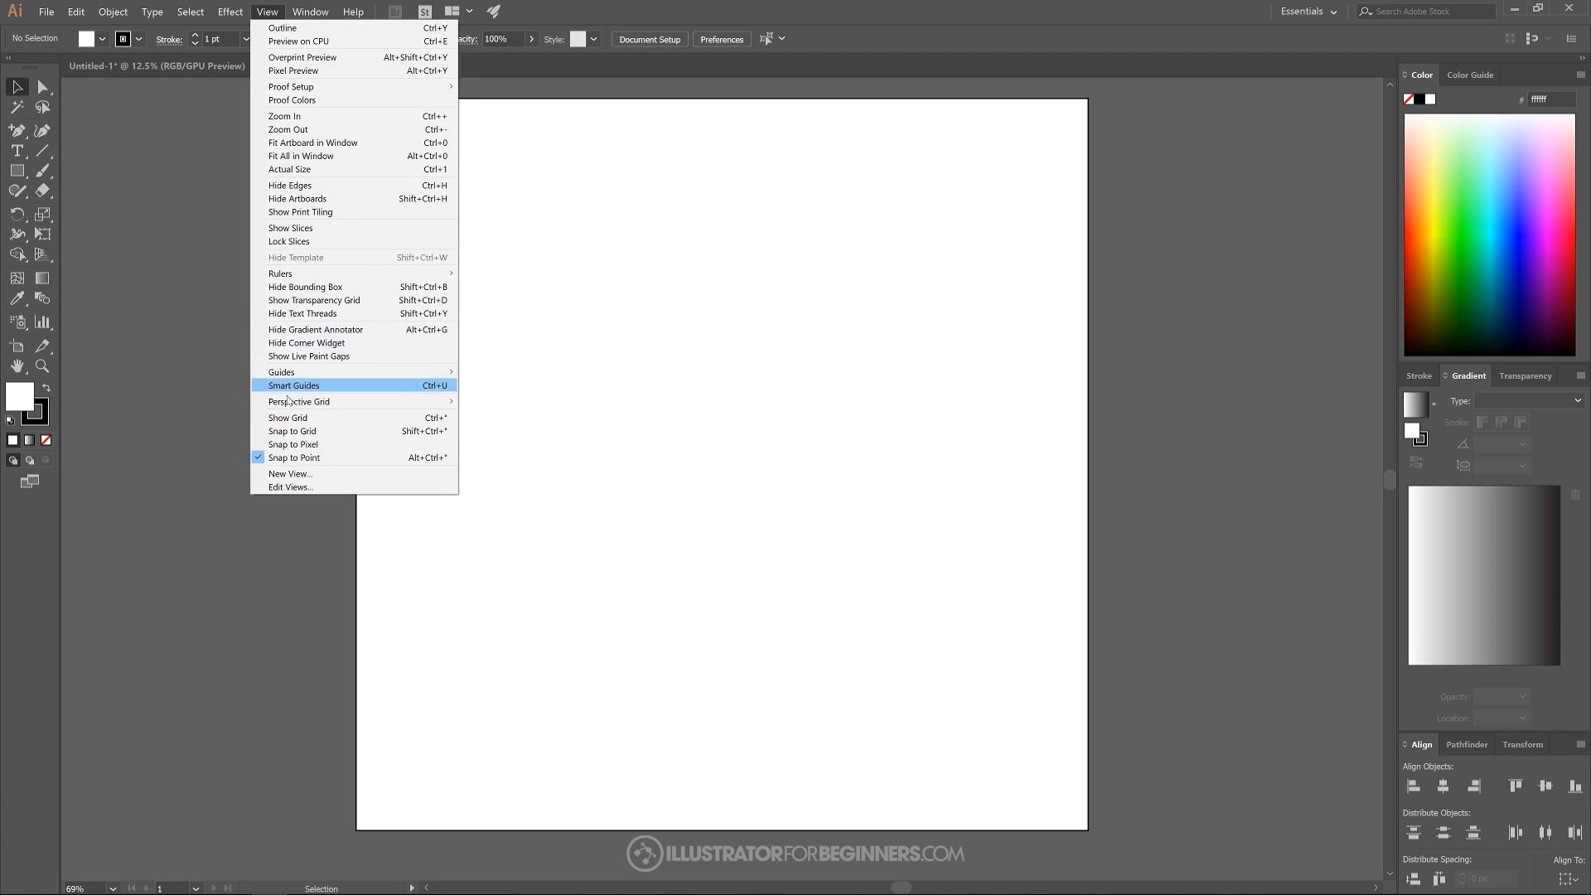
pyautogui.moveTo(295, 458)
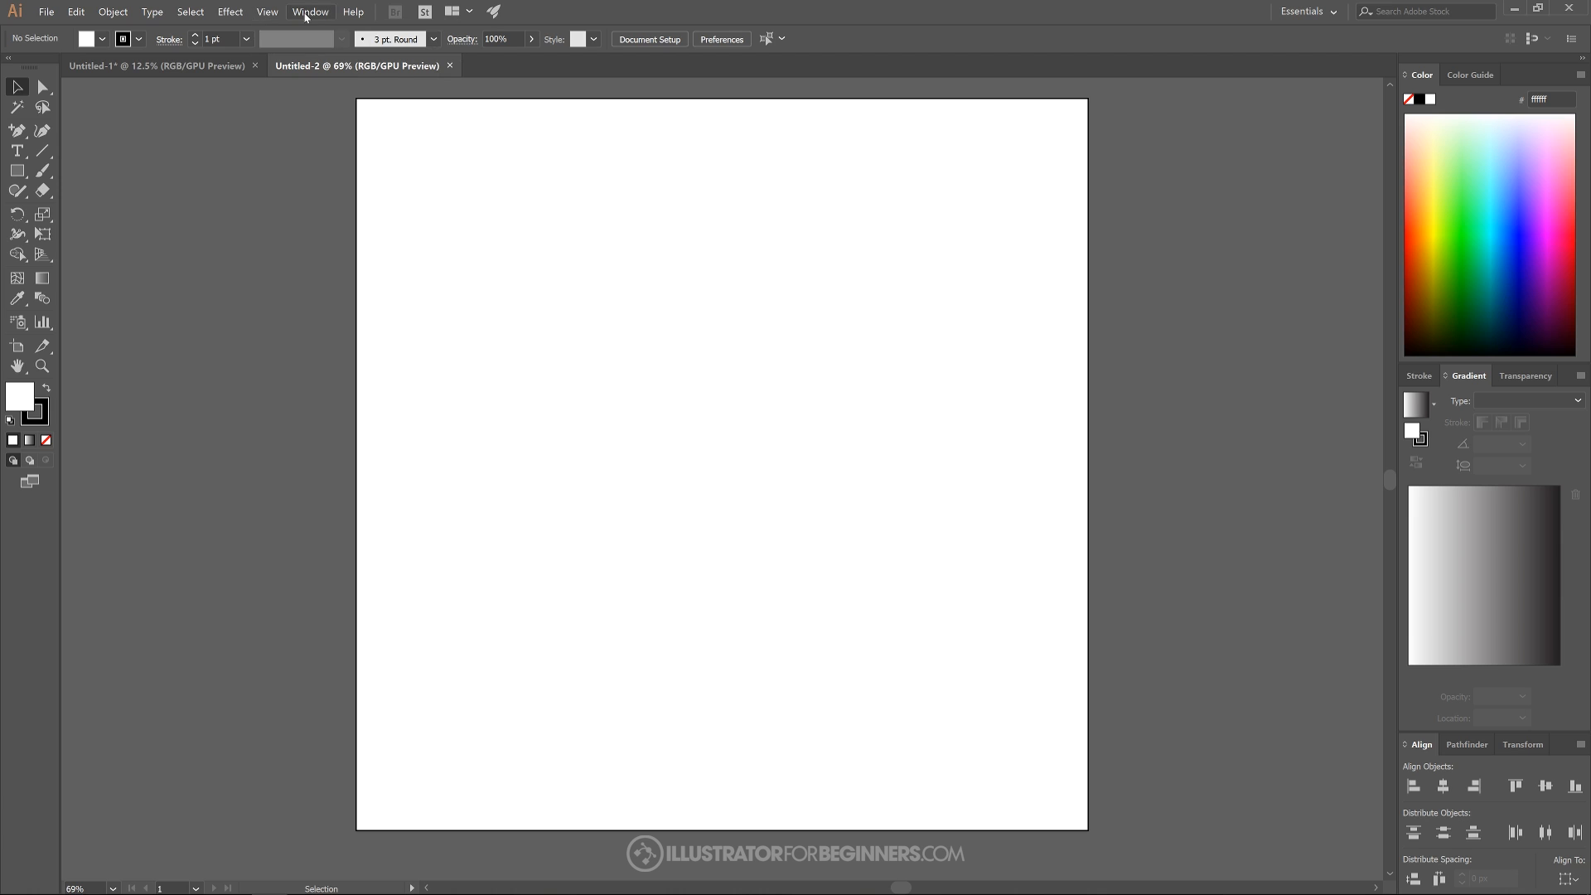
pyautogui.click(310, 11)
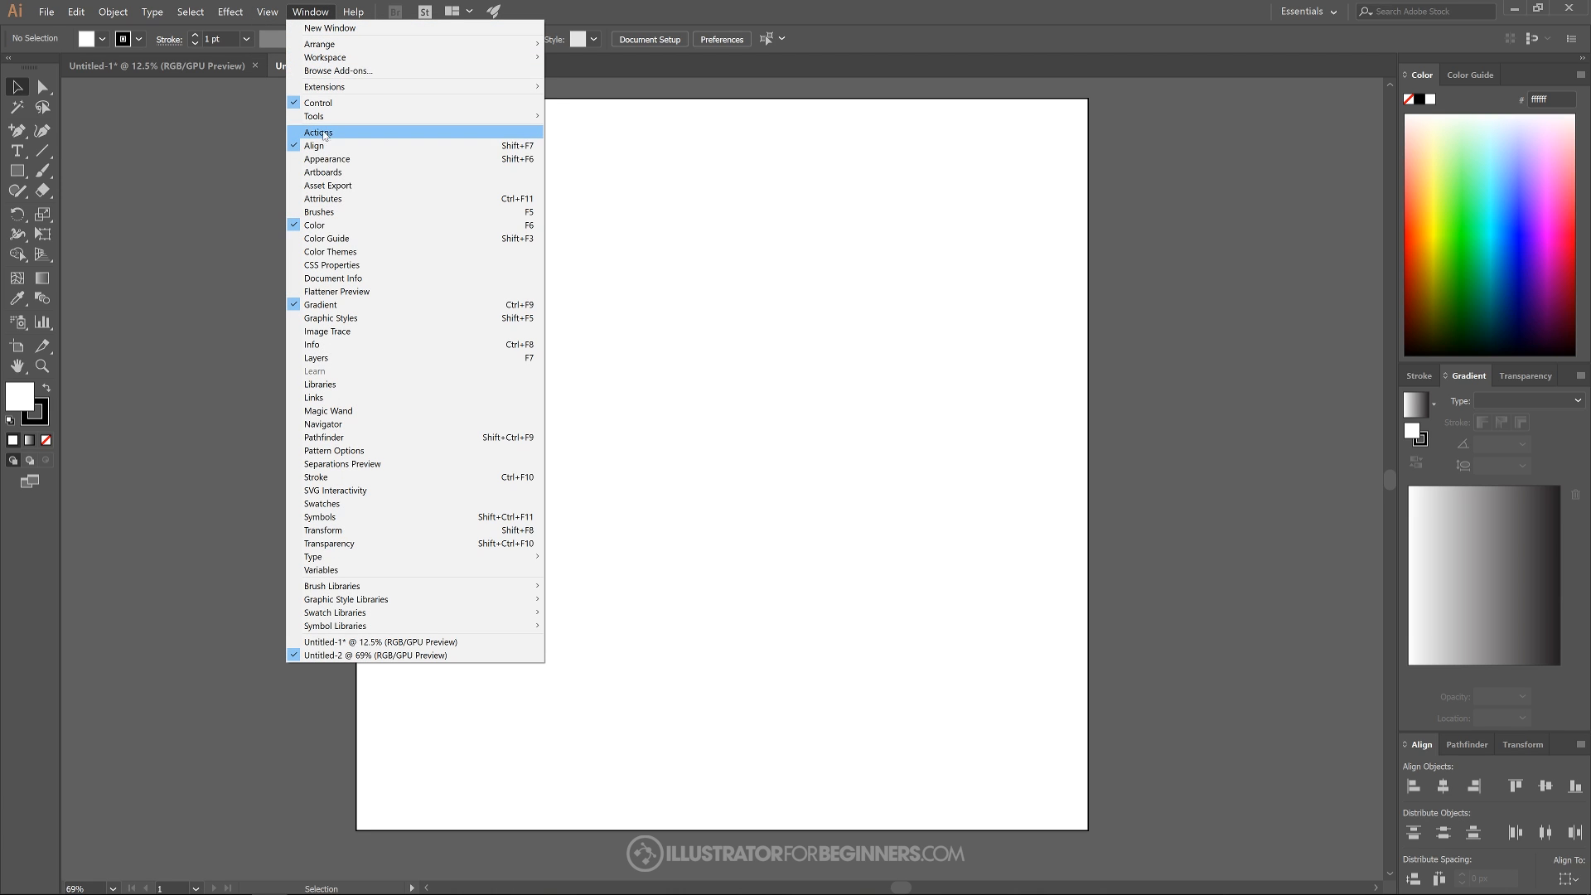
pyautogui.moveTo(378, 309)
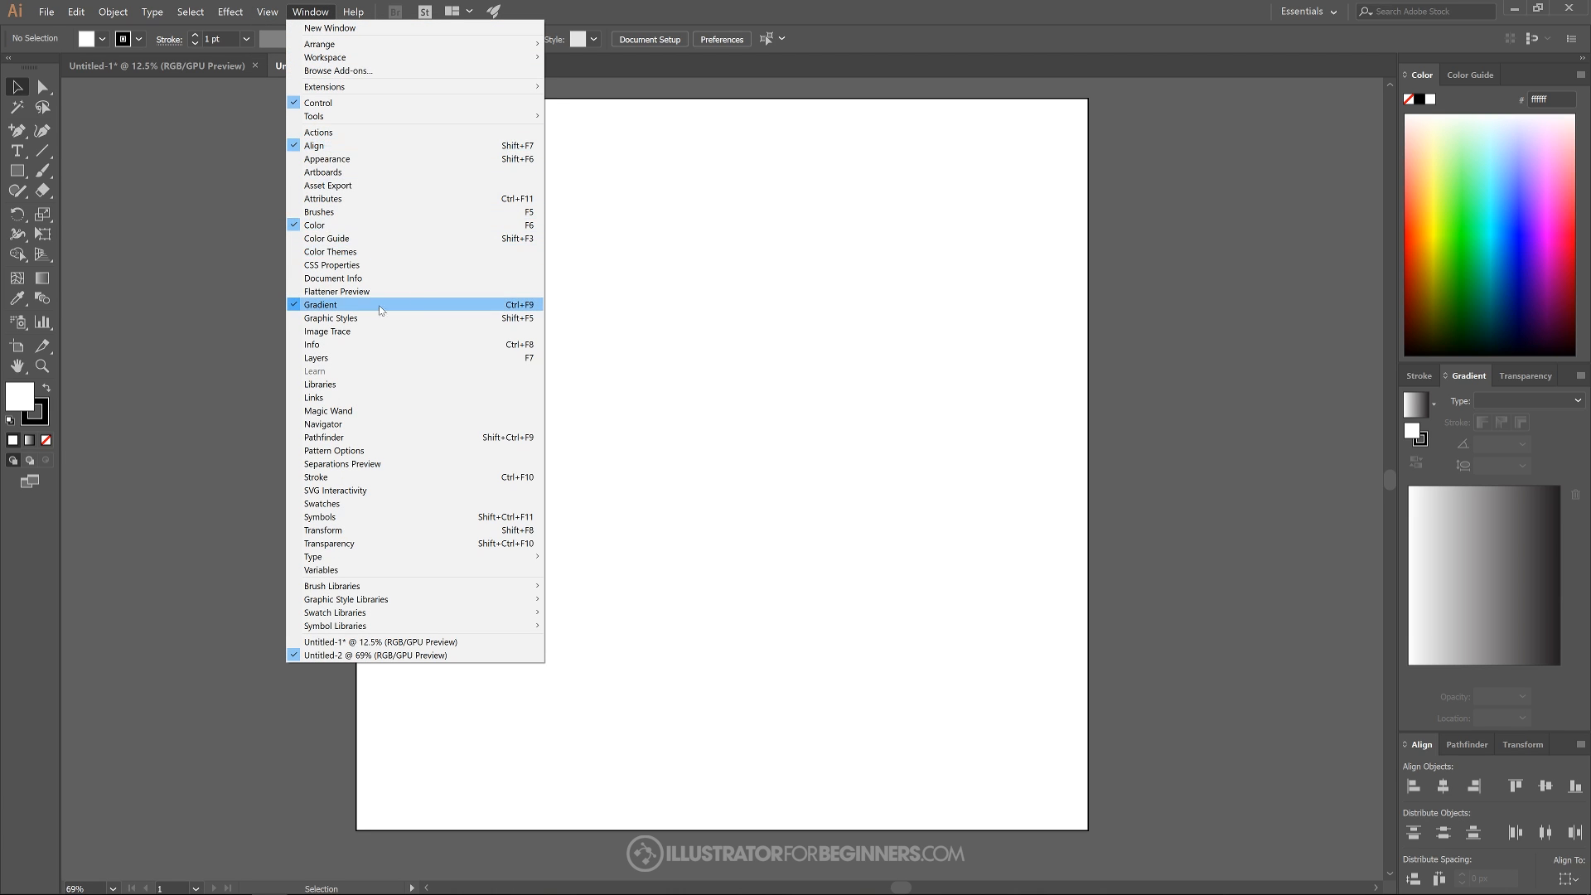
pyautogui.moveTo(1102, 329)
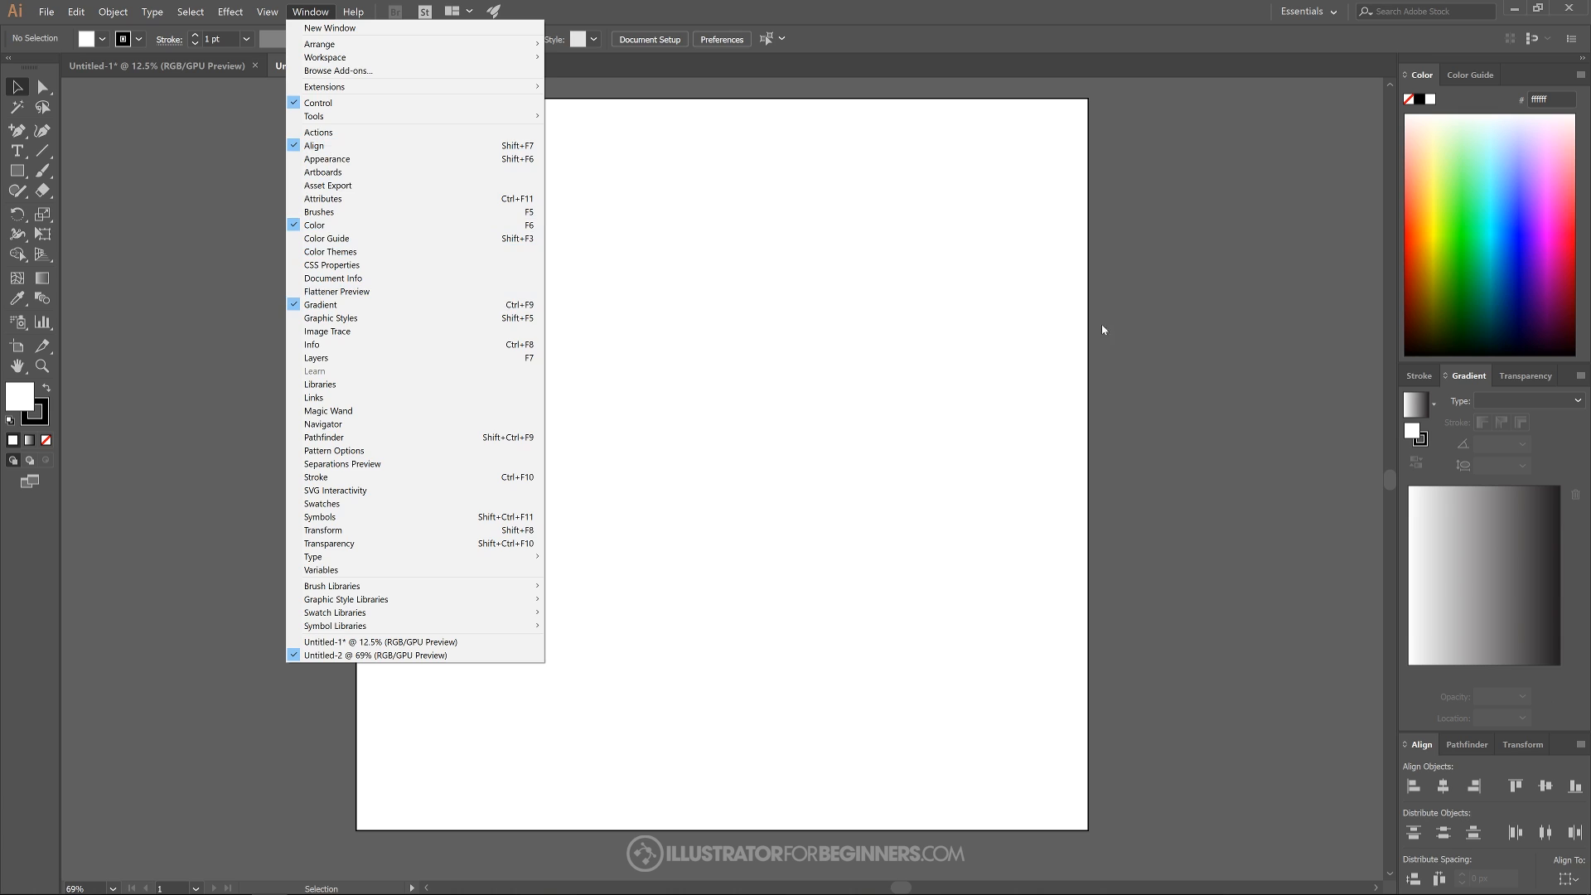
pyautogui.click(375, 655)
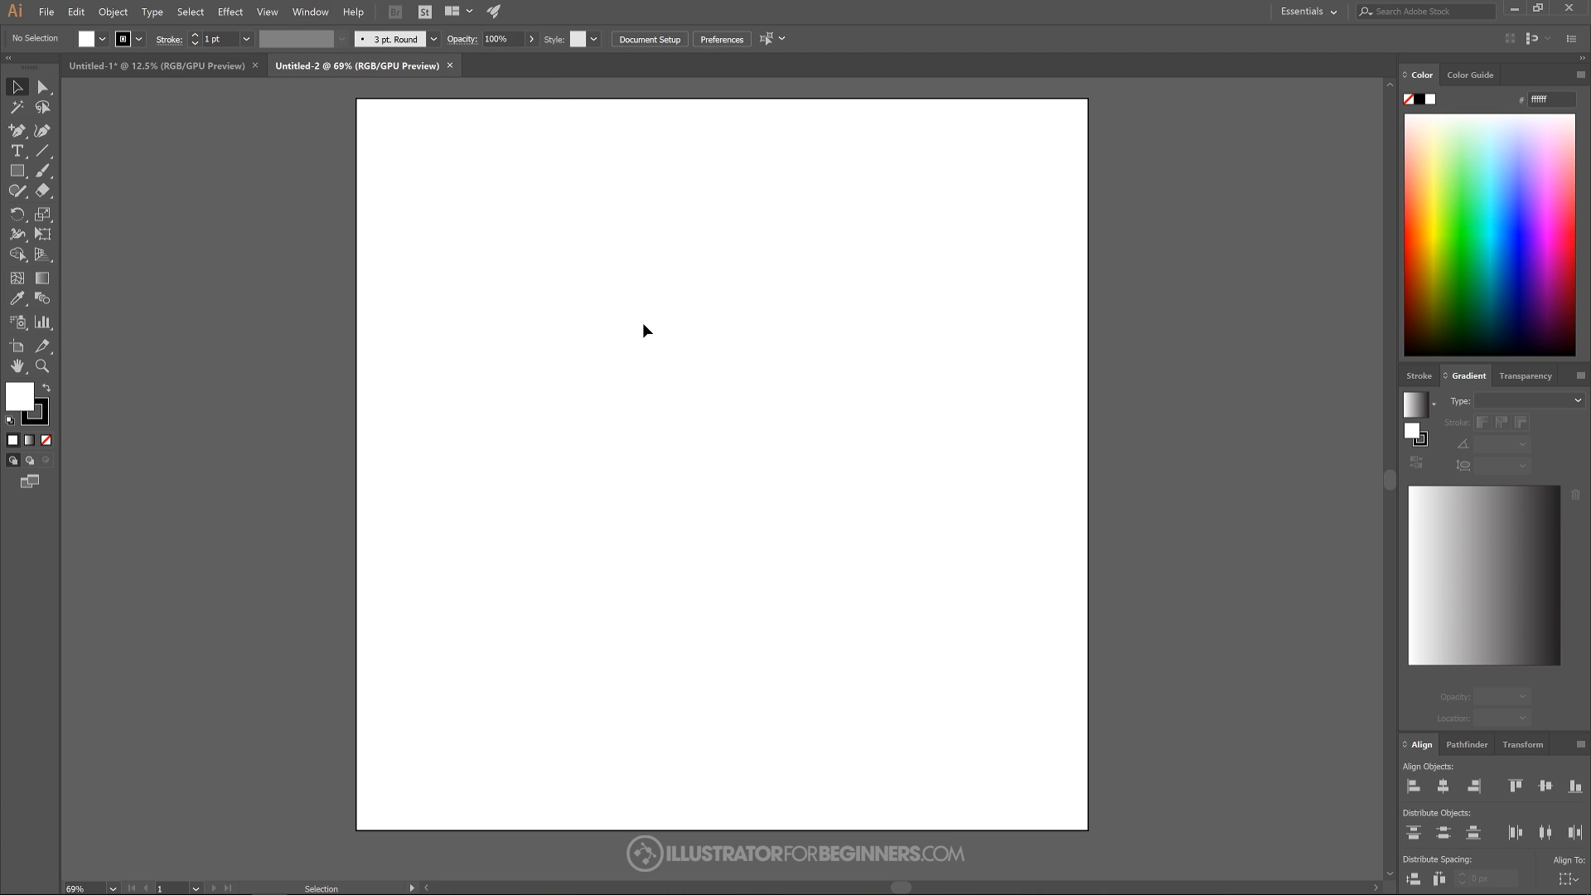
pyautogui.moveTo(17, 151)
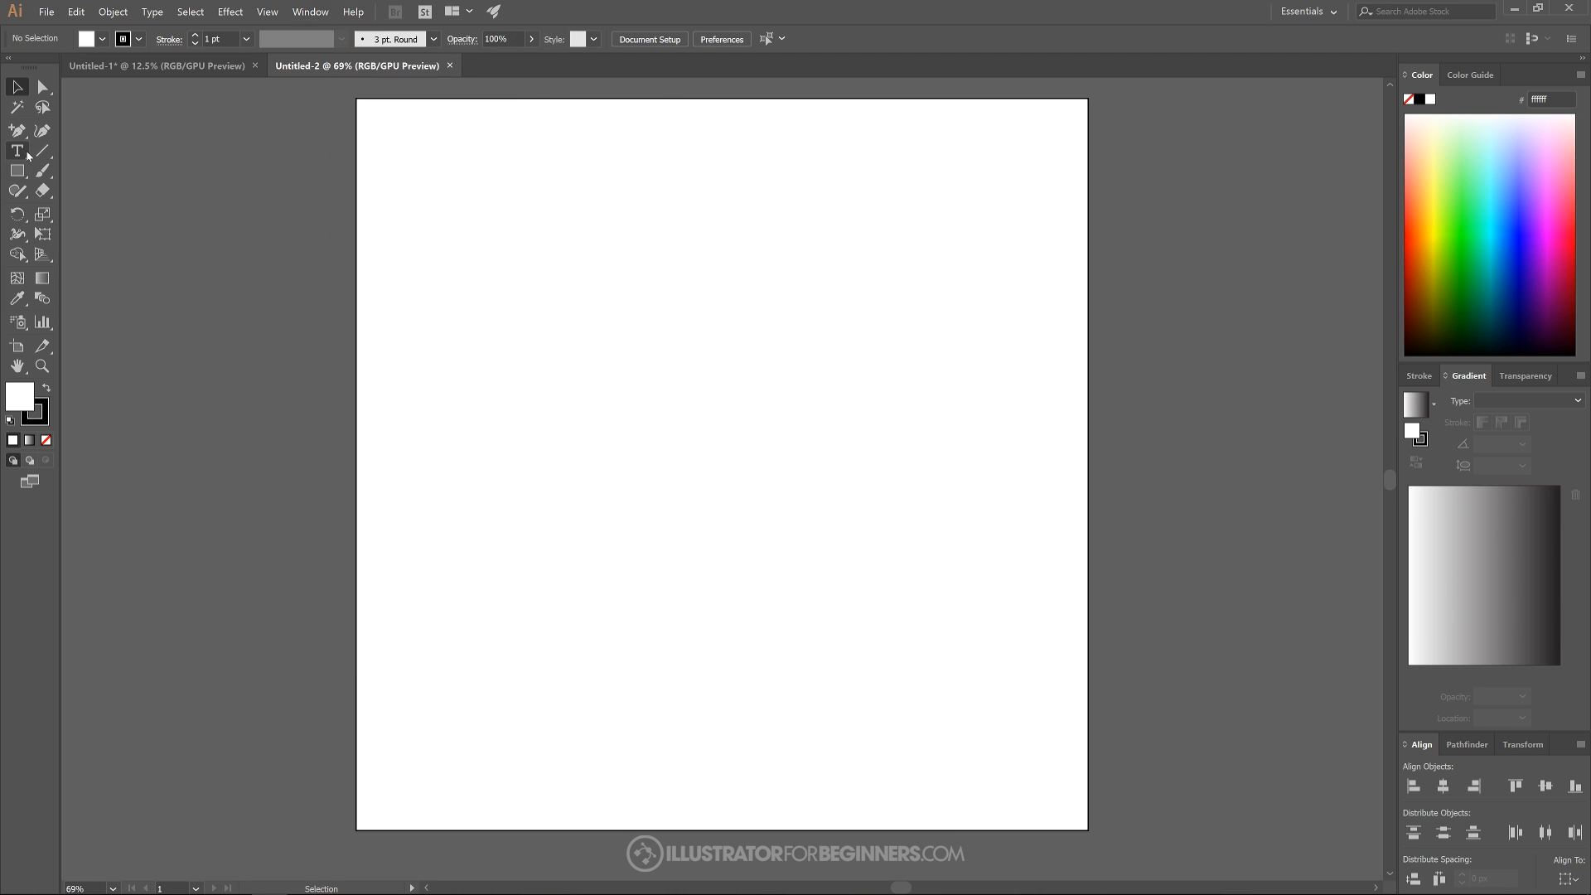
# Place a placeholder text line with the Type tool and set its font to Montserrat
pyautogui.click(16, 151)
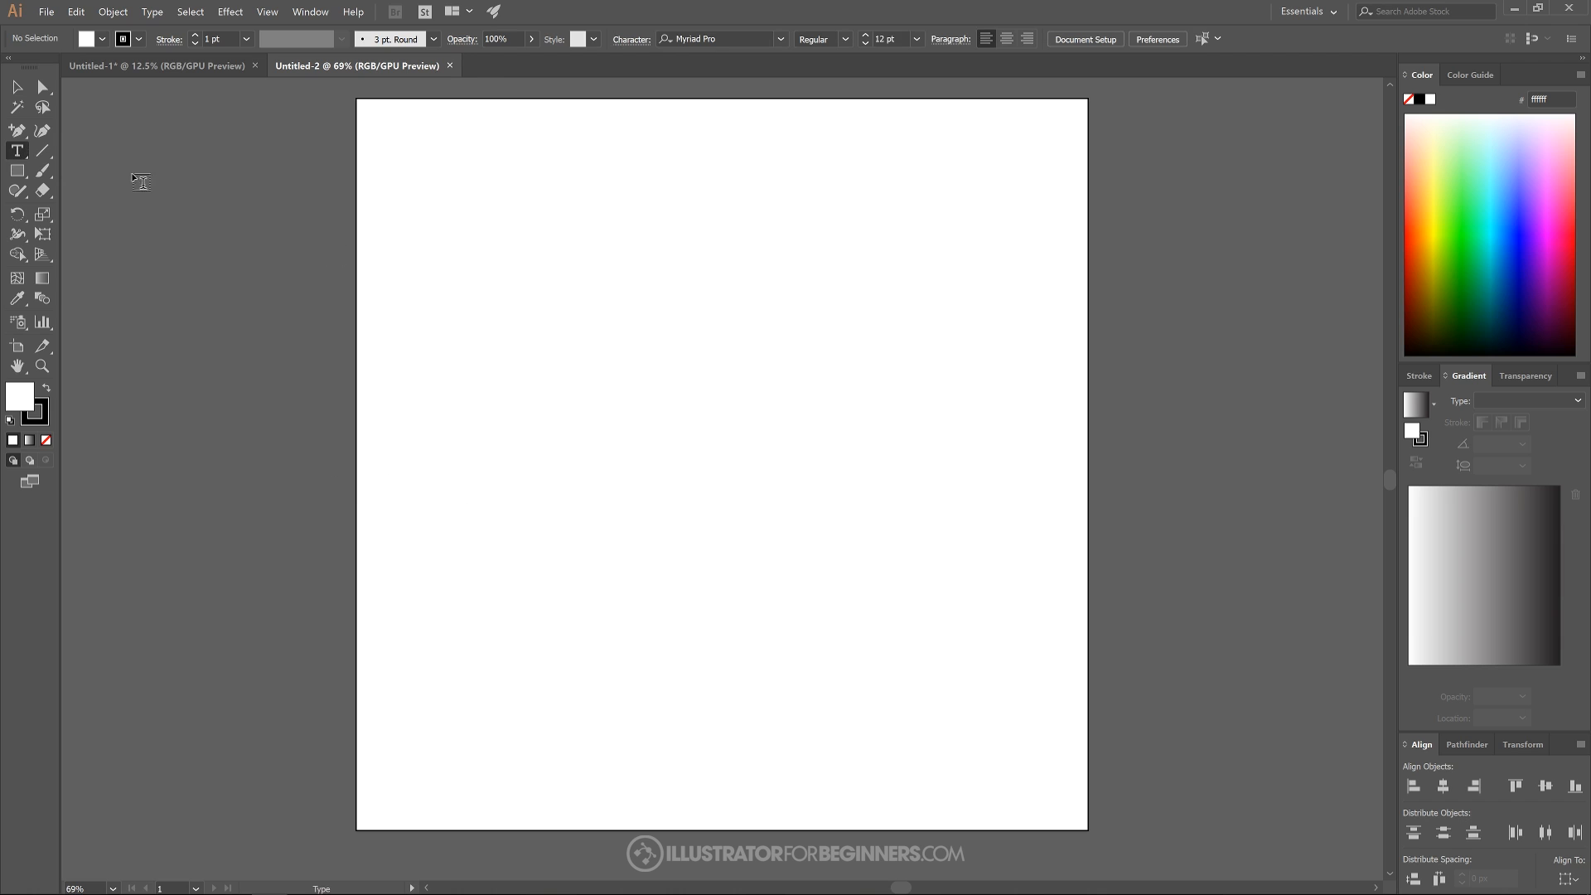
pyautogui.moveTo(600, 396)
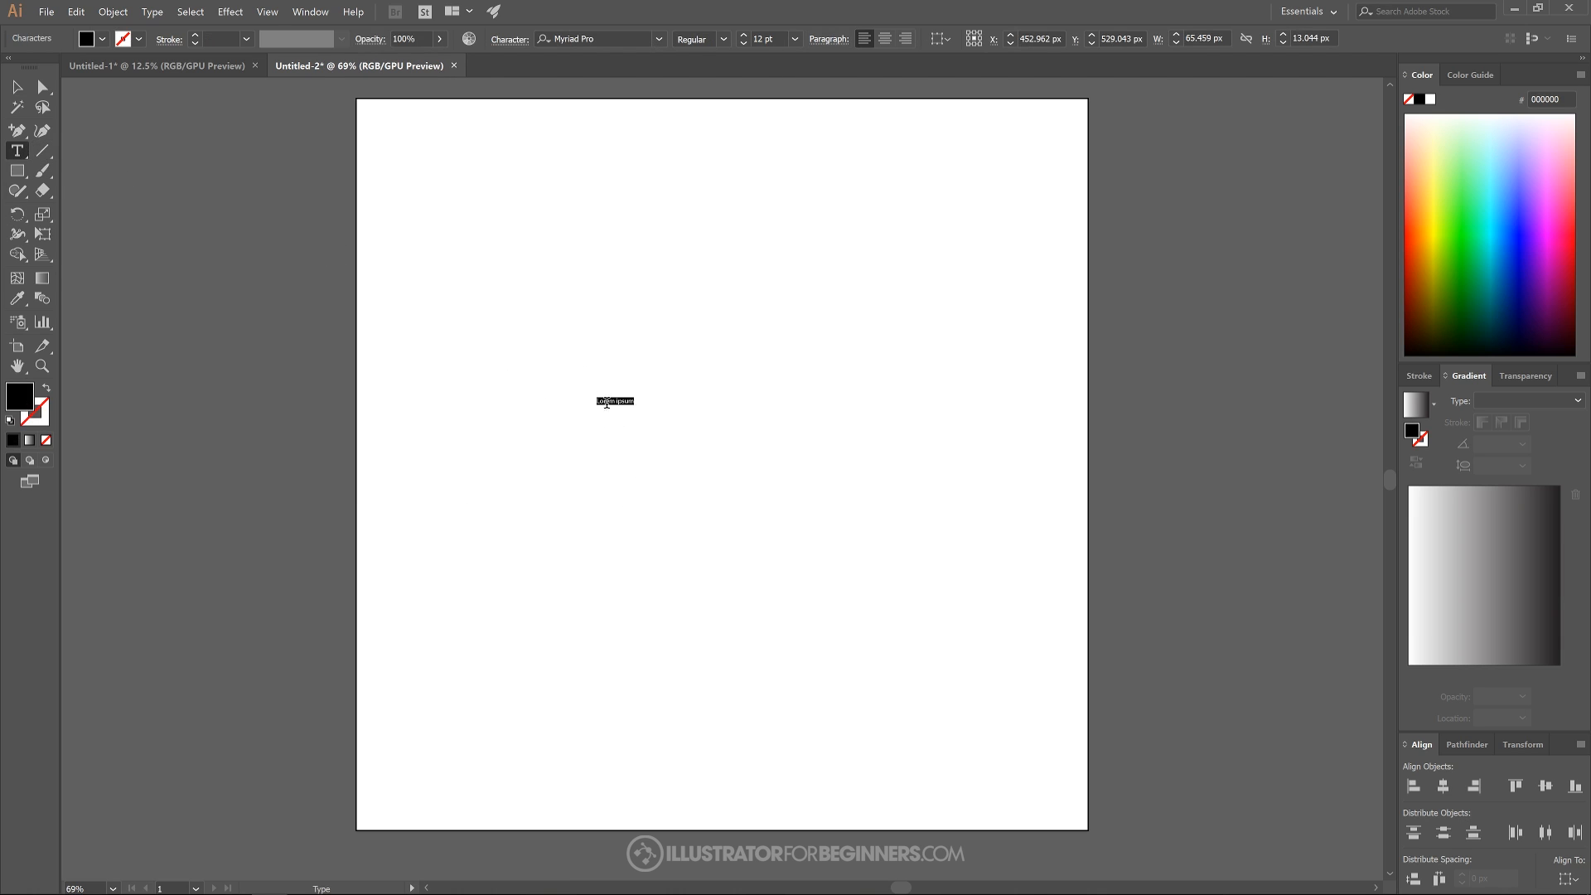
pyautogui.moveTo(578, 61)
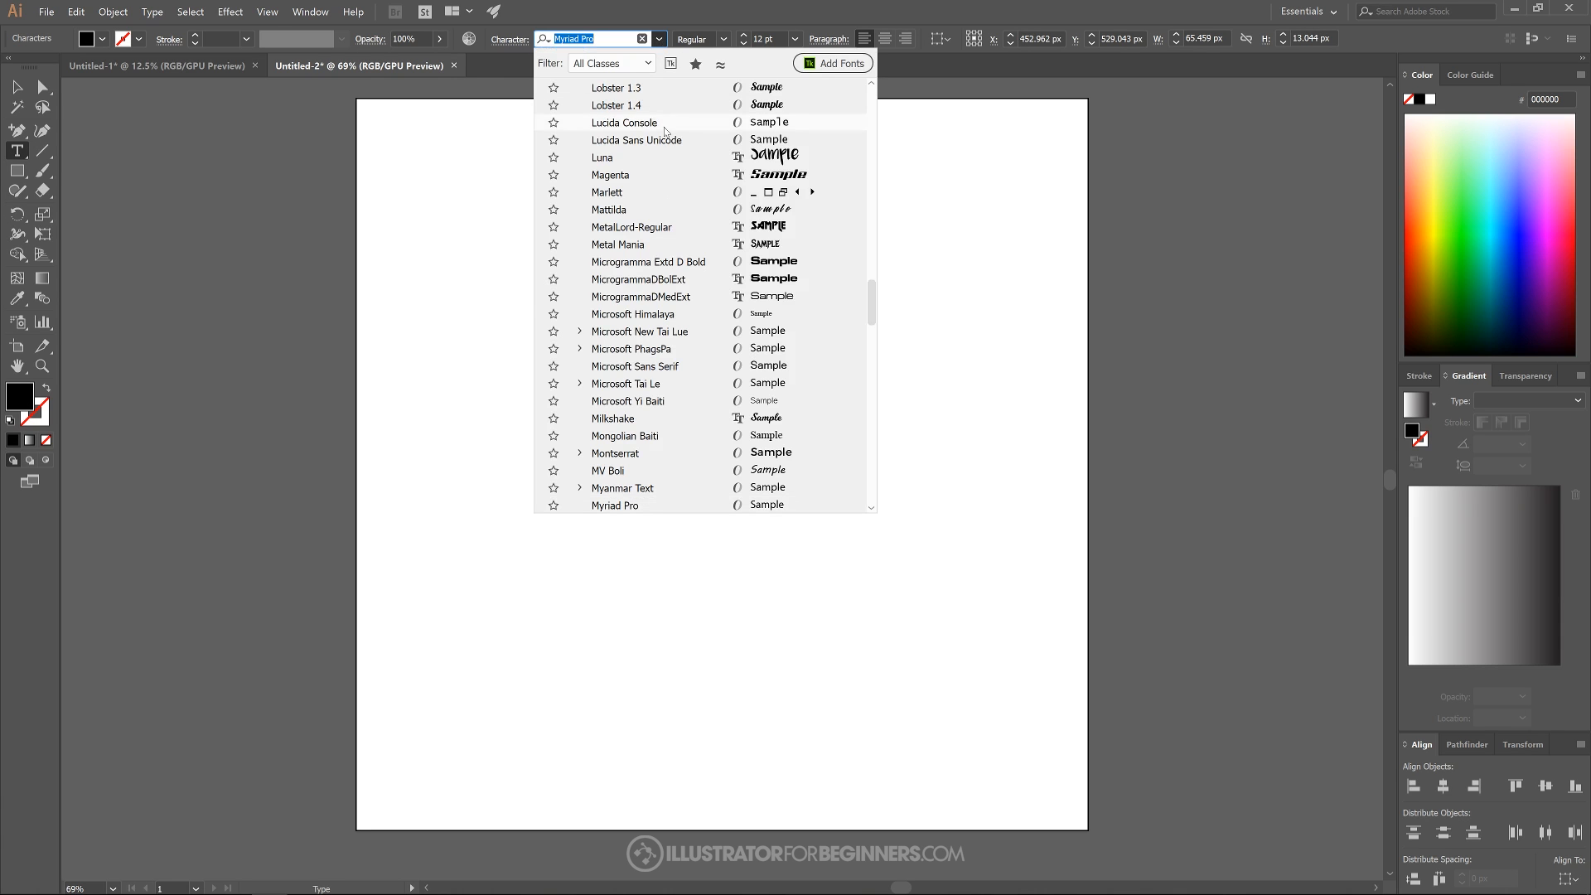
pyautogui.scroll(-3)
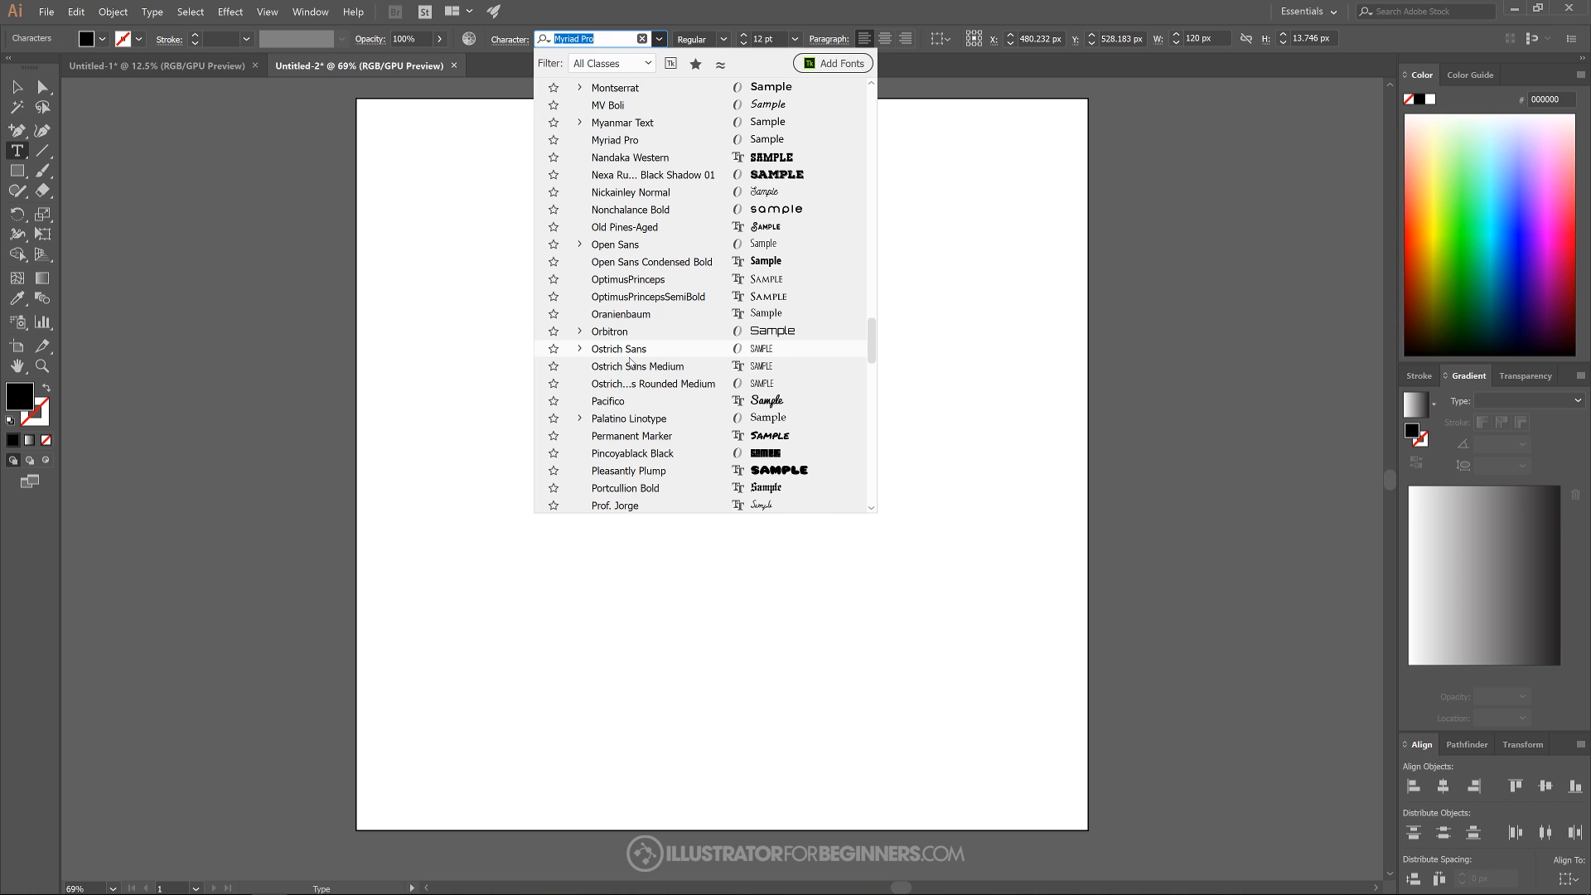
pyautogui.scroll(3)
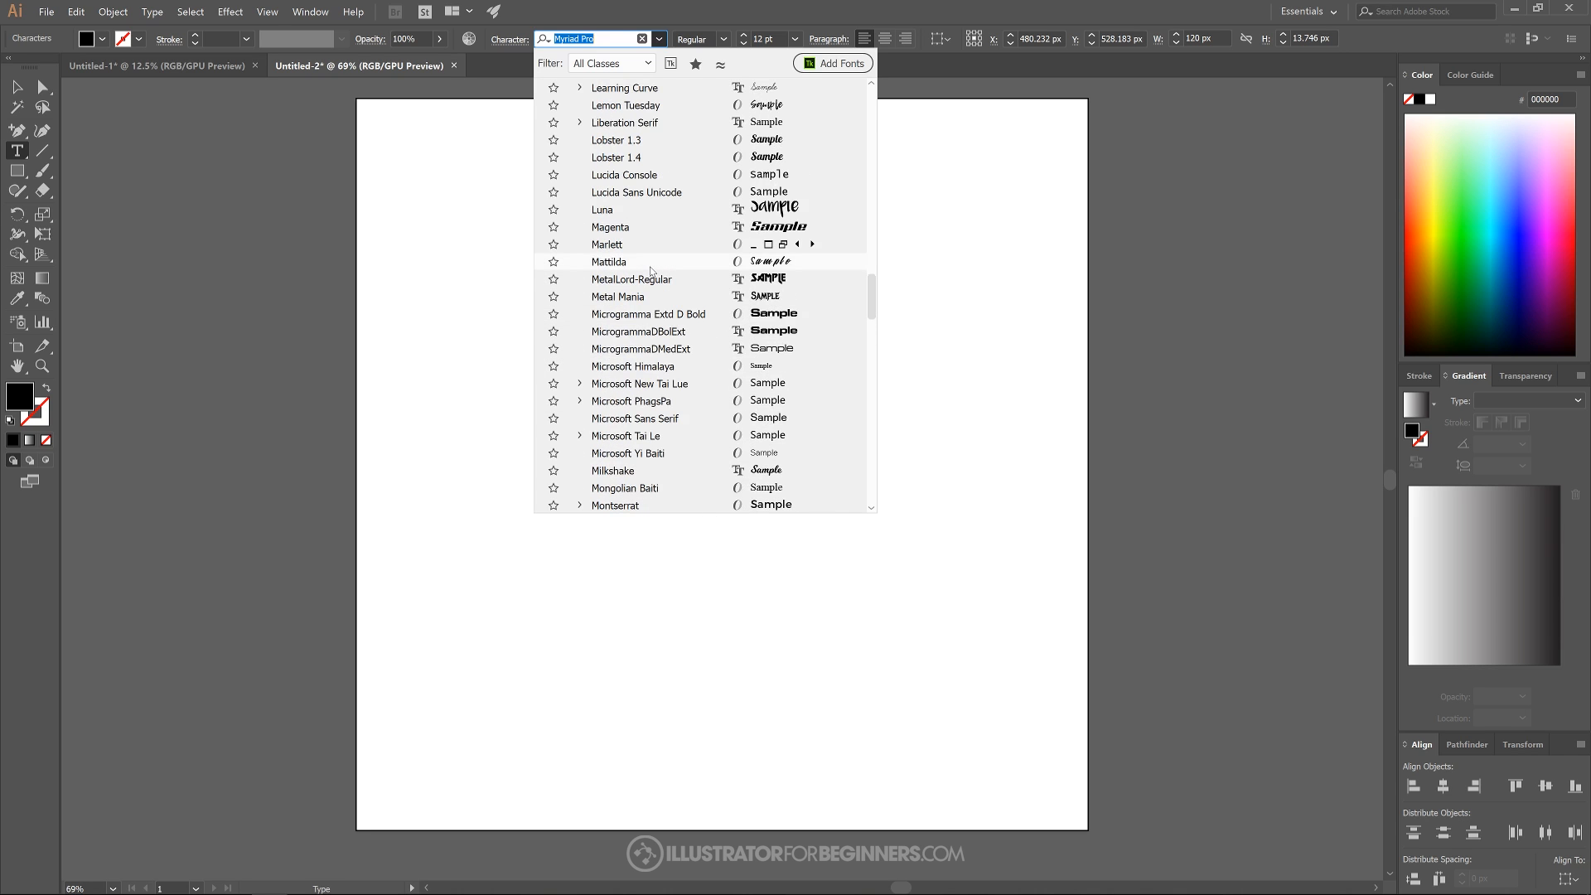
pyautogui.scroll(-3)
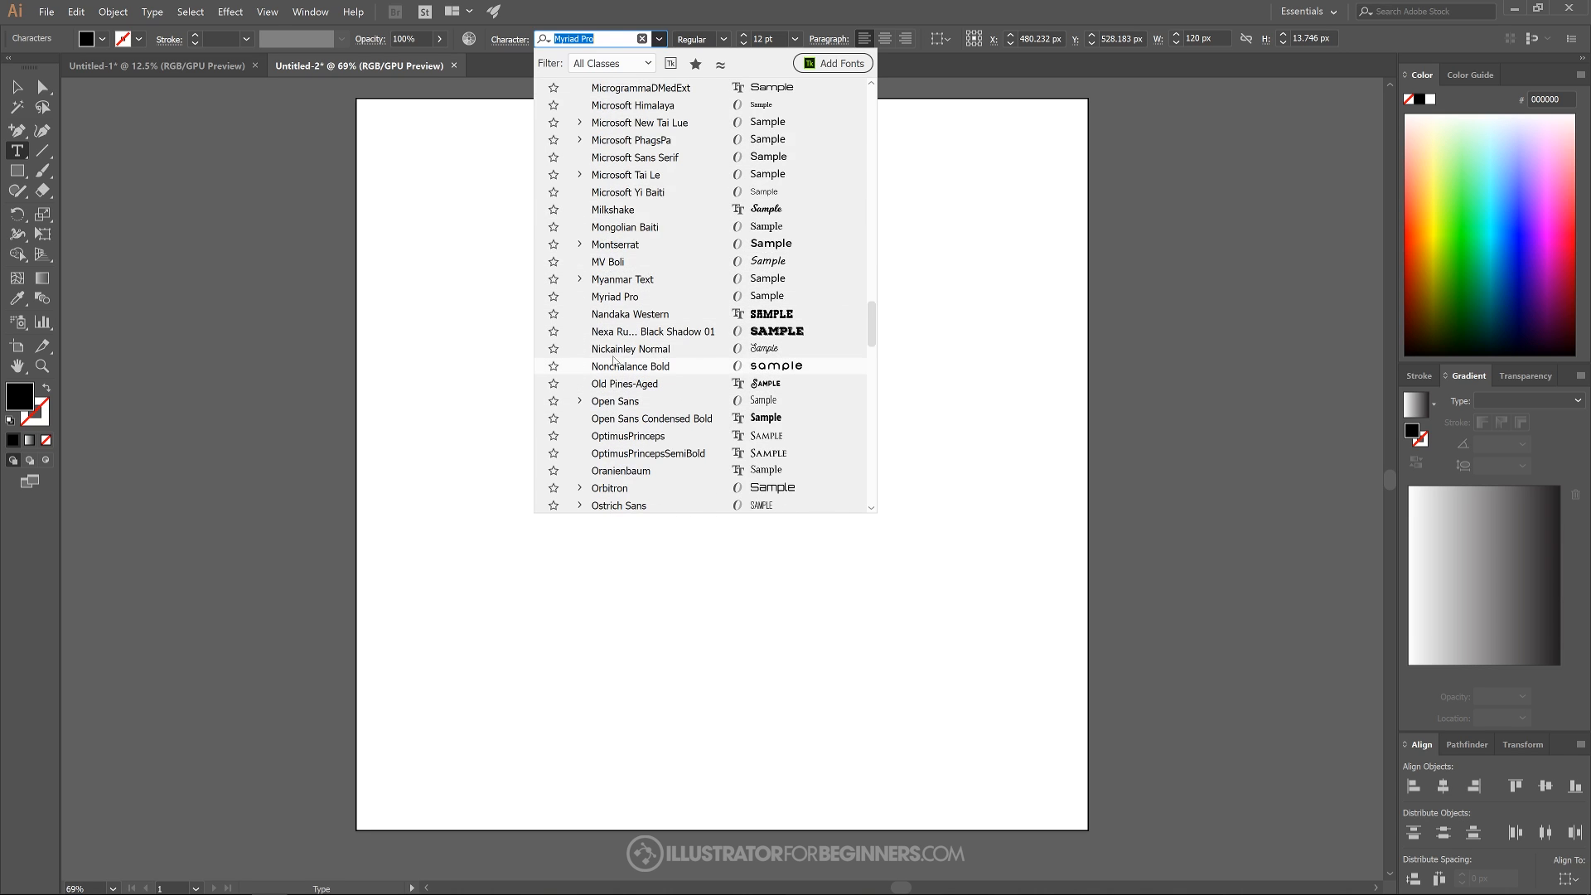
pyautogui.click(615, 244)
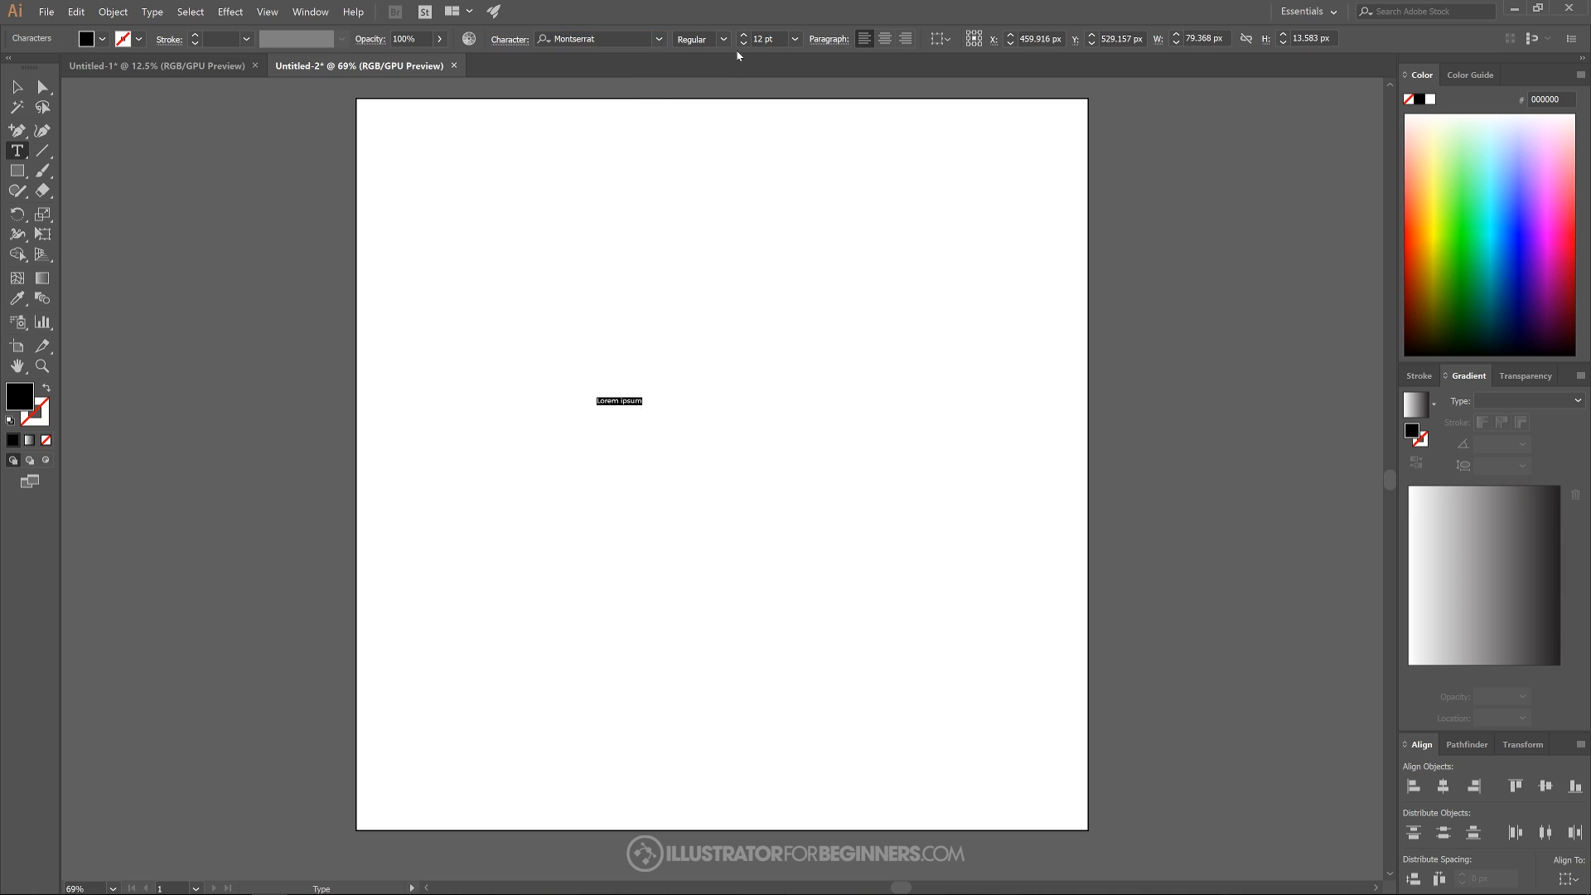
# Set the text to Montserrat Black reading SLICED and select it on the artboard
pyautogui.click(721, 38)
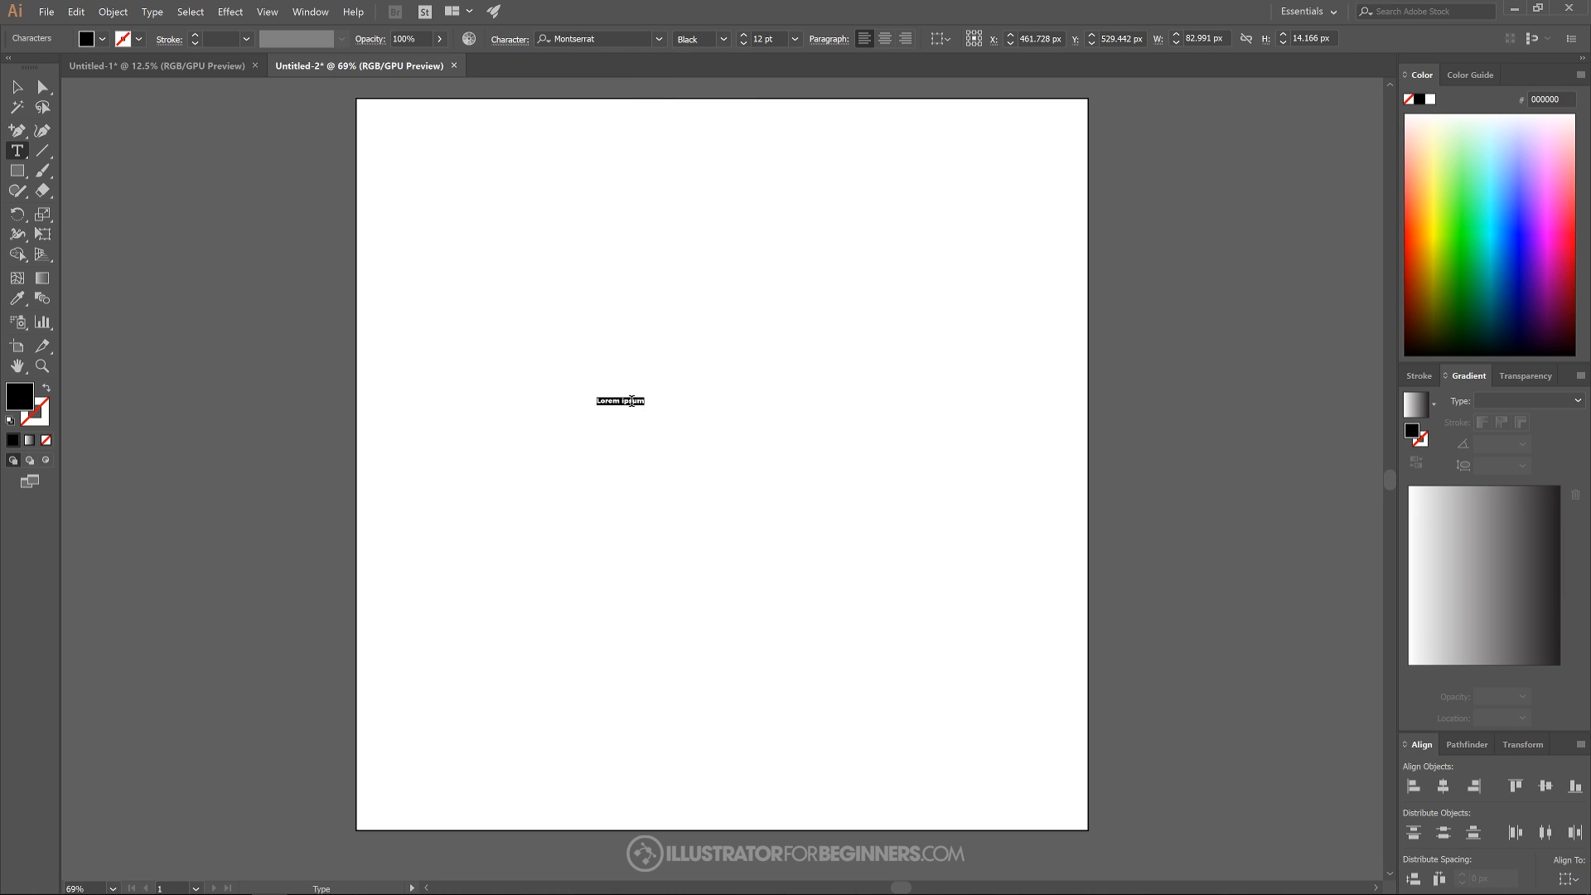
pyautogui.moveTo(694, 396)
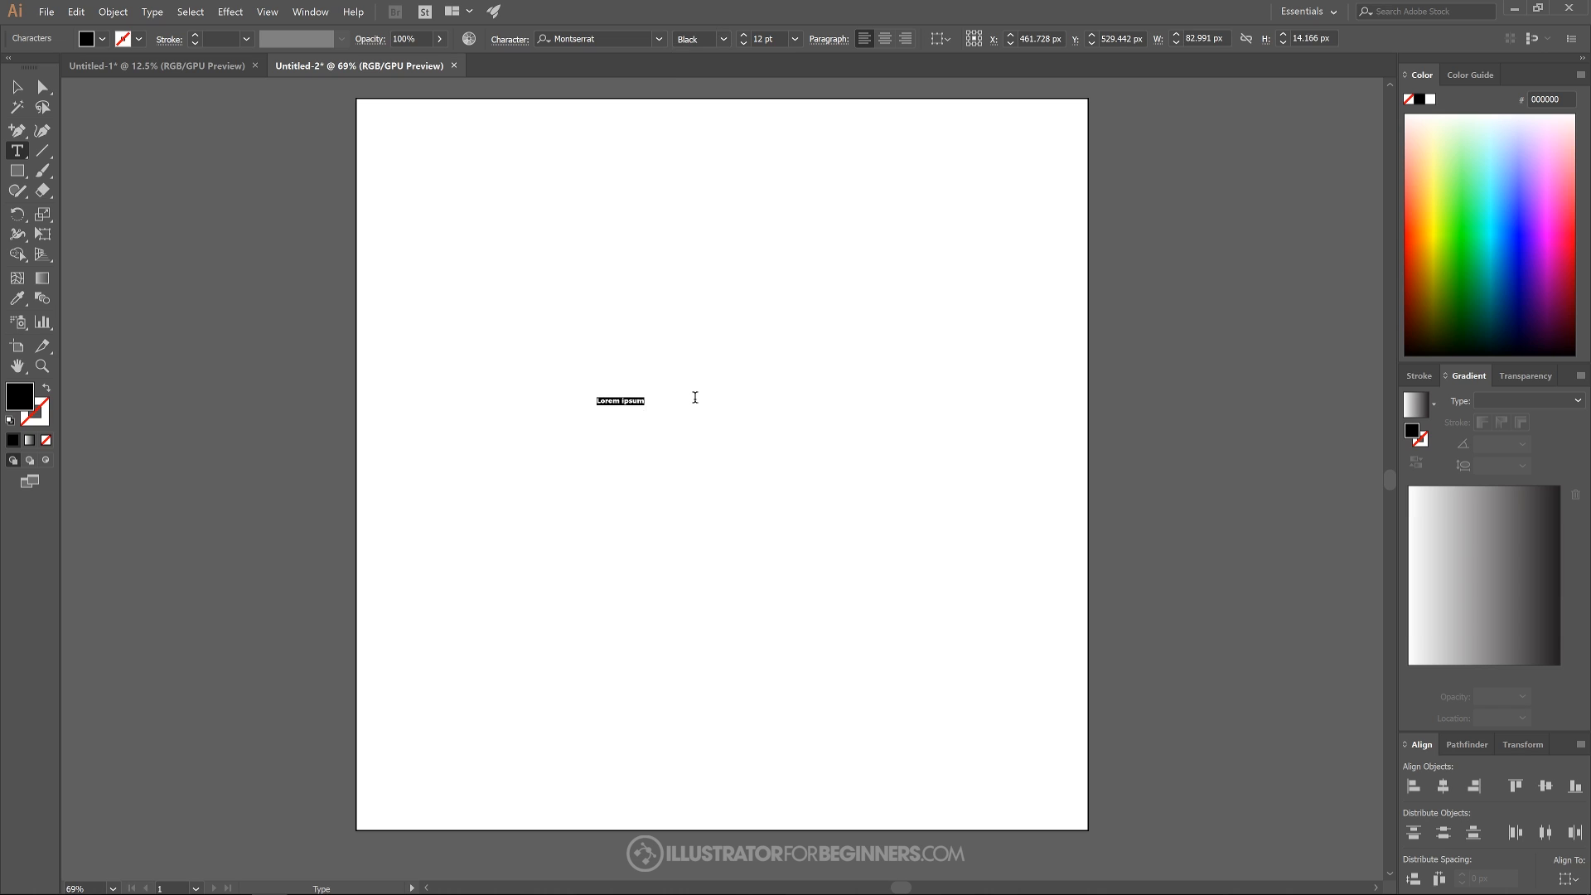
pyautogui.write('SLICED')
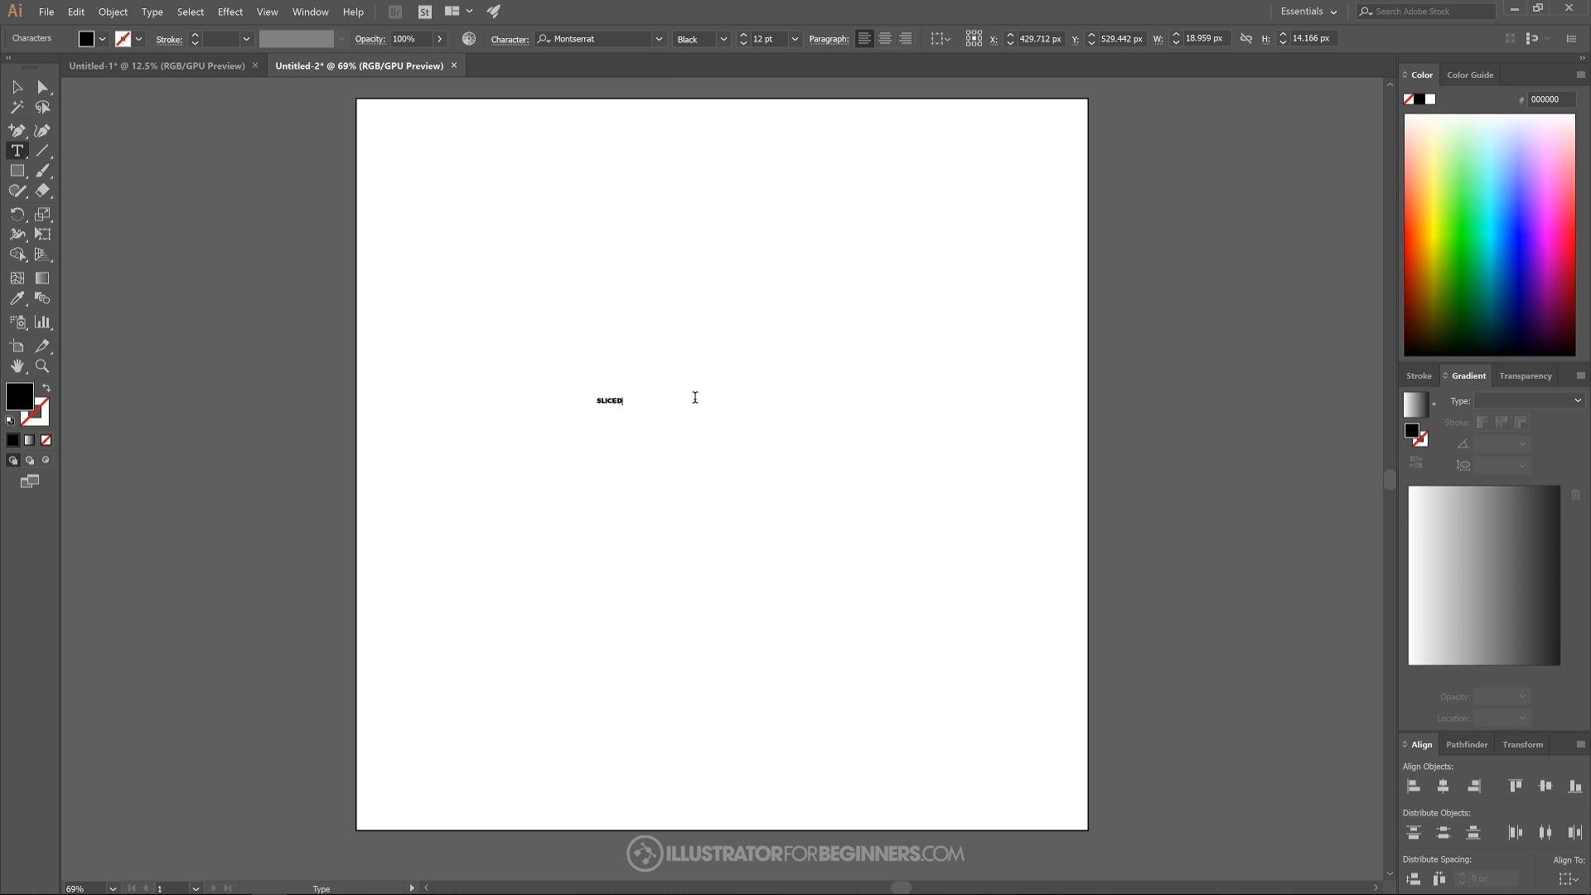
pyautogui.click(16, 87)
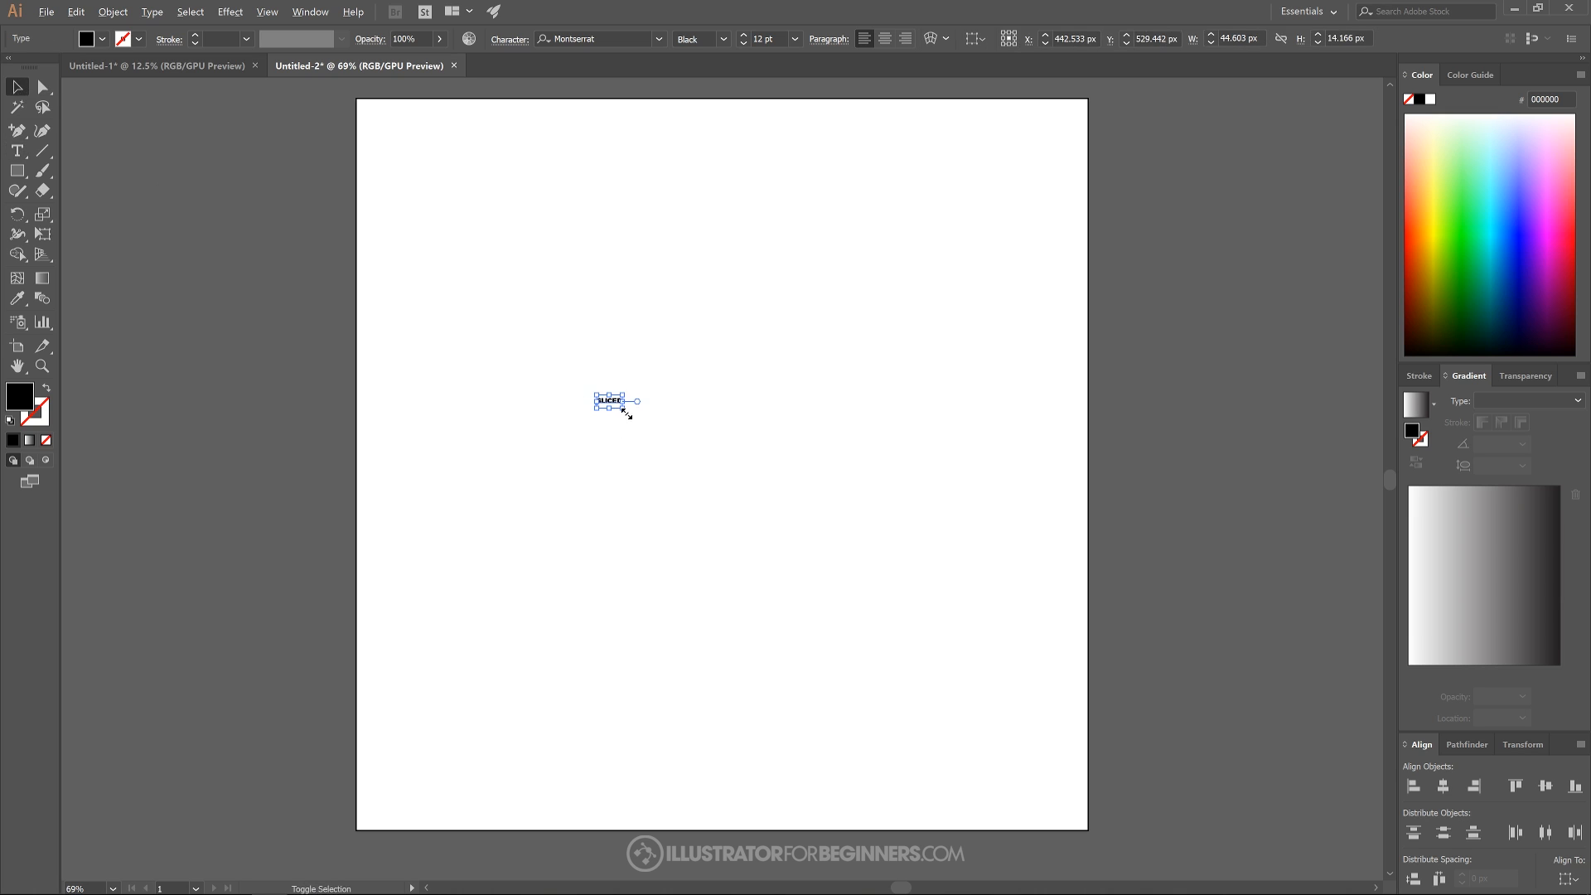
pyautogui.doubleClick(608, 401)
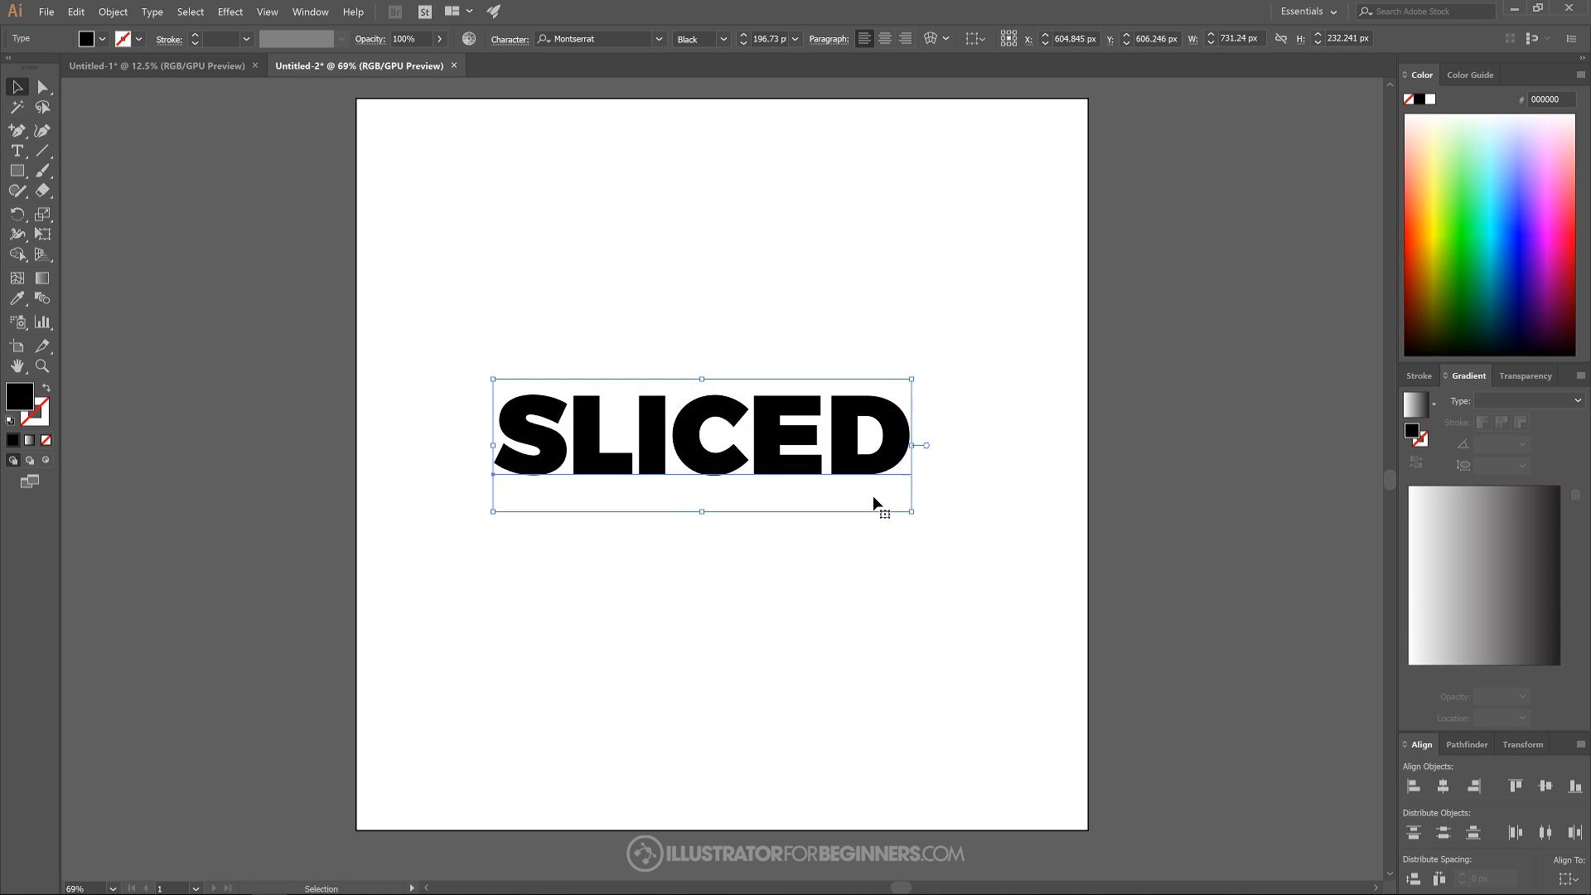
pyautogui.moveTo(805, 246)
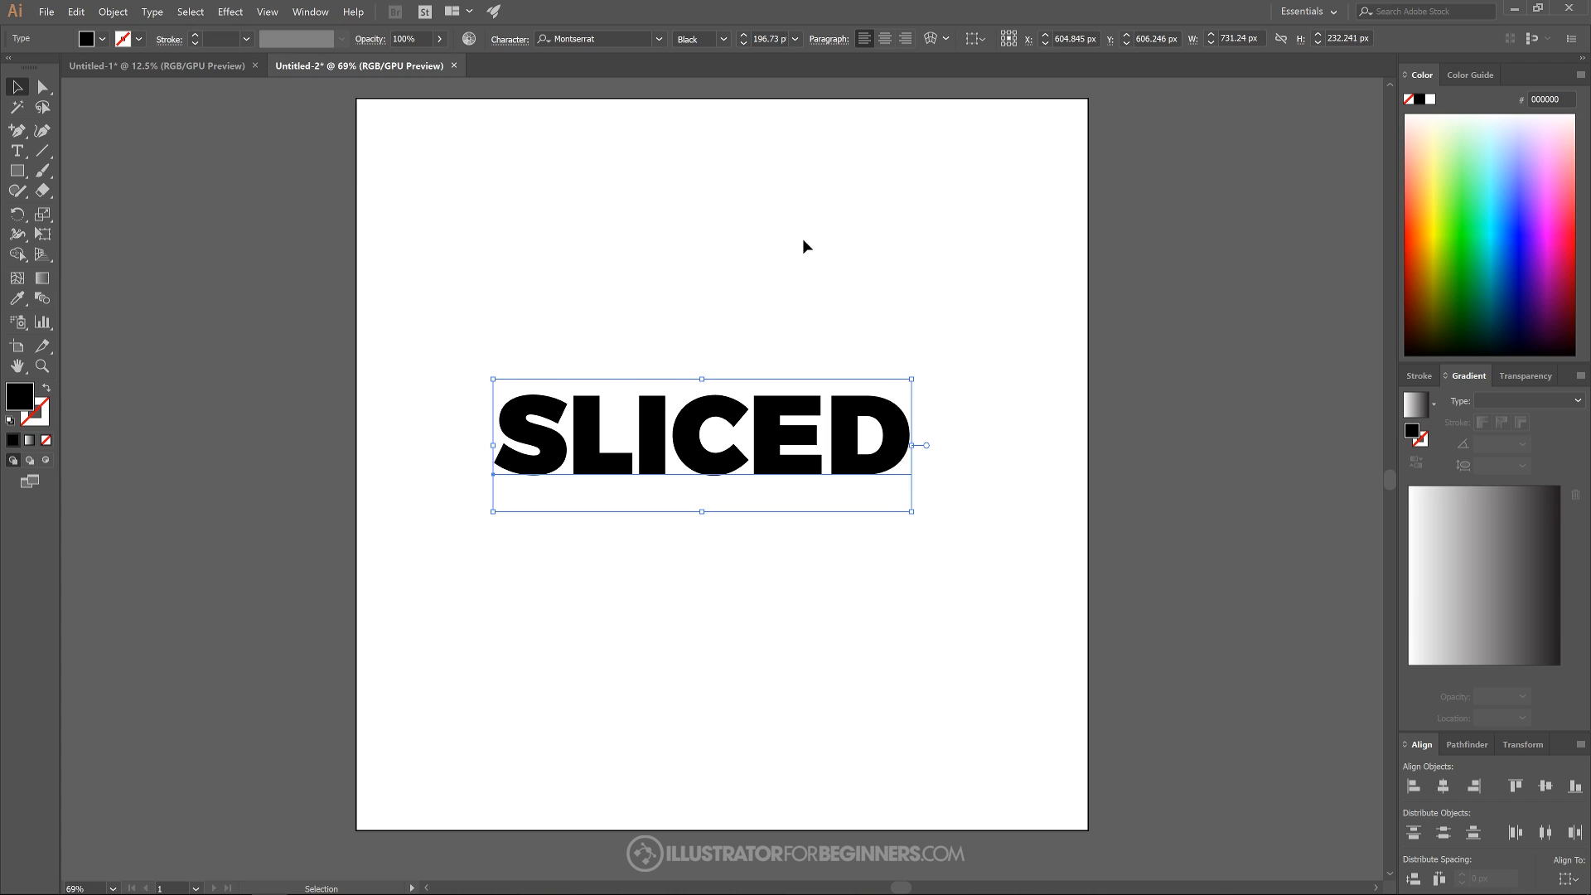
pyautogui.moveTo(189, 11)
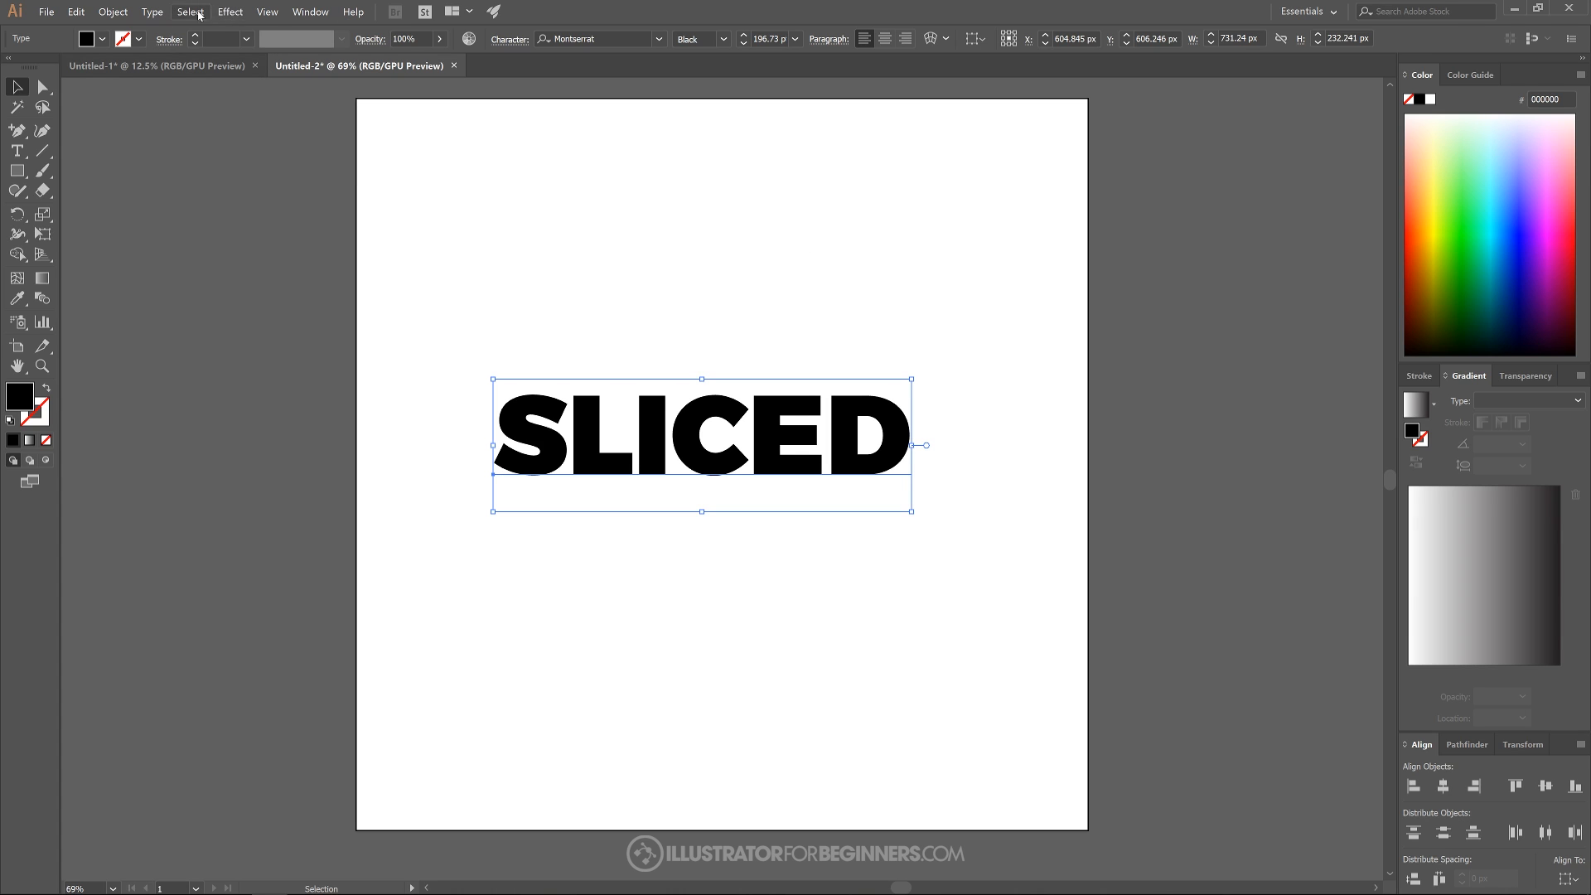
# Convert SLICED to outlines and lower its opacity to about 50%
pyautogui.click(151, 11)
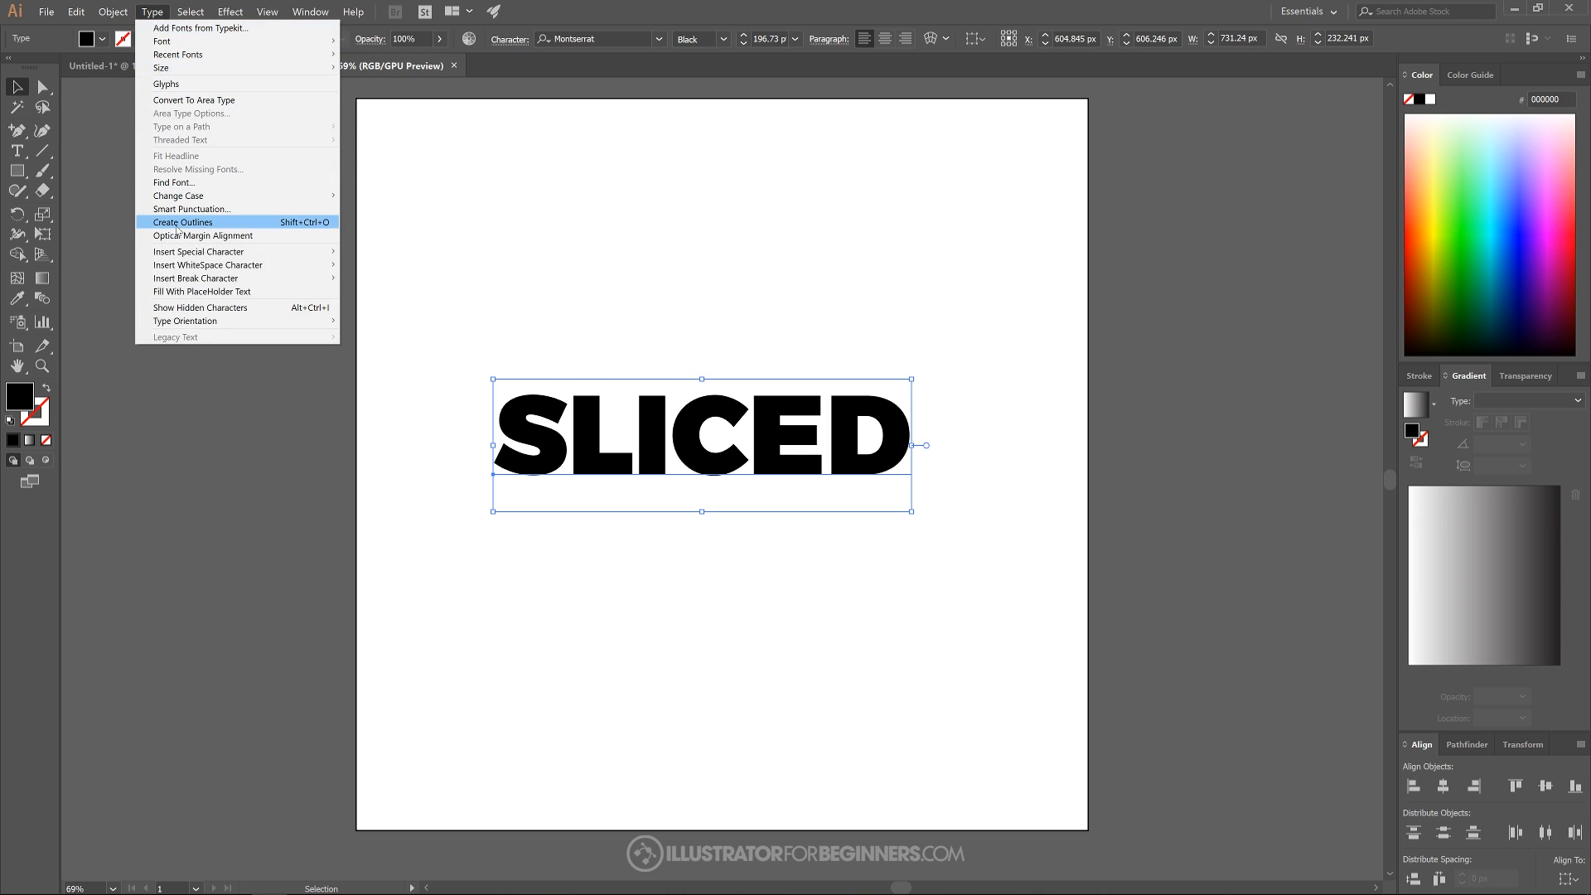
pyautogui.click(183, 222)
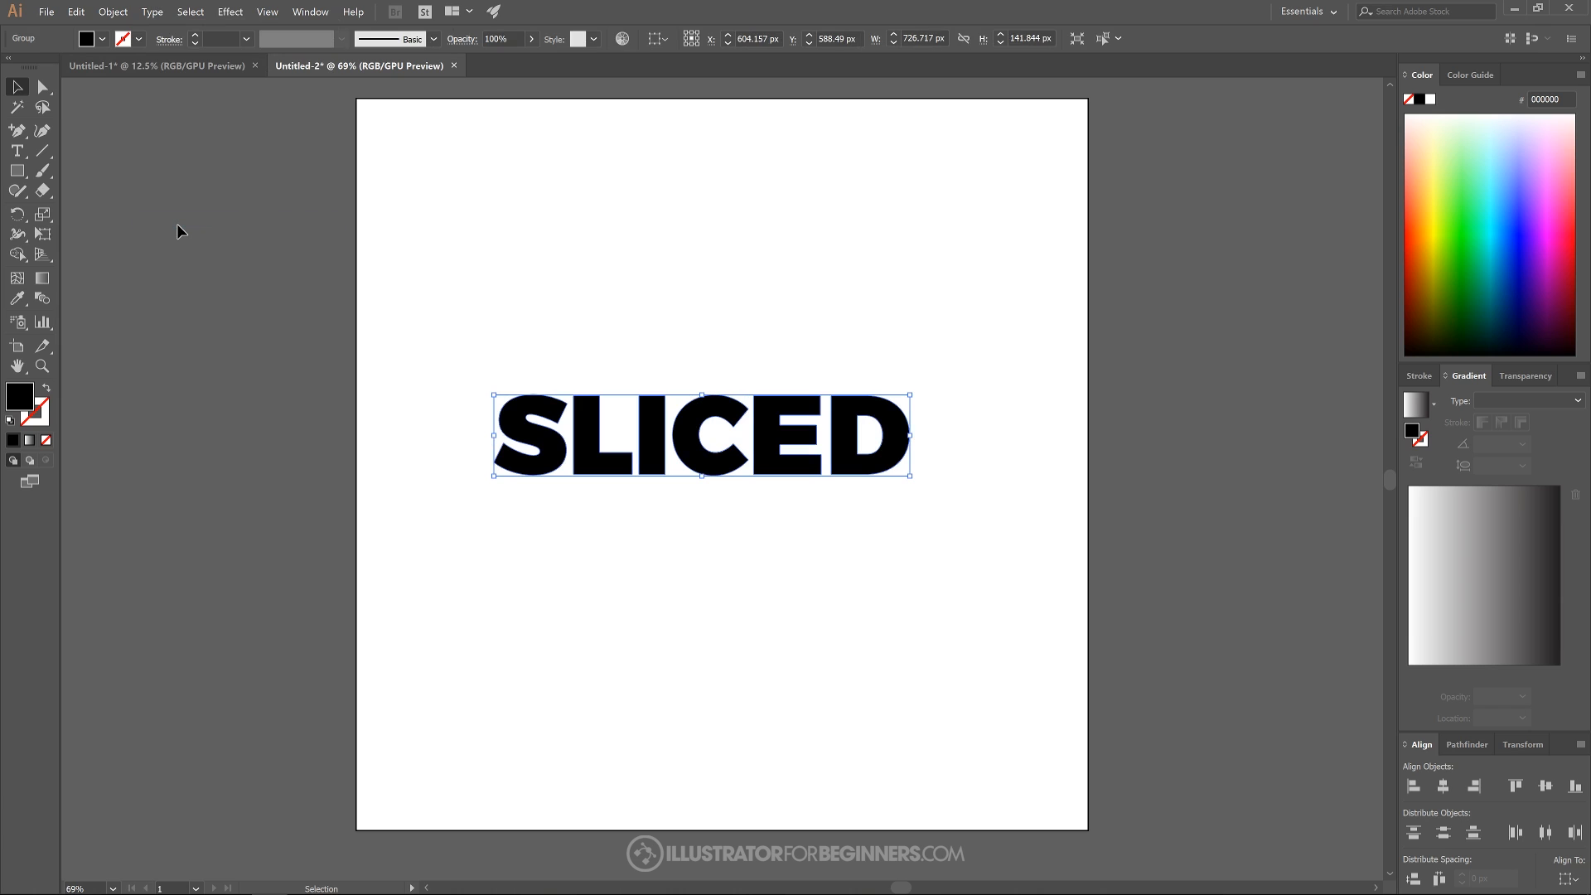
pyautogui.moveTo(462, 90)
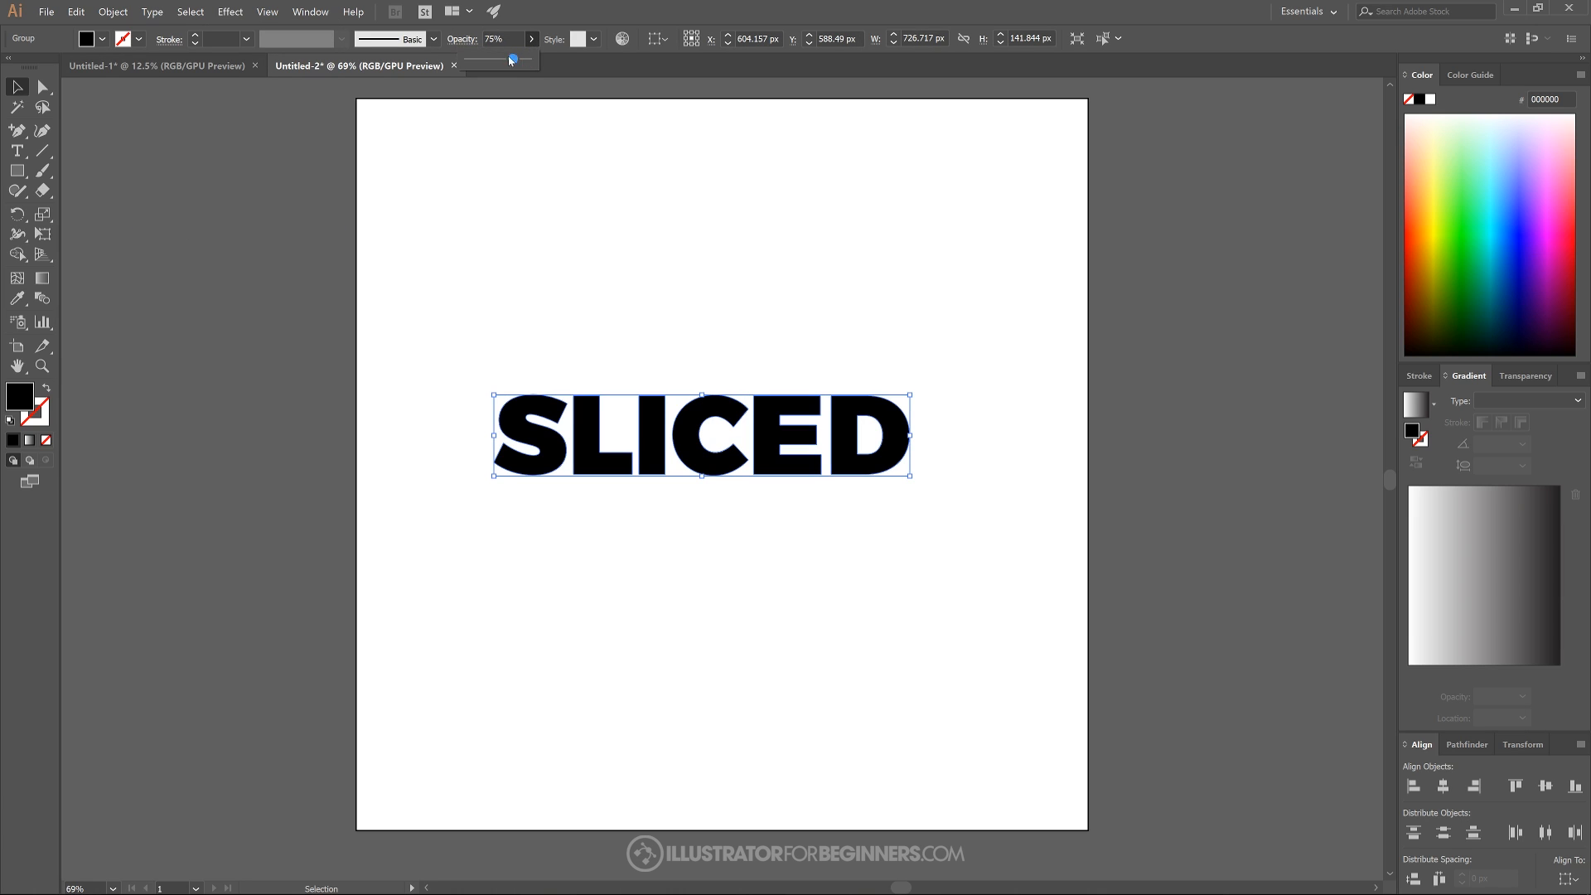
pyautogui.moveTo(511, 60); pyautogui.dragTo(498, 59)
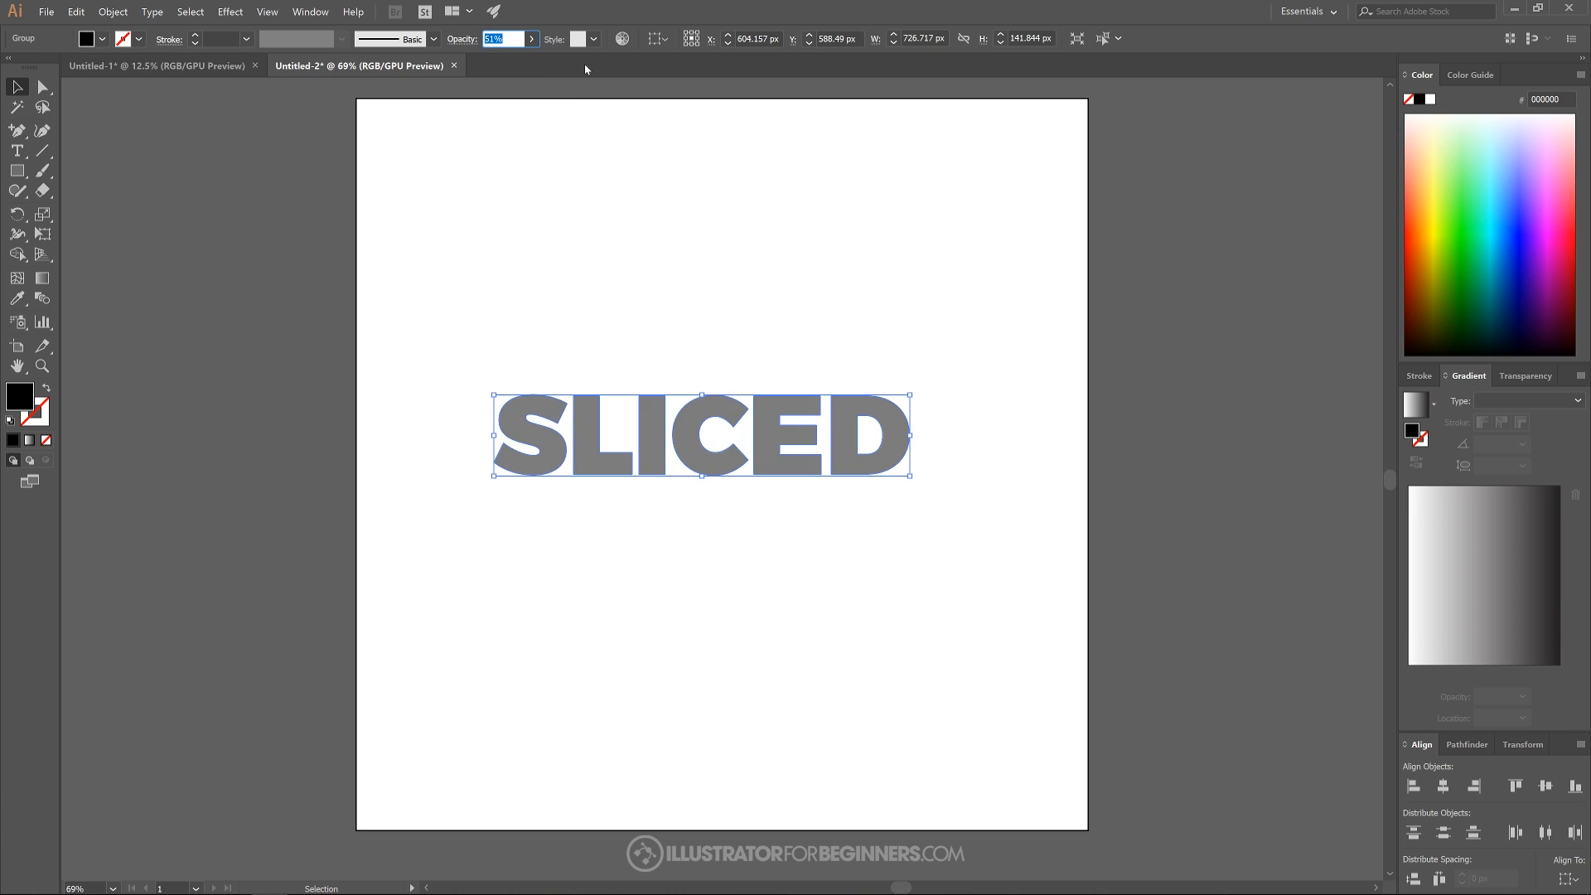
pyautogui.moveTo(920, 392)
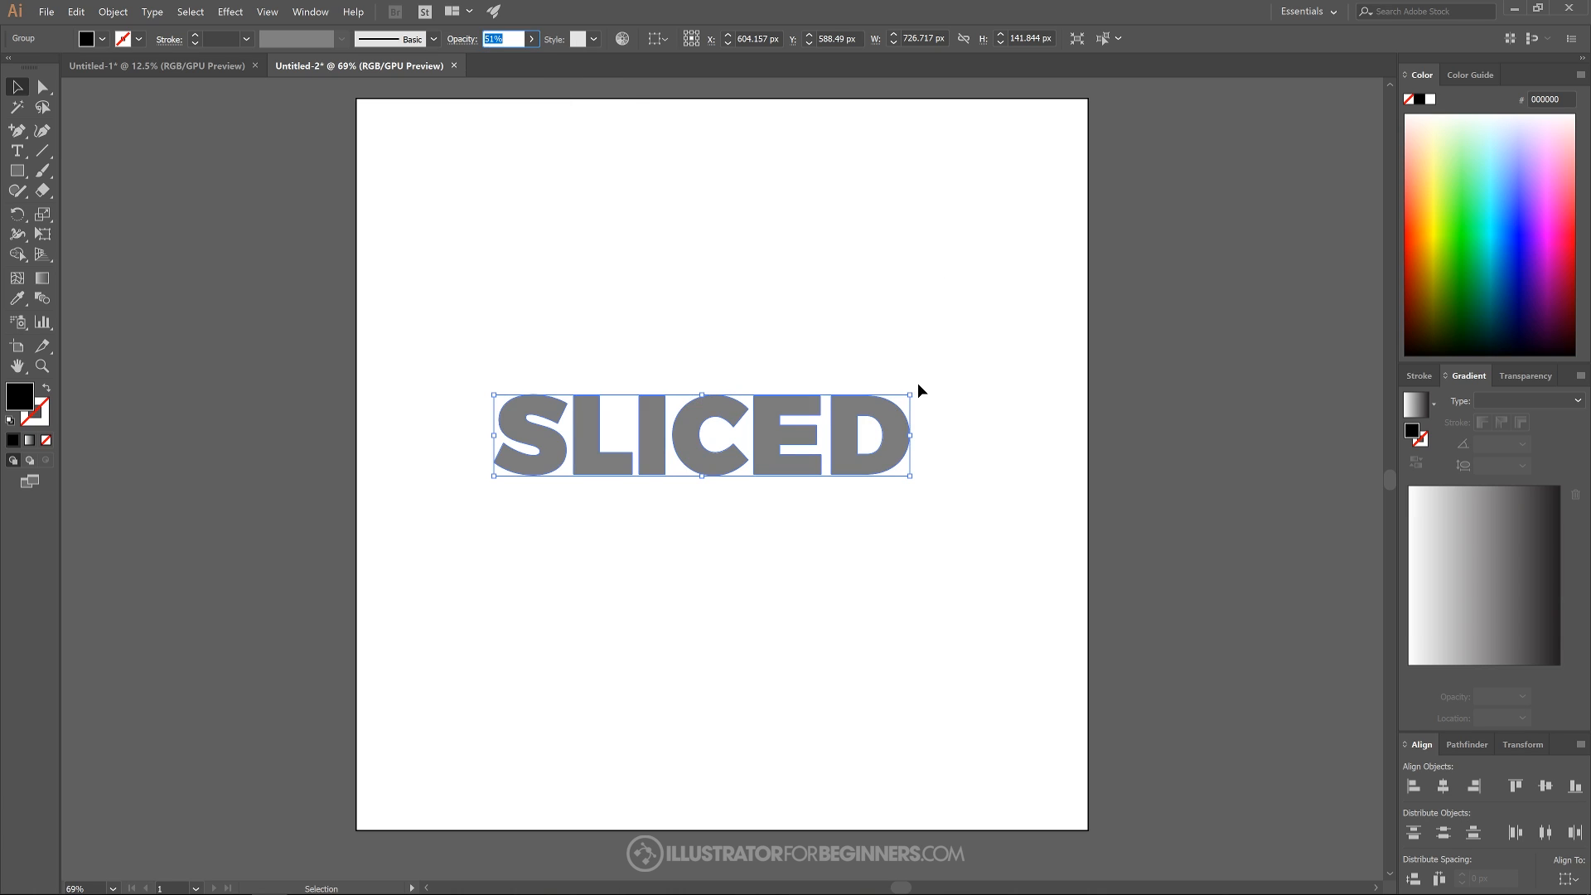
pyautogui.moveTo(911, 387)
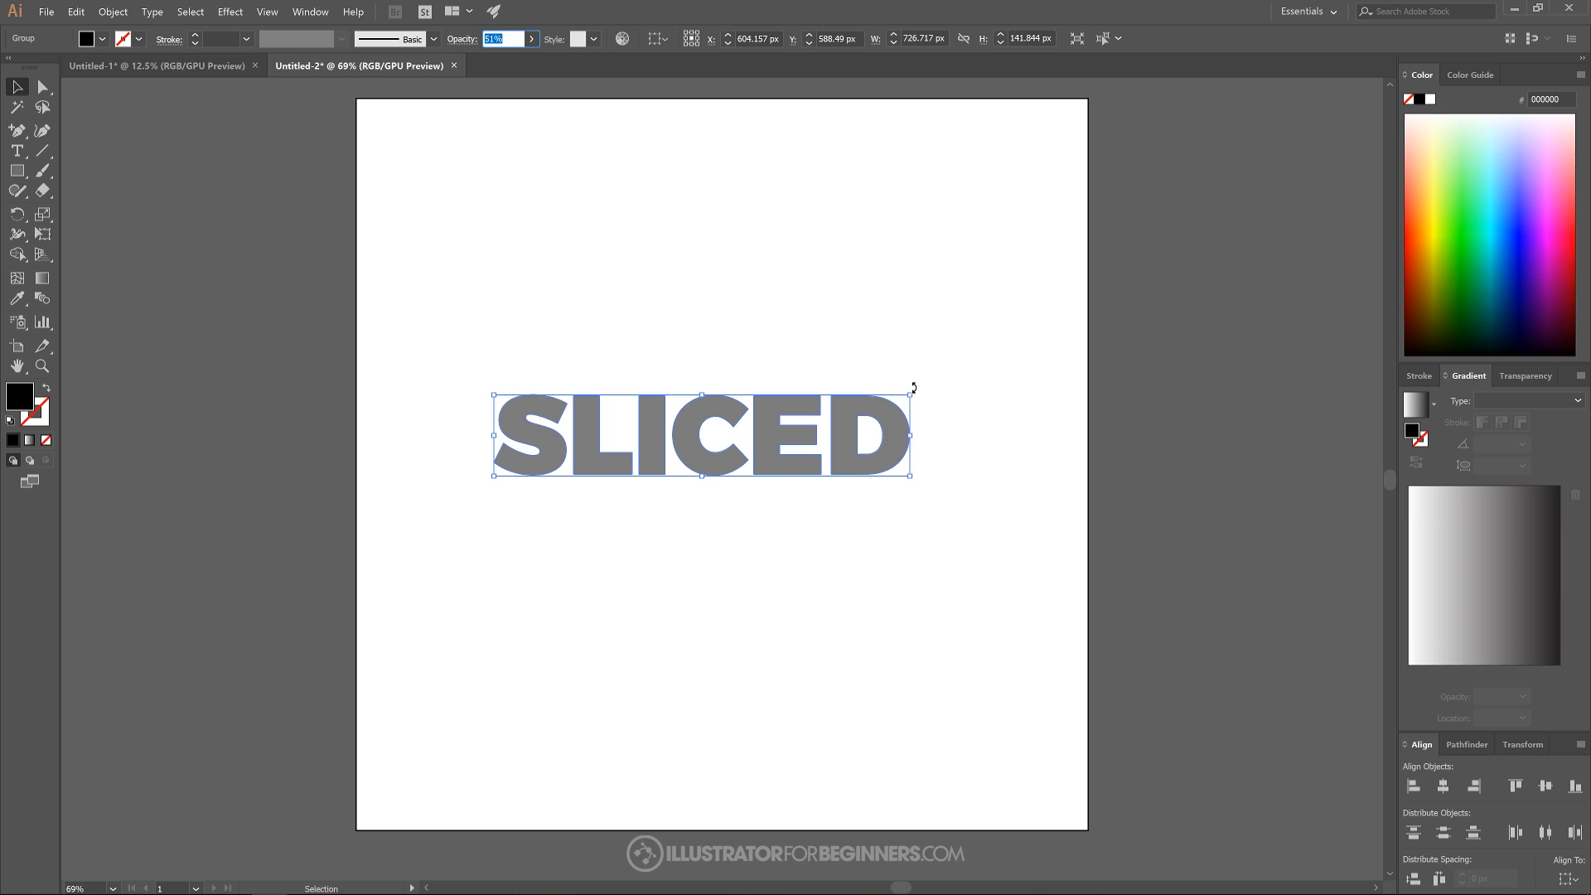
pyautogui.moveTo(917, 388)
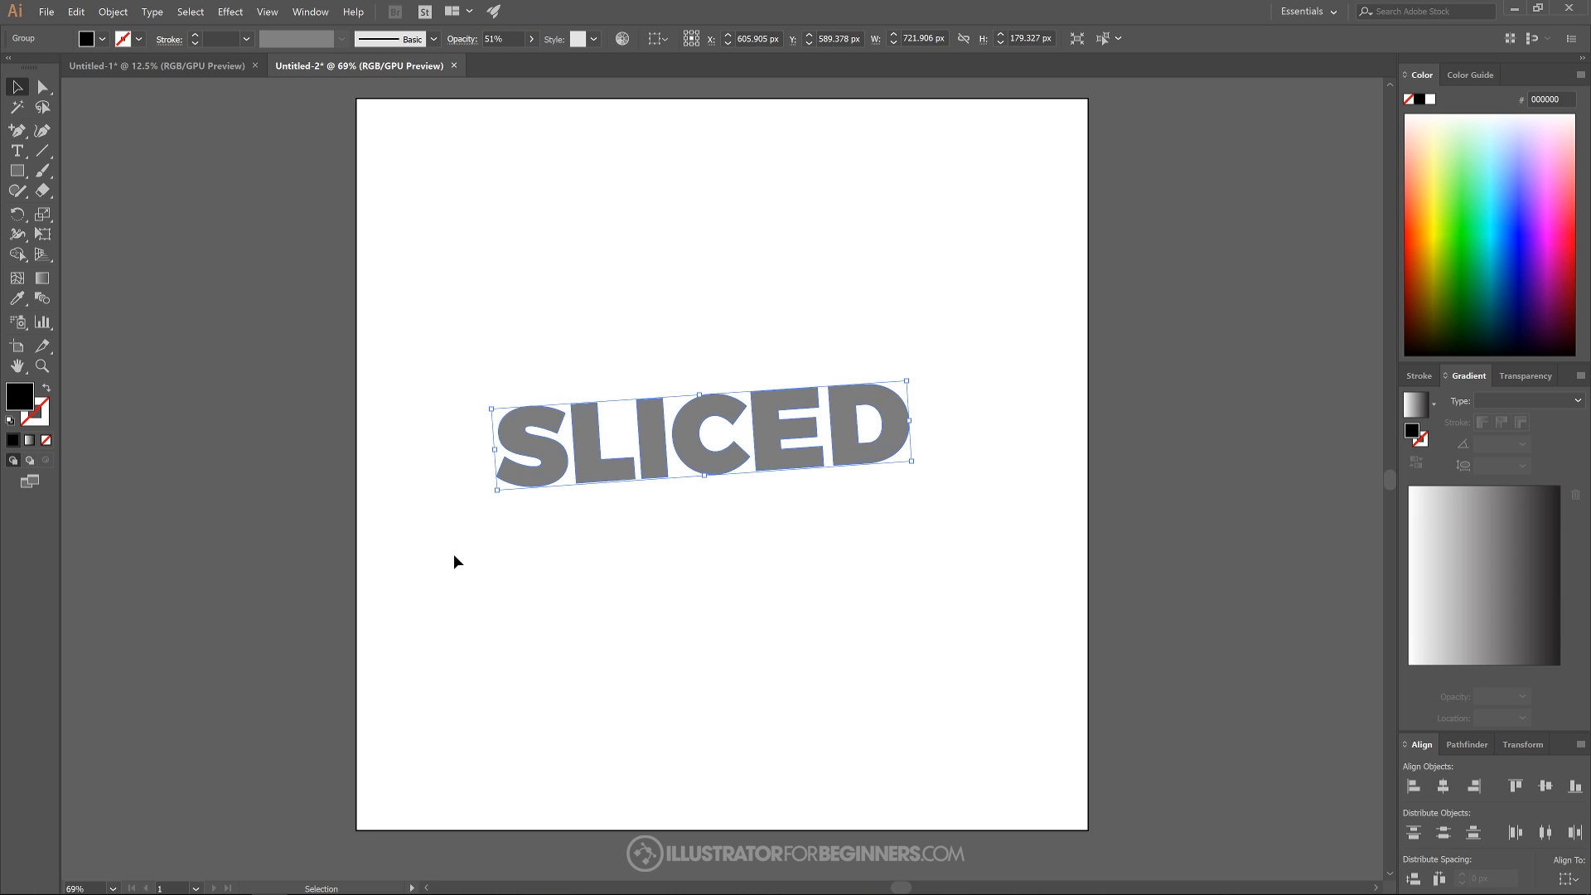
pyautogui.moveTo(17, 171)
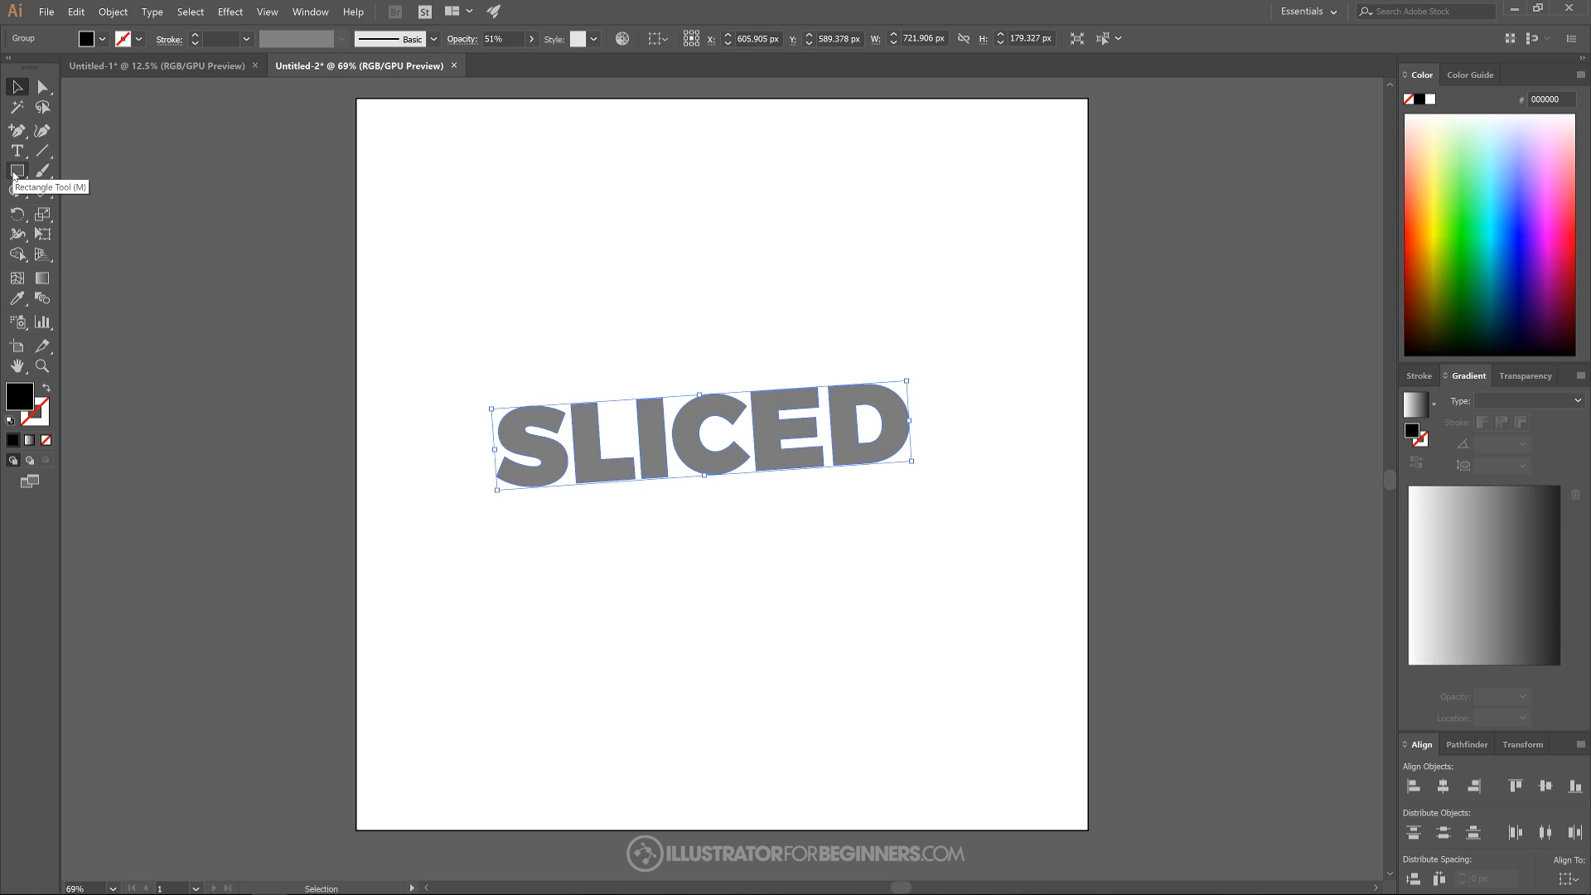
# Draw a rectangle over the top of the word at 50% opacity
pyautogui.click(16, 171)
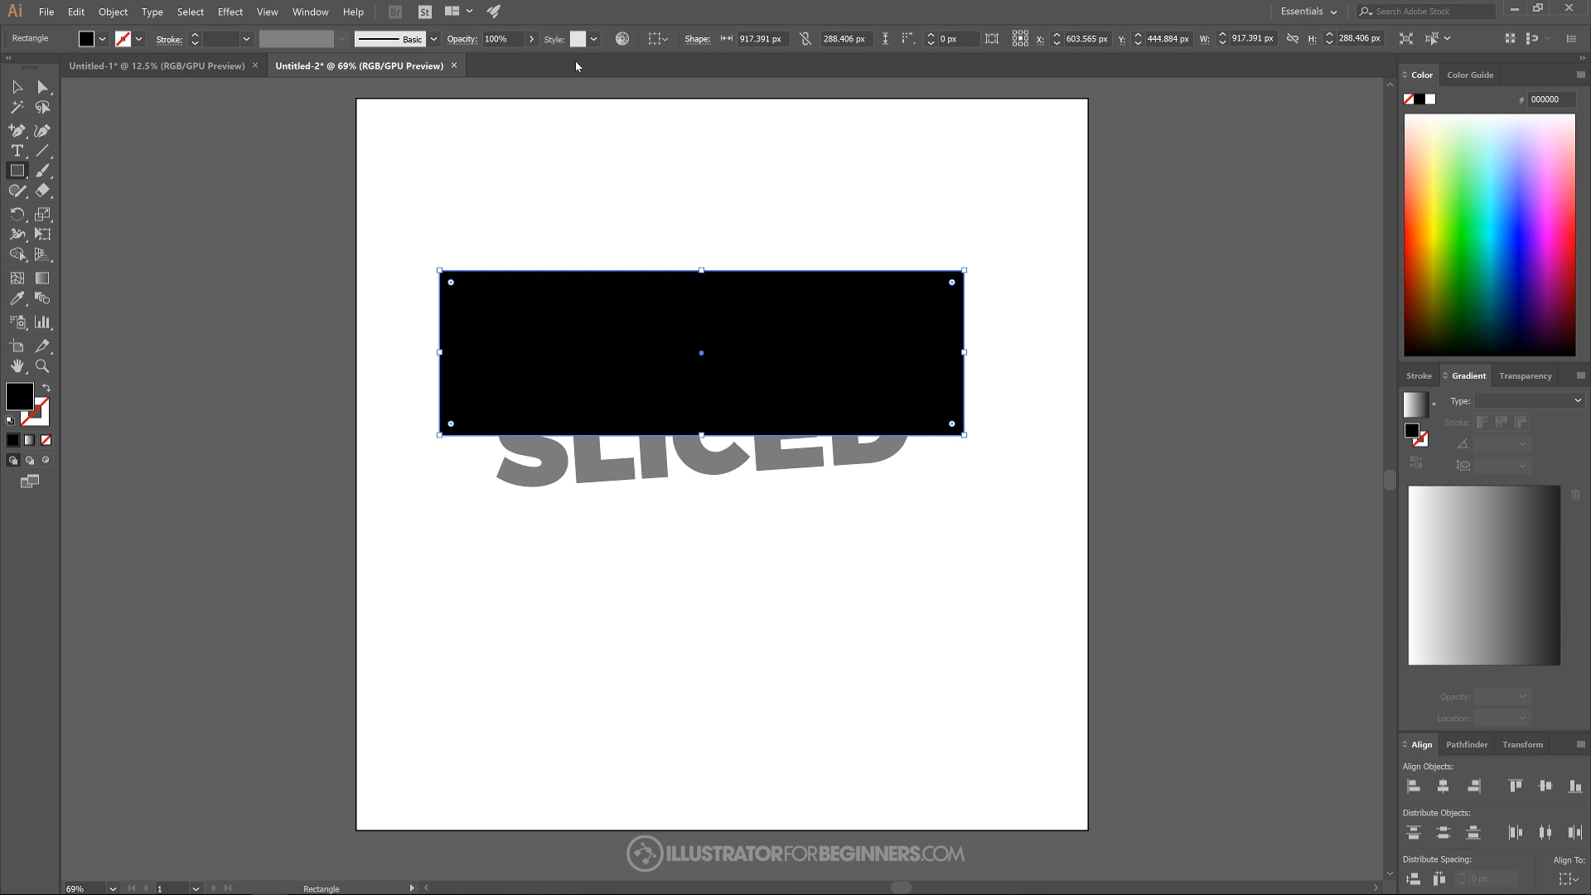
pyautogui.moveTo(527, 60); pyautogui.dragTo(490, 60)
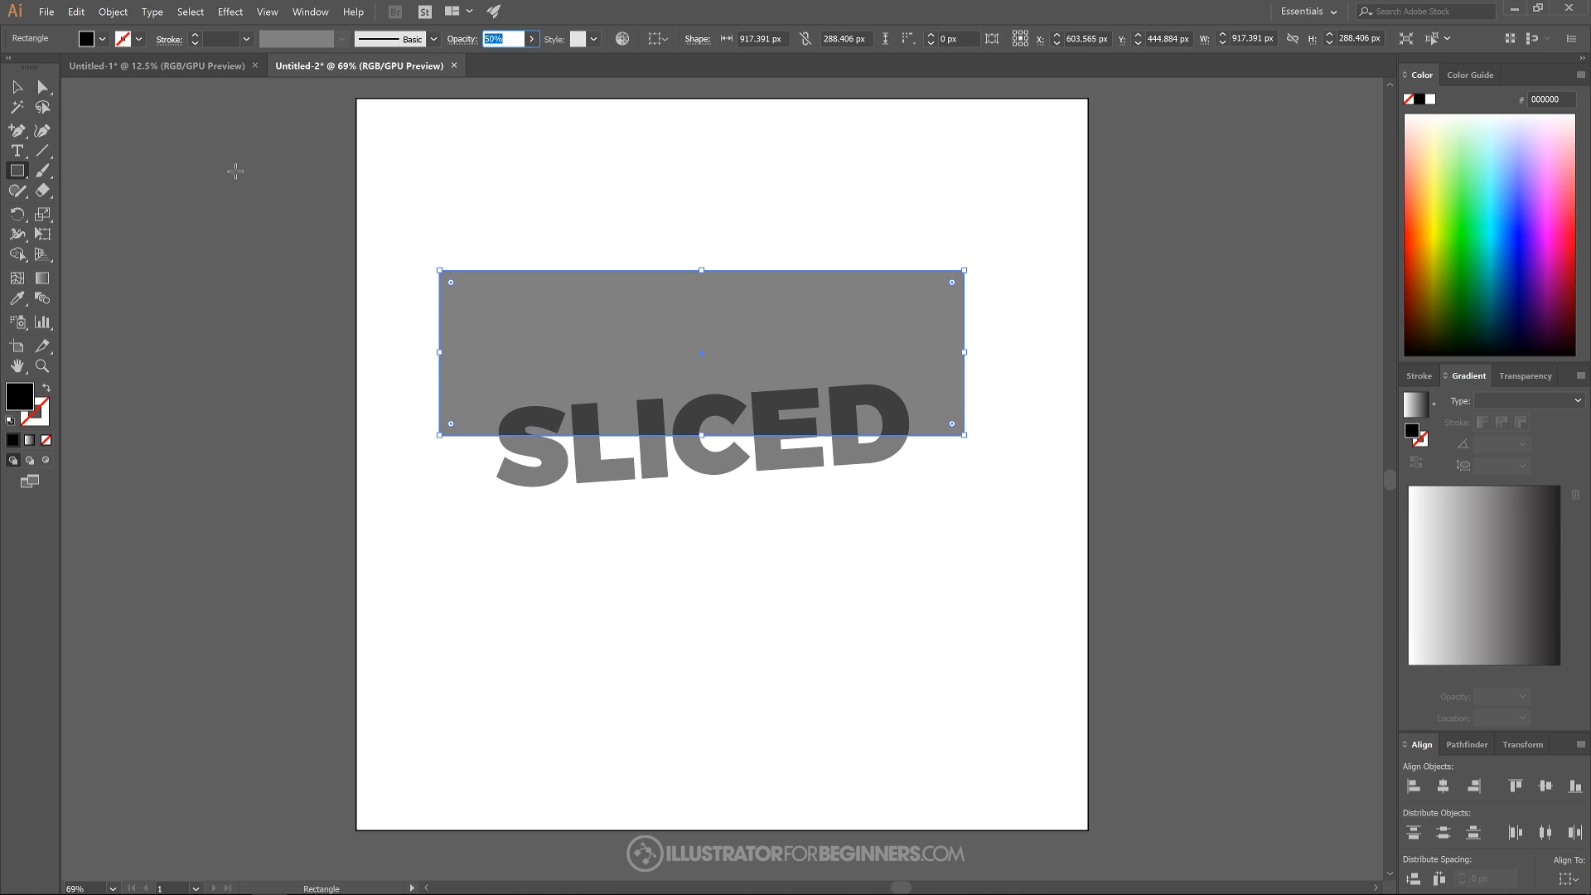
pyautogui.moveTo(17, 88)
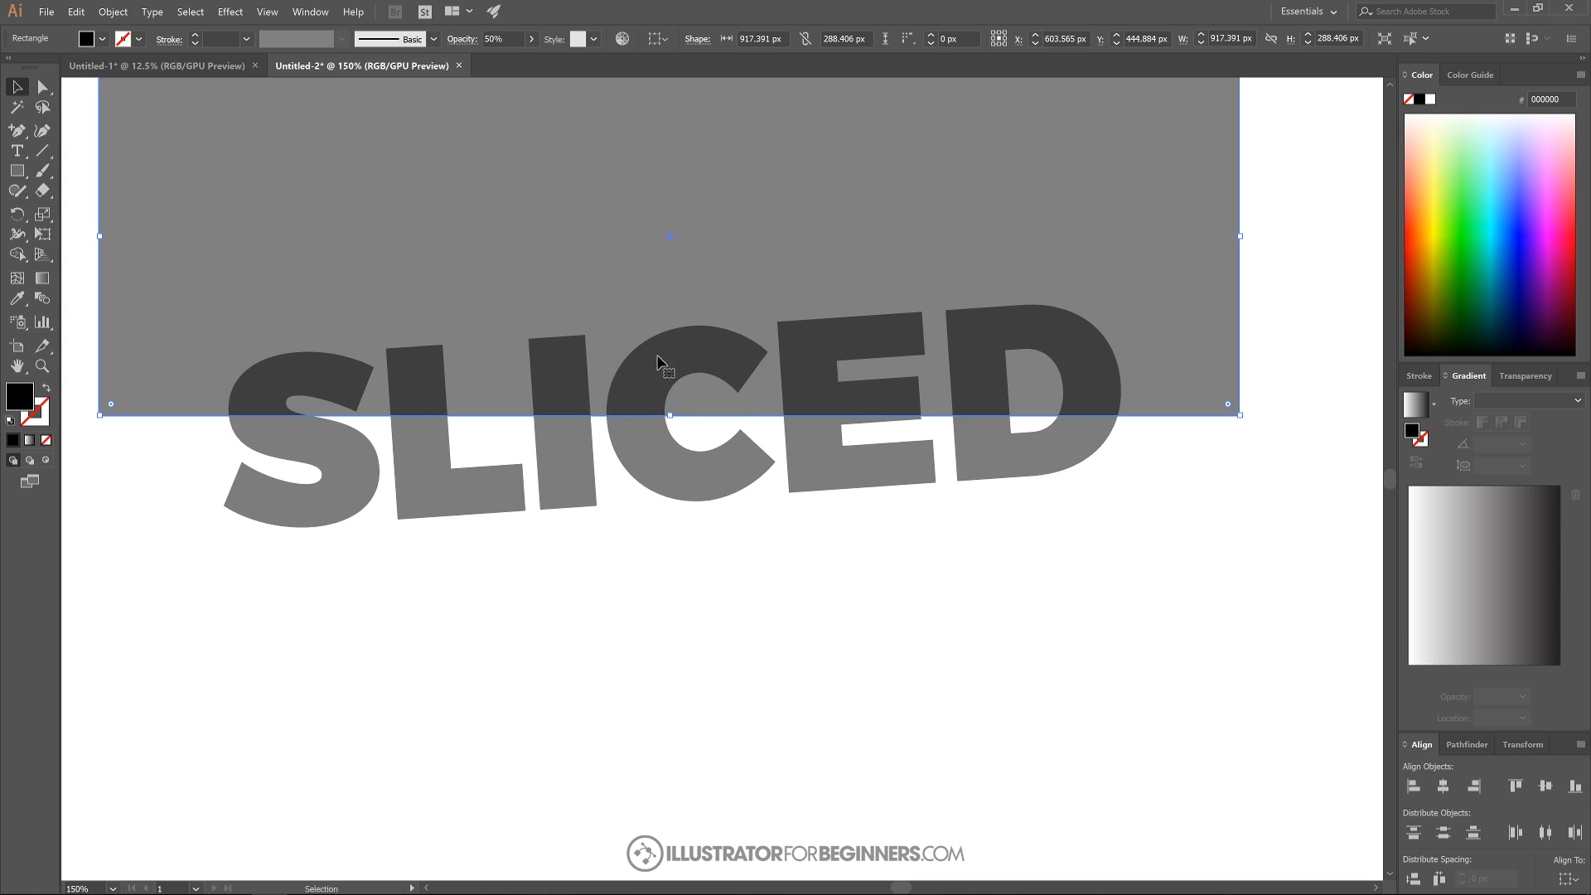
pyautogui.moveTo(669, 416)
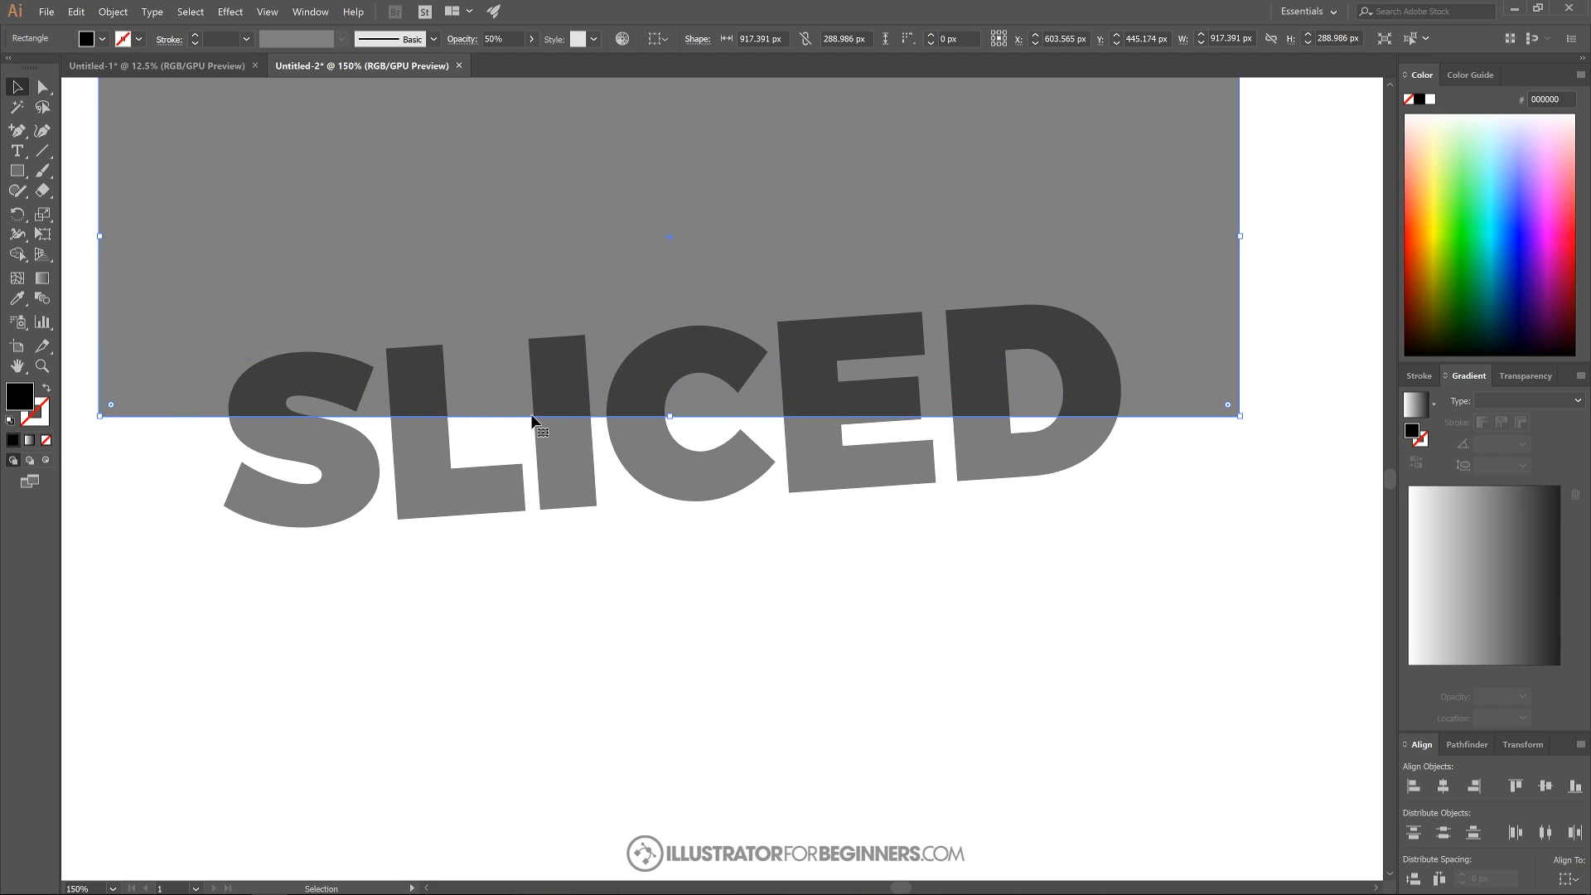
pyautogui.moveTo(1028, 427)
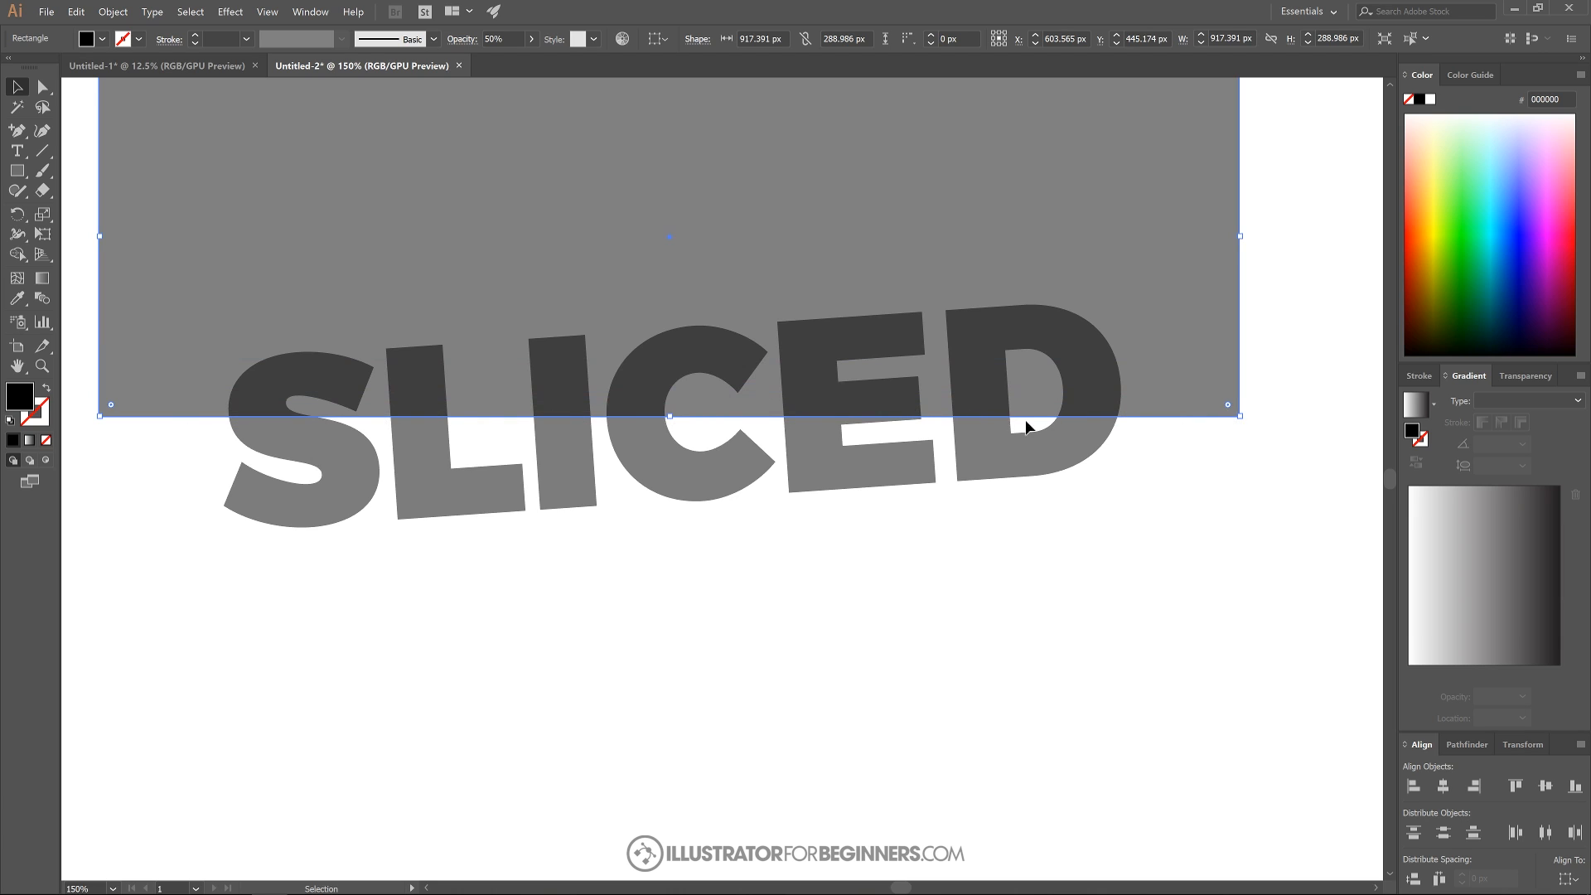
pyautogui.moveTo(549, 423)
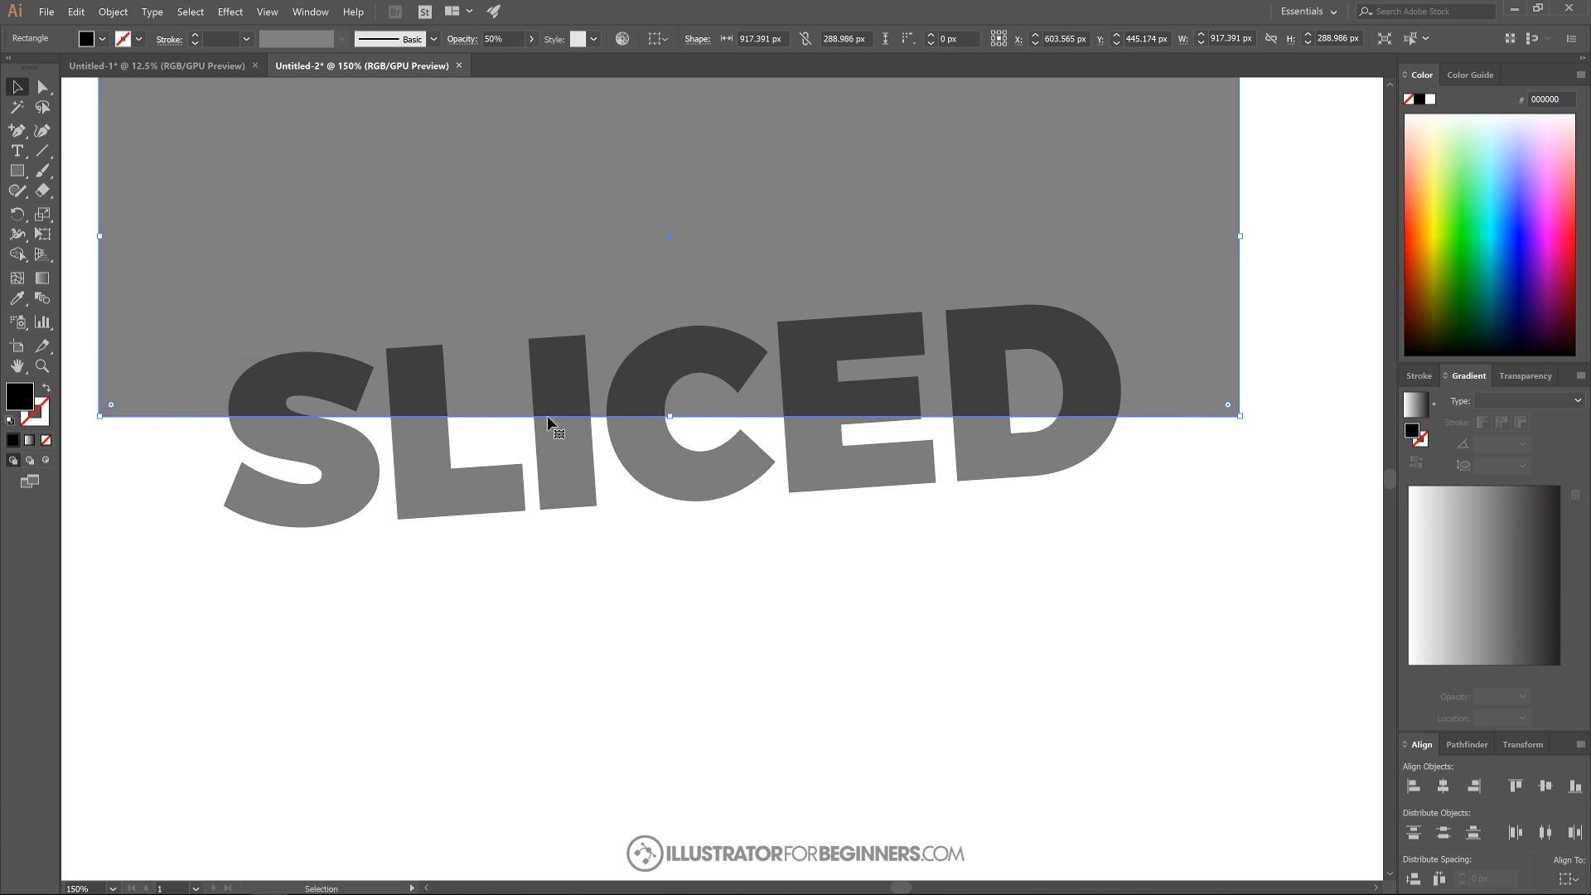
pyautogui.moveTo(363, 420)
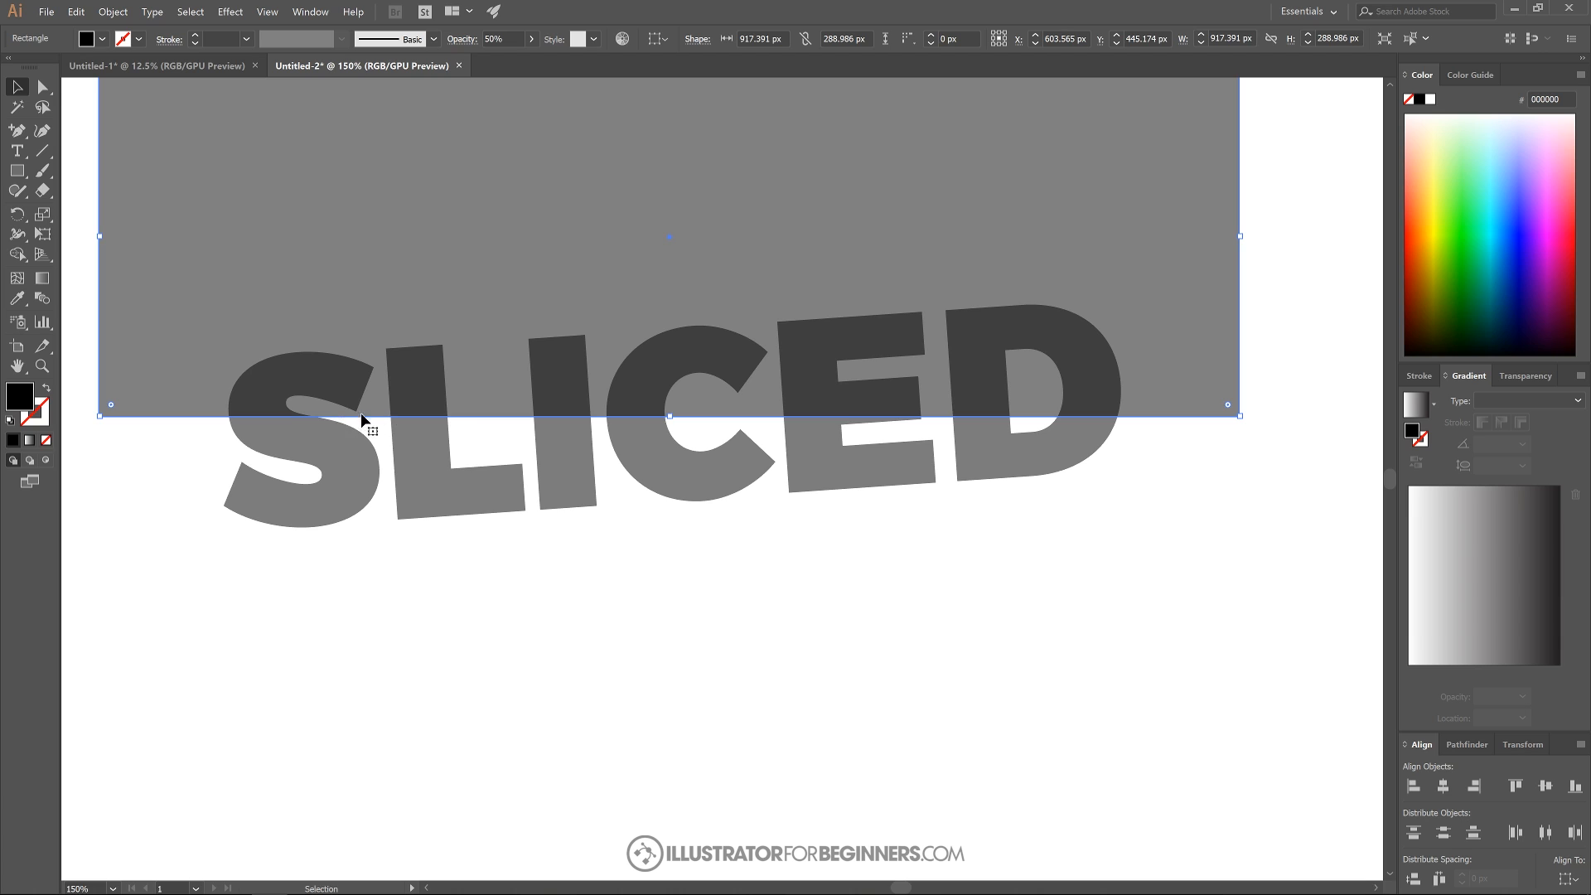
pyautogui.moveTo(355, 418)
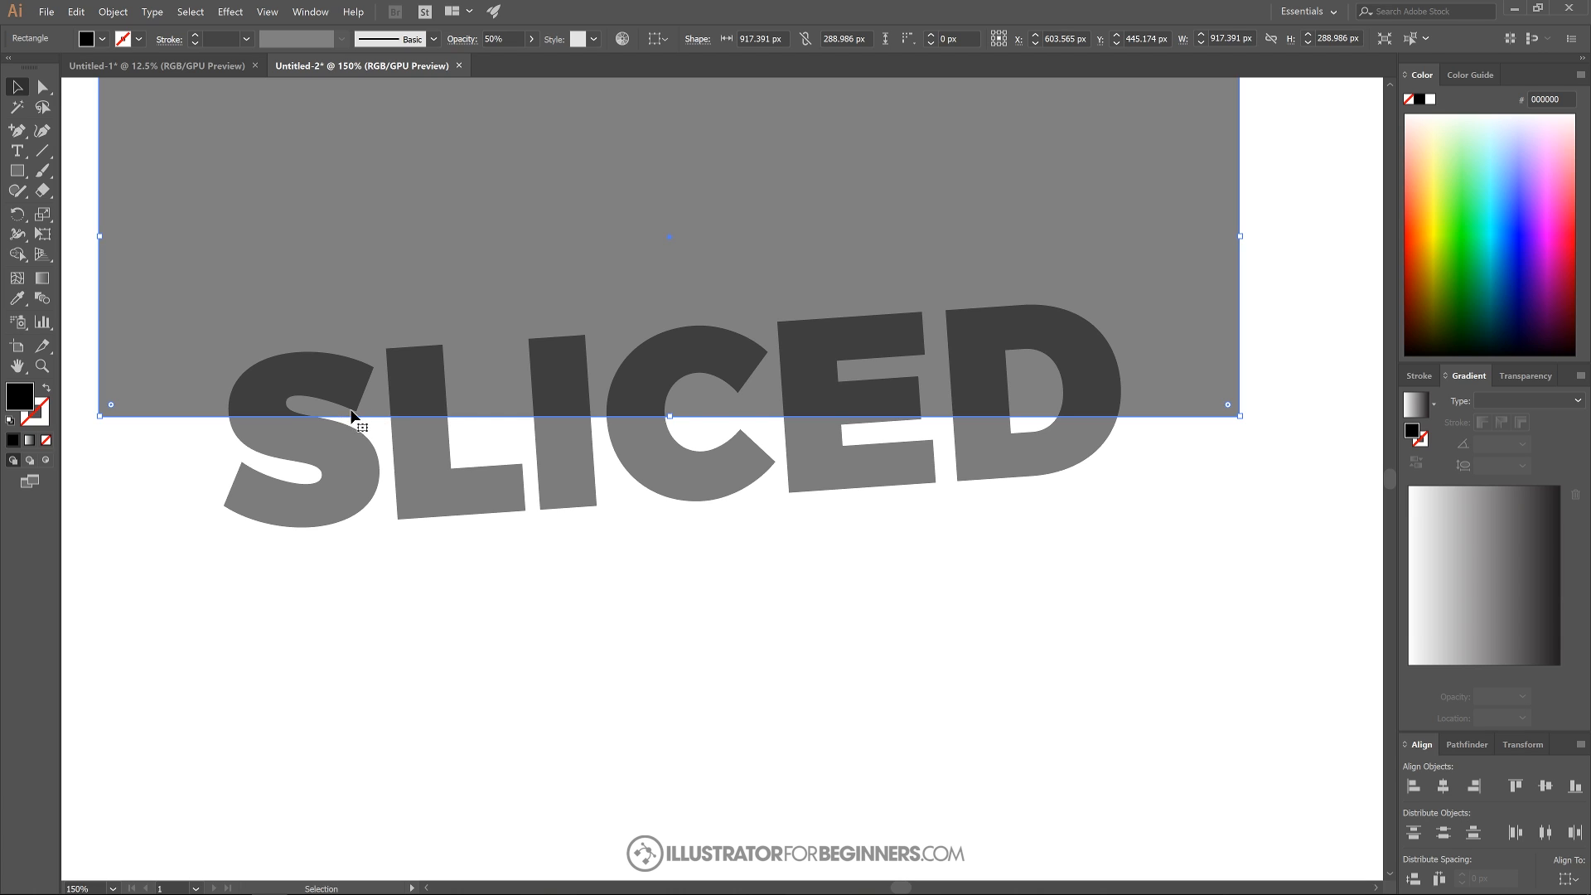
pyautogui.moveTo(363, 413)
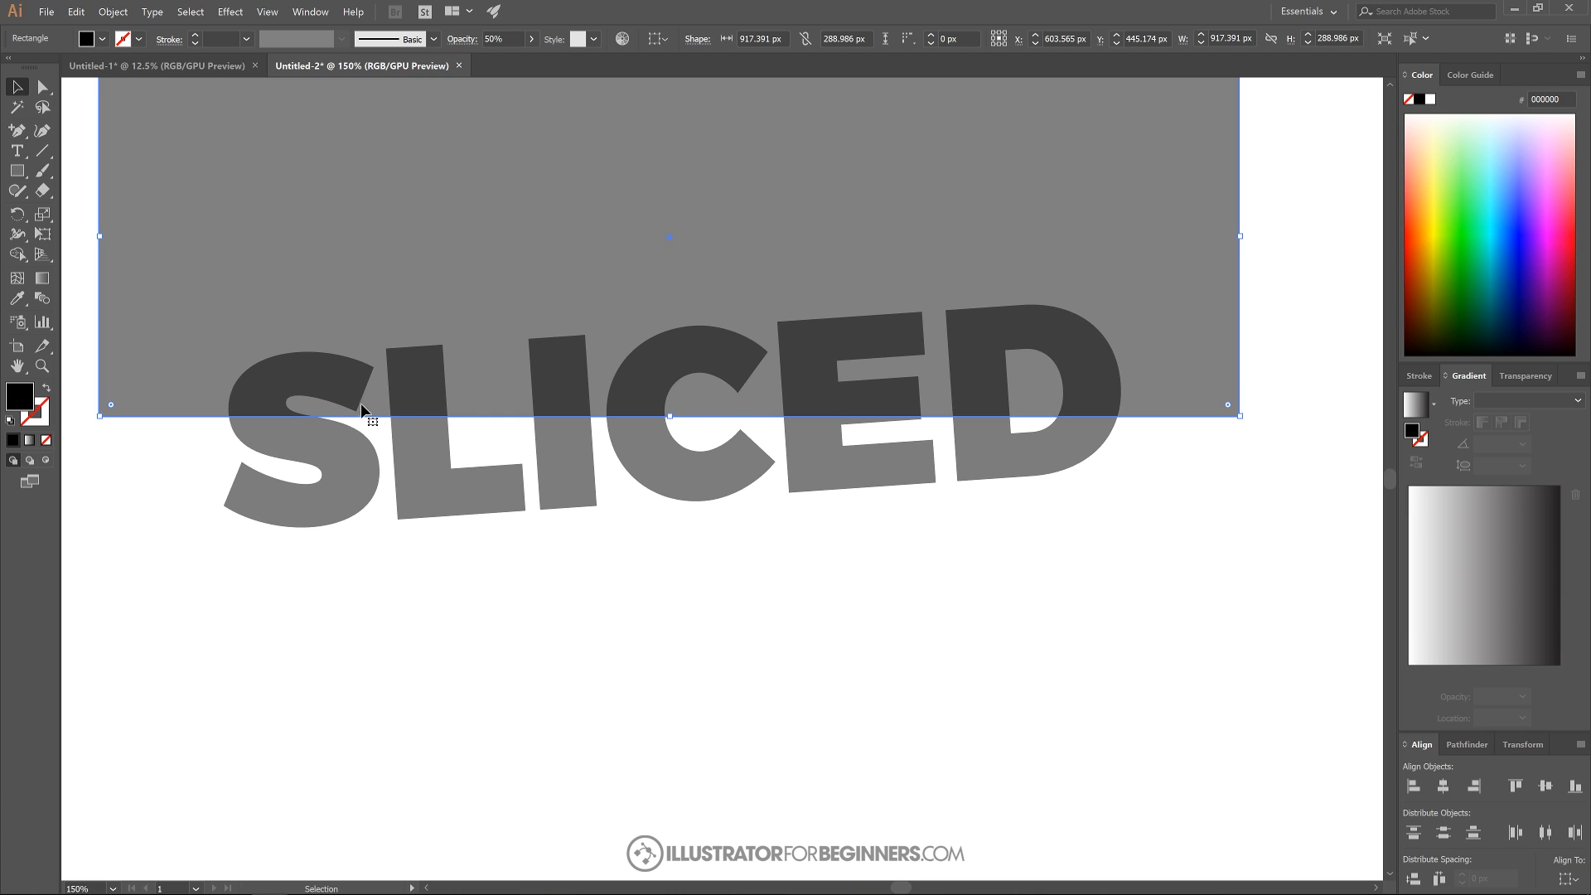
pyautogui.moveTo(917, 427)
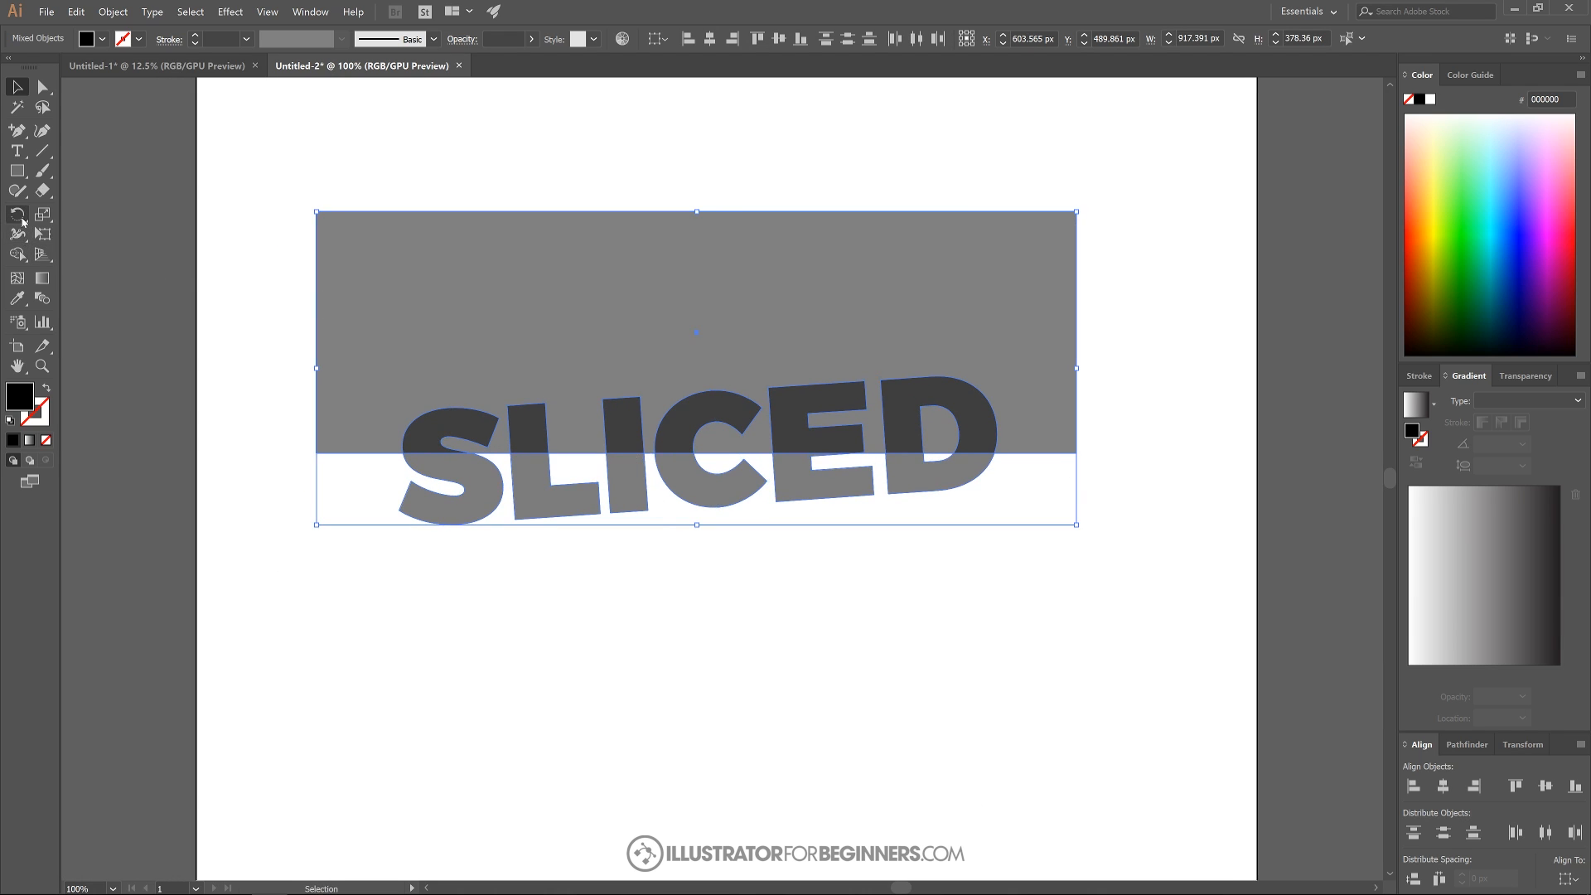
pyautogui.moveTo(16, 253)
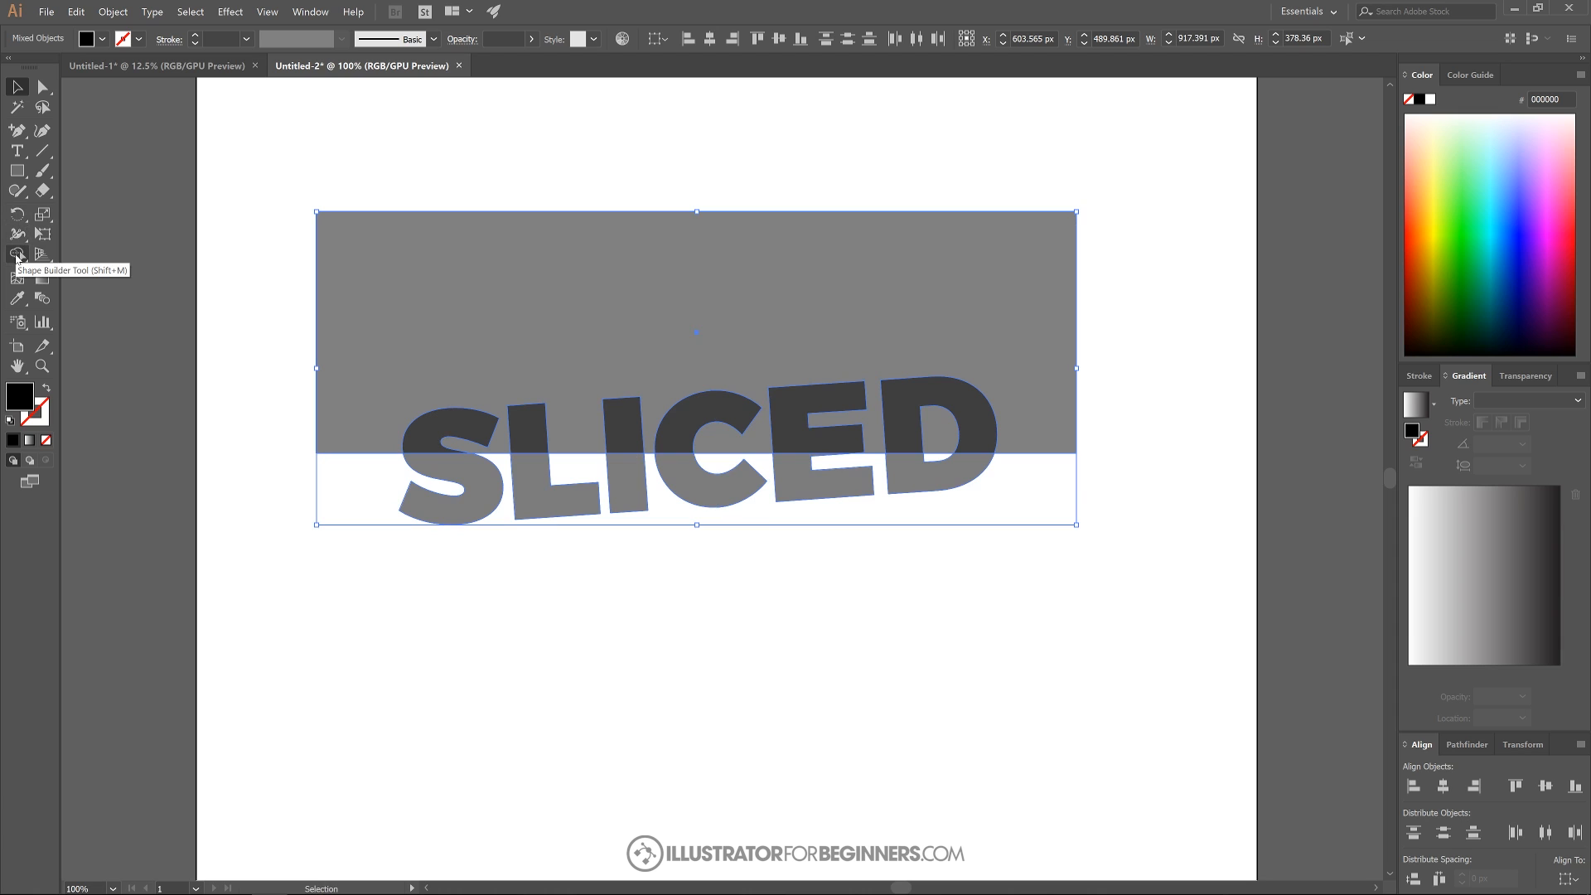
# Split the outlined letters along the slicing line with Shape Builder
pyautogui.click(17, 253)
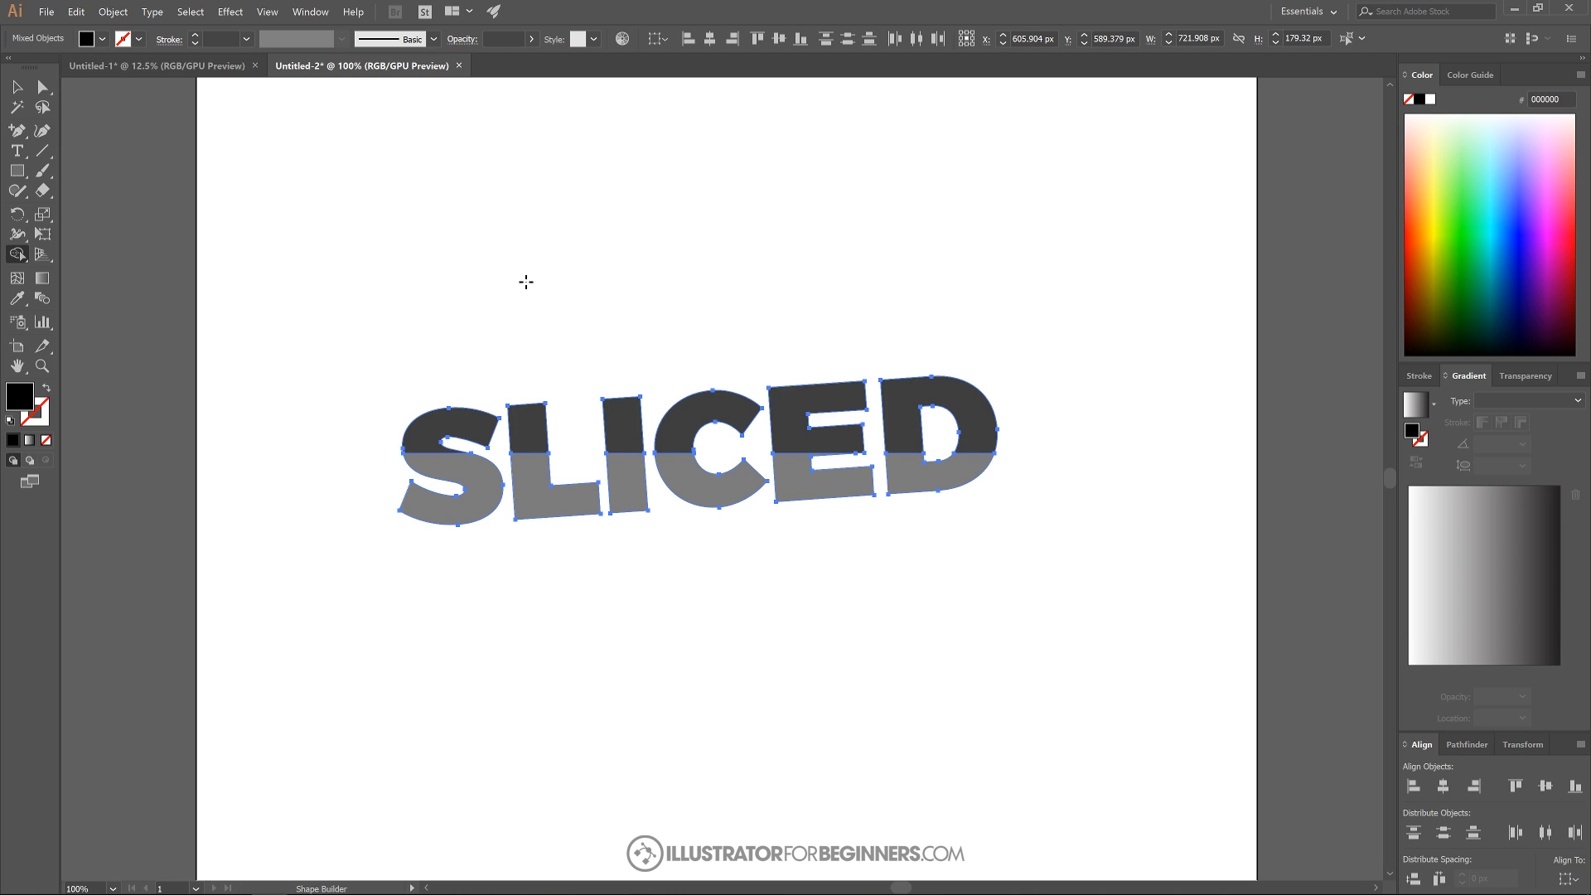
pyautogui.moveTo(354, 407)
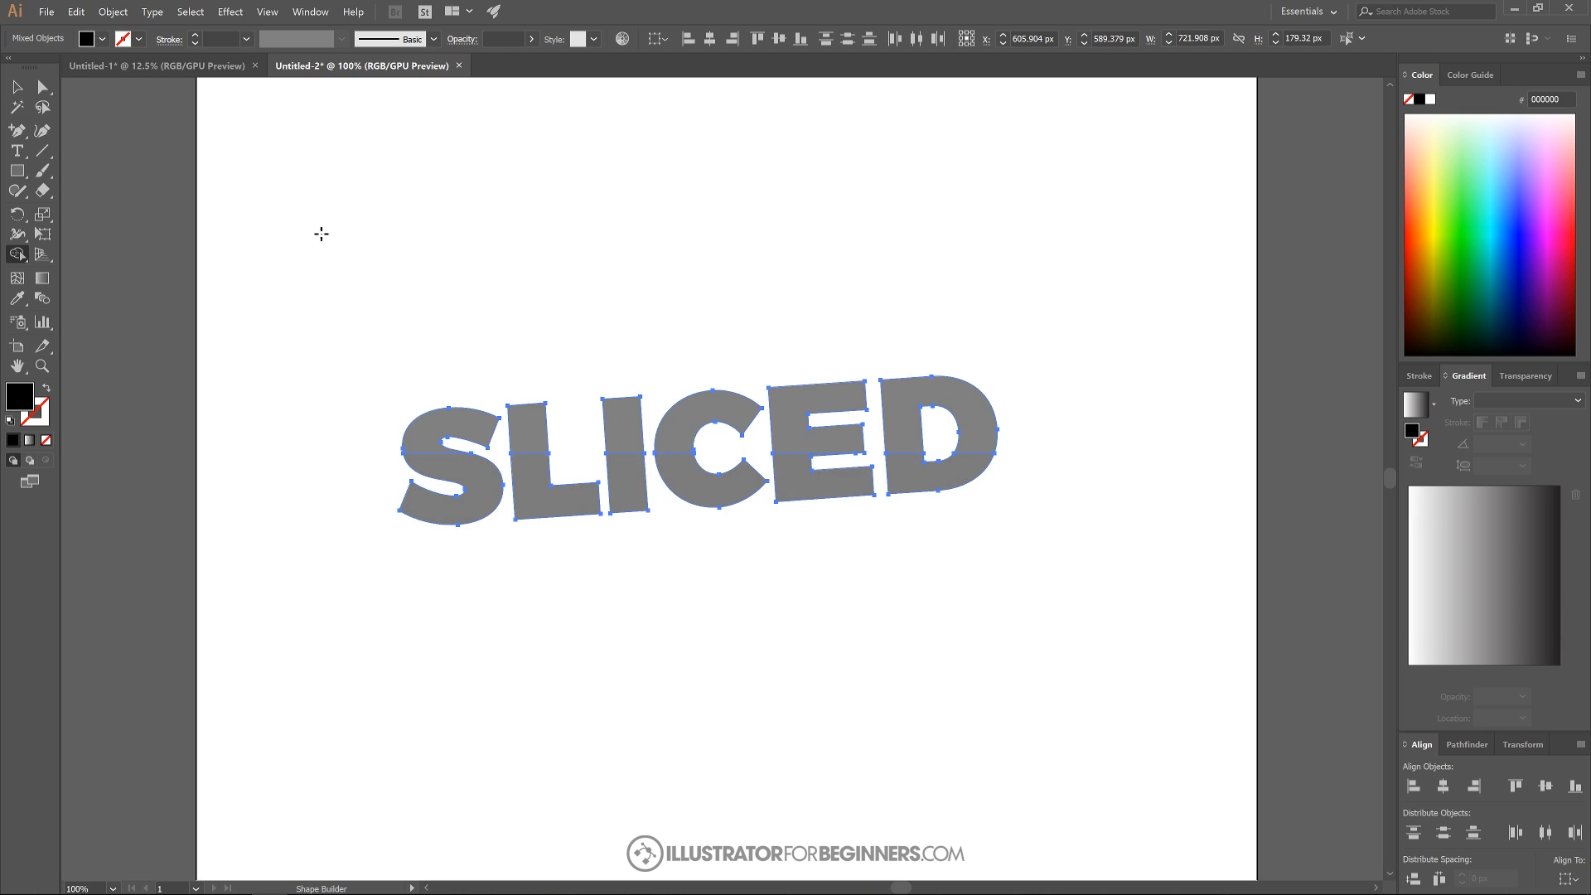
pyautogui.click(17, 88)
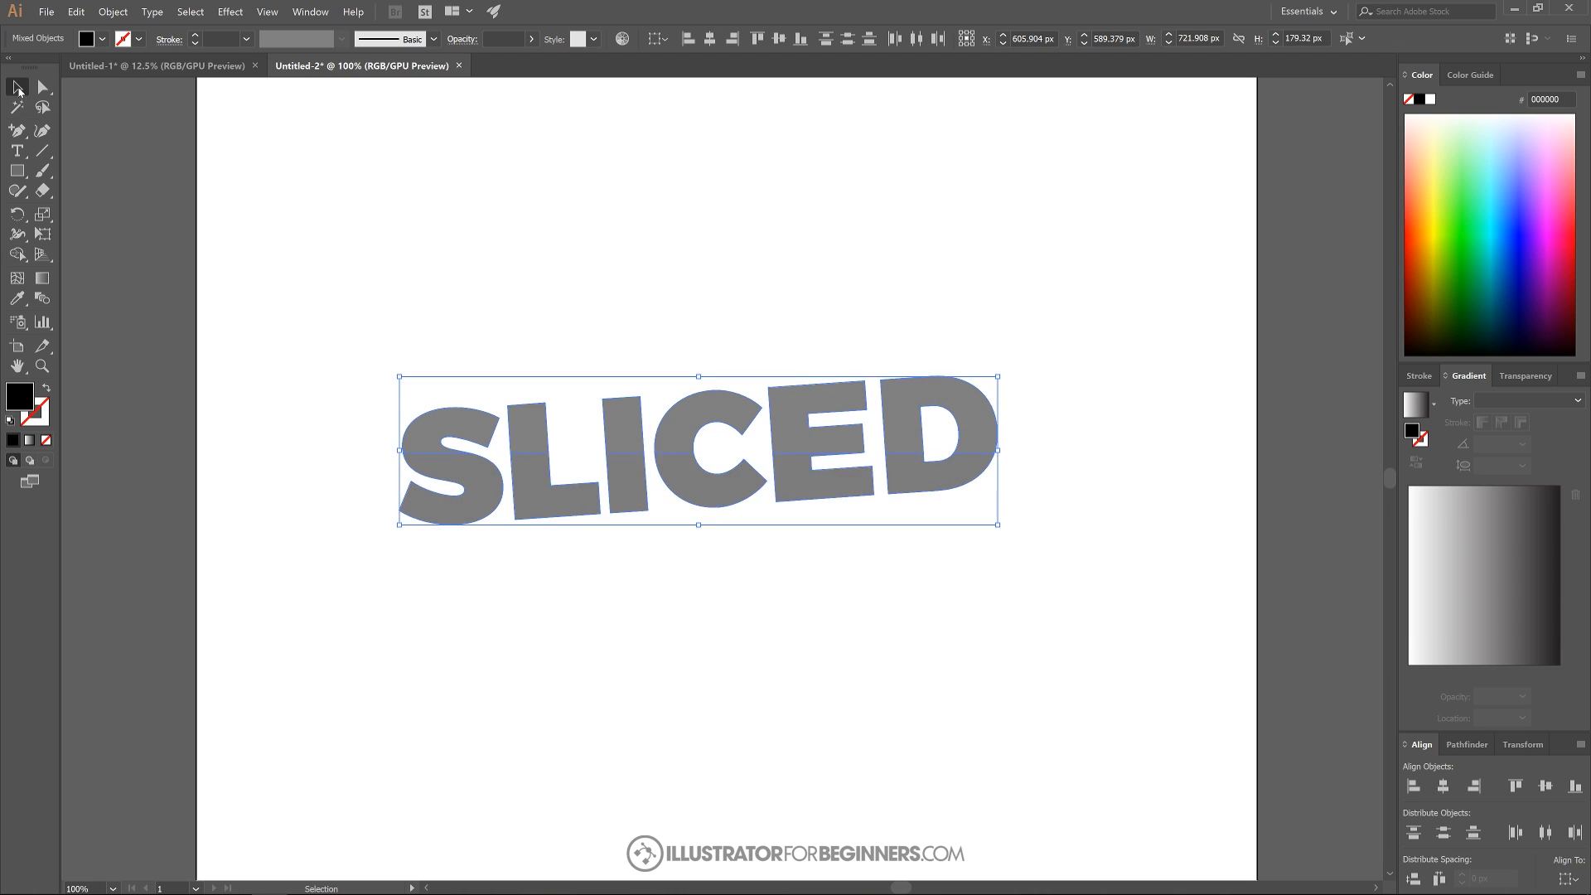
# Shift the lower half of SLICED left to offset the two halves
pyautogui.click(693, 555)
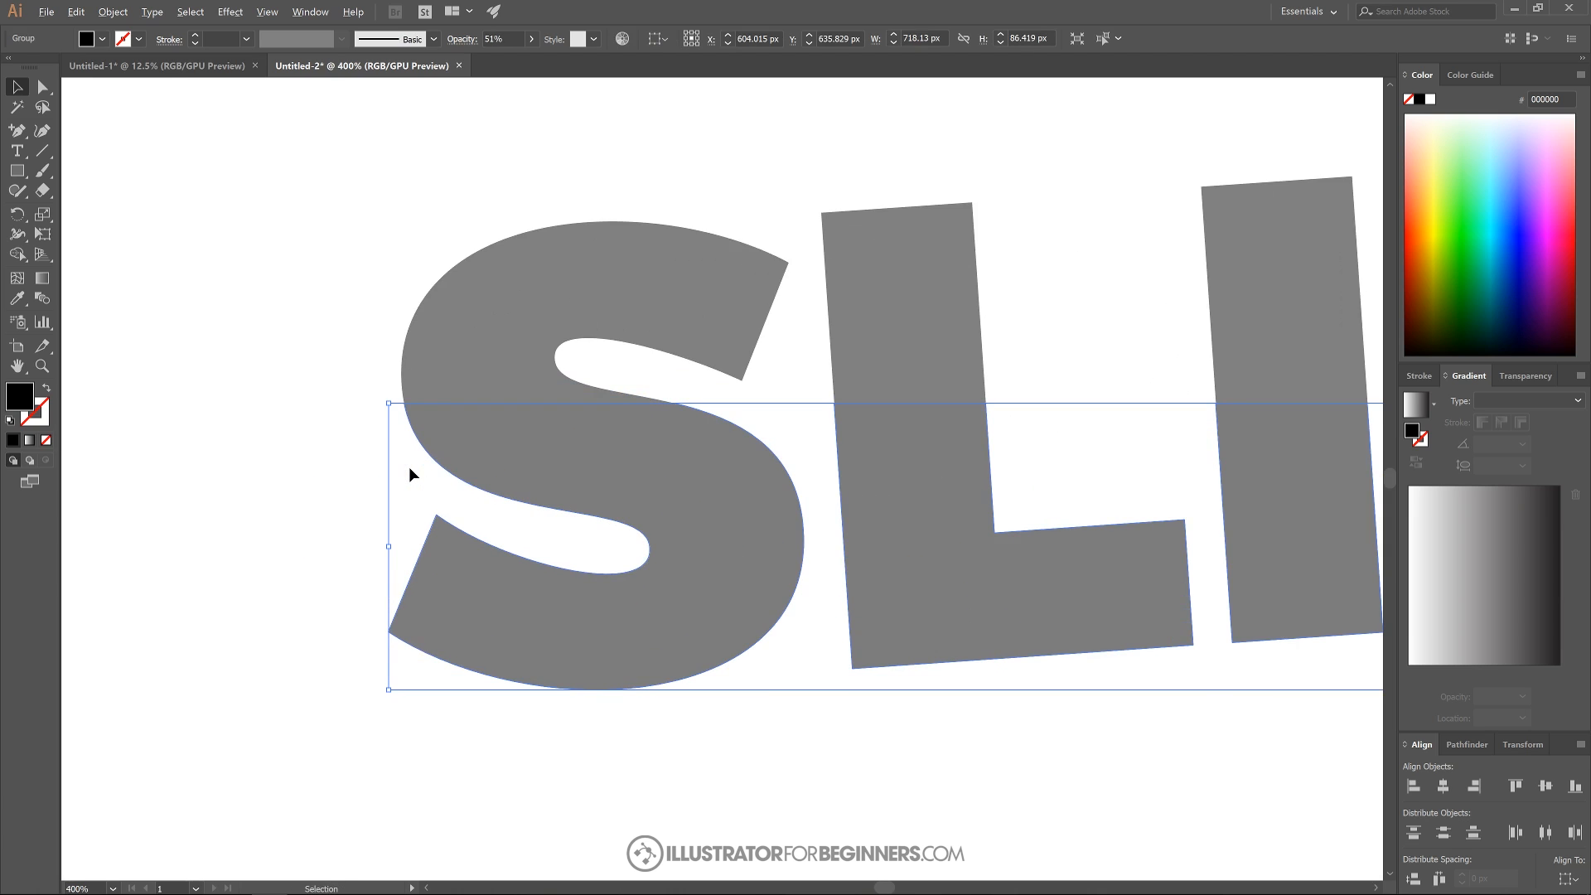
pyautogui.moveTo(517, 459)
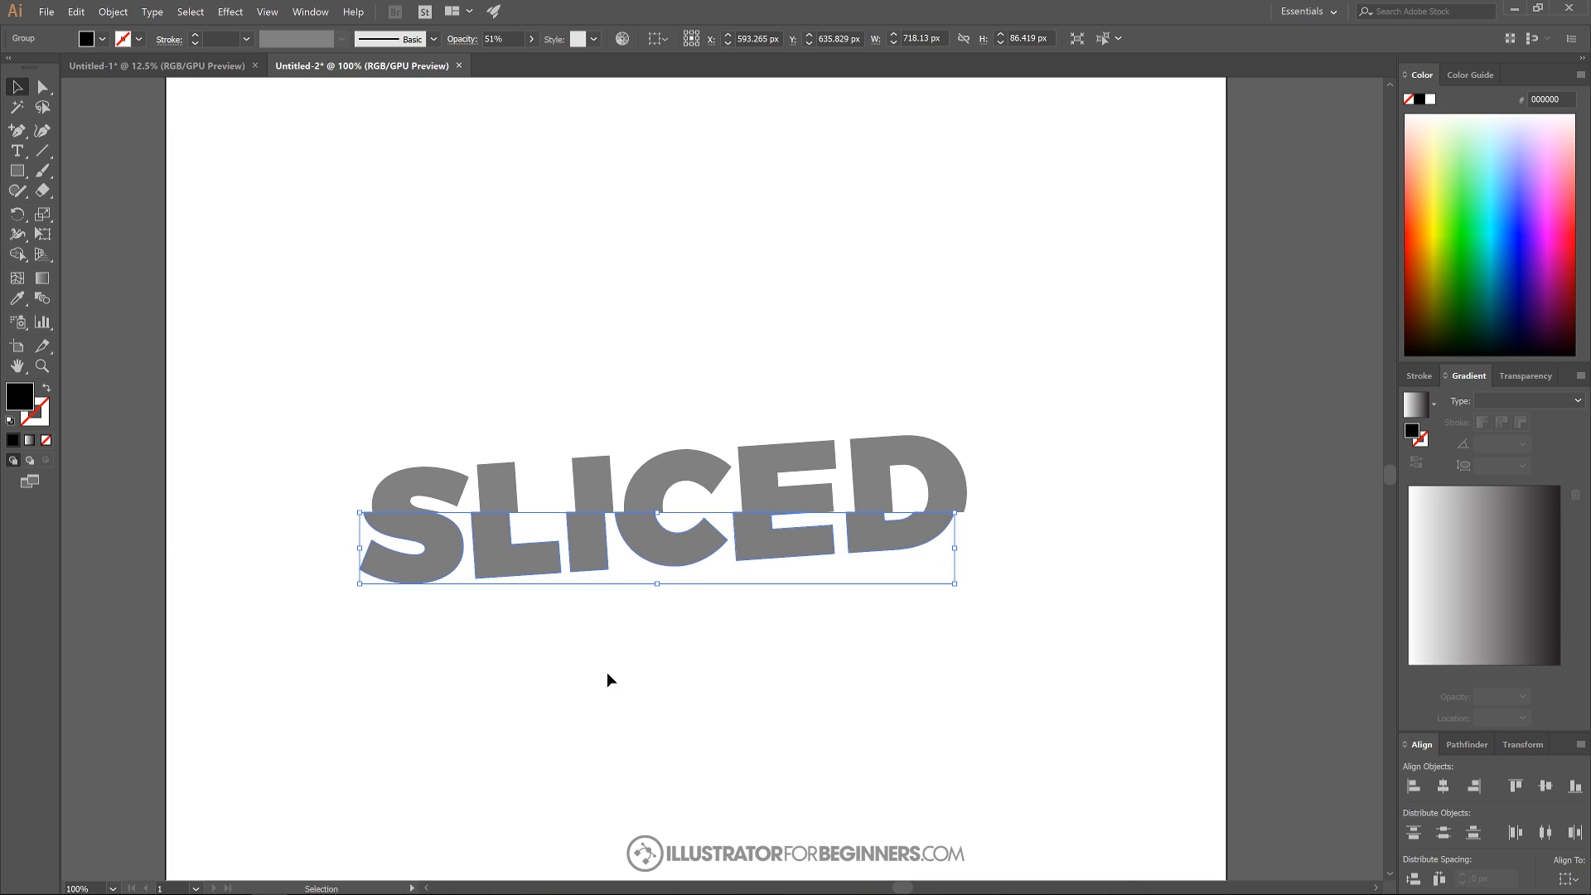
pyautogui.click(604, 645)
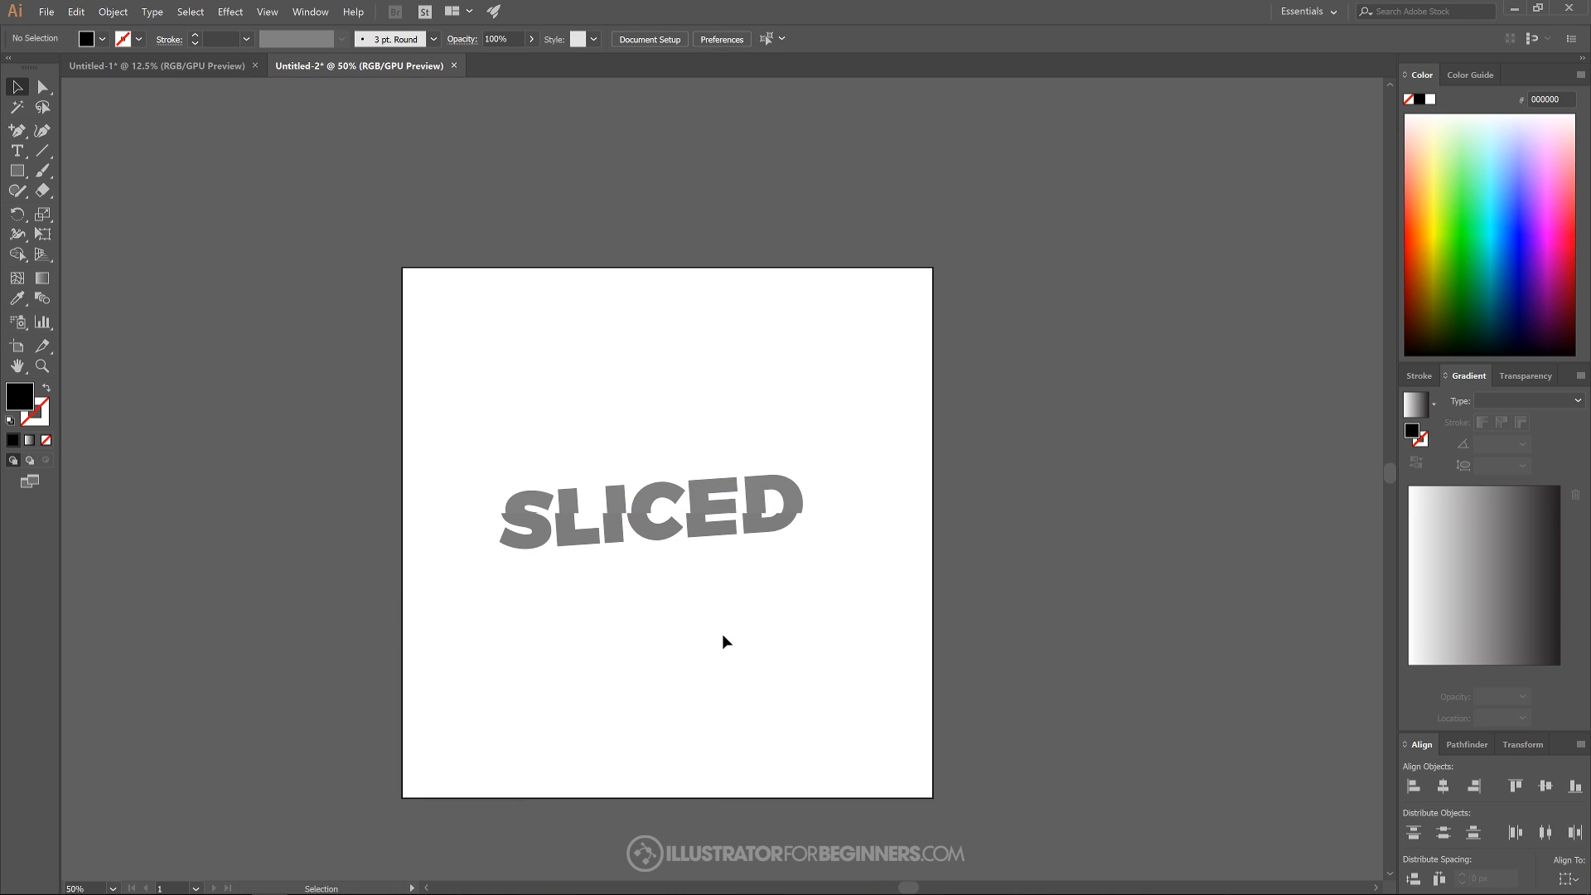
# Draw an artboard-sized red square and send it behind the word
pyautogui.click(17, 171)
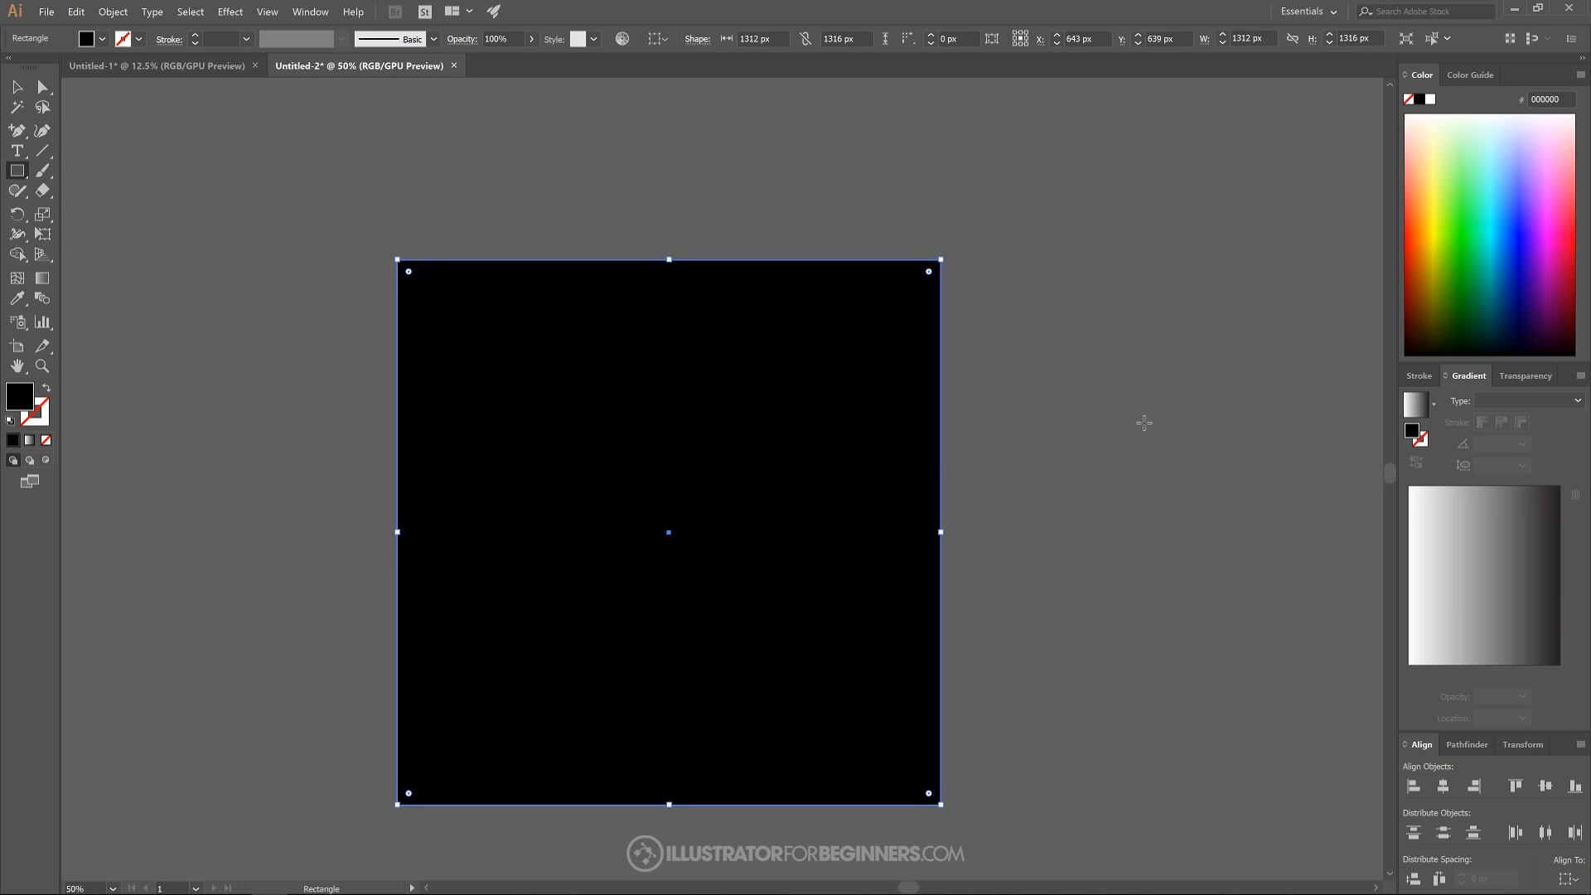
pyautogui.click(1412, 234)
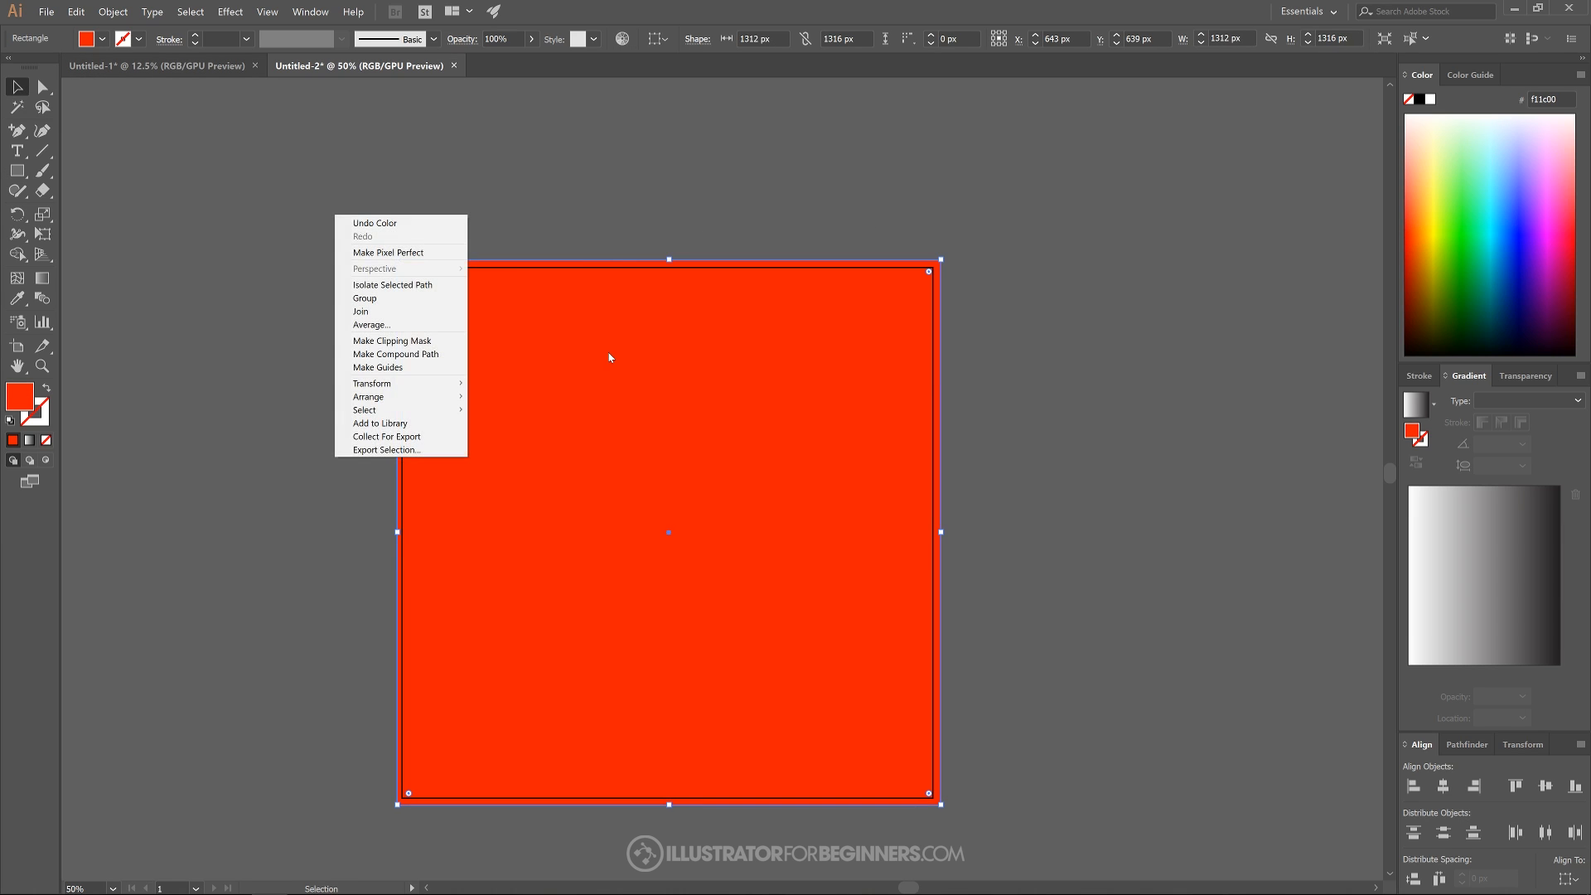
pyautogui.moveTo(403, 396)
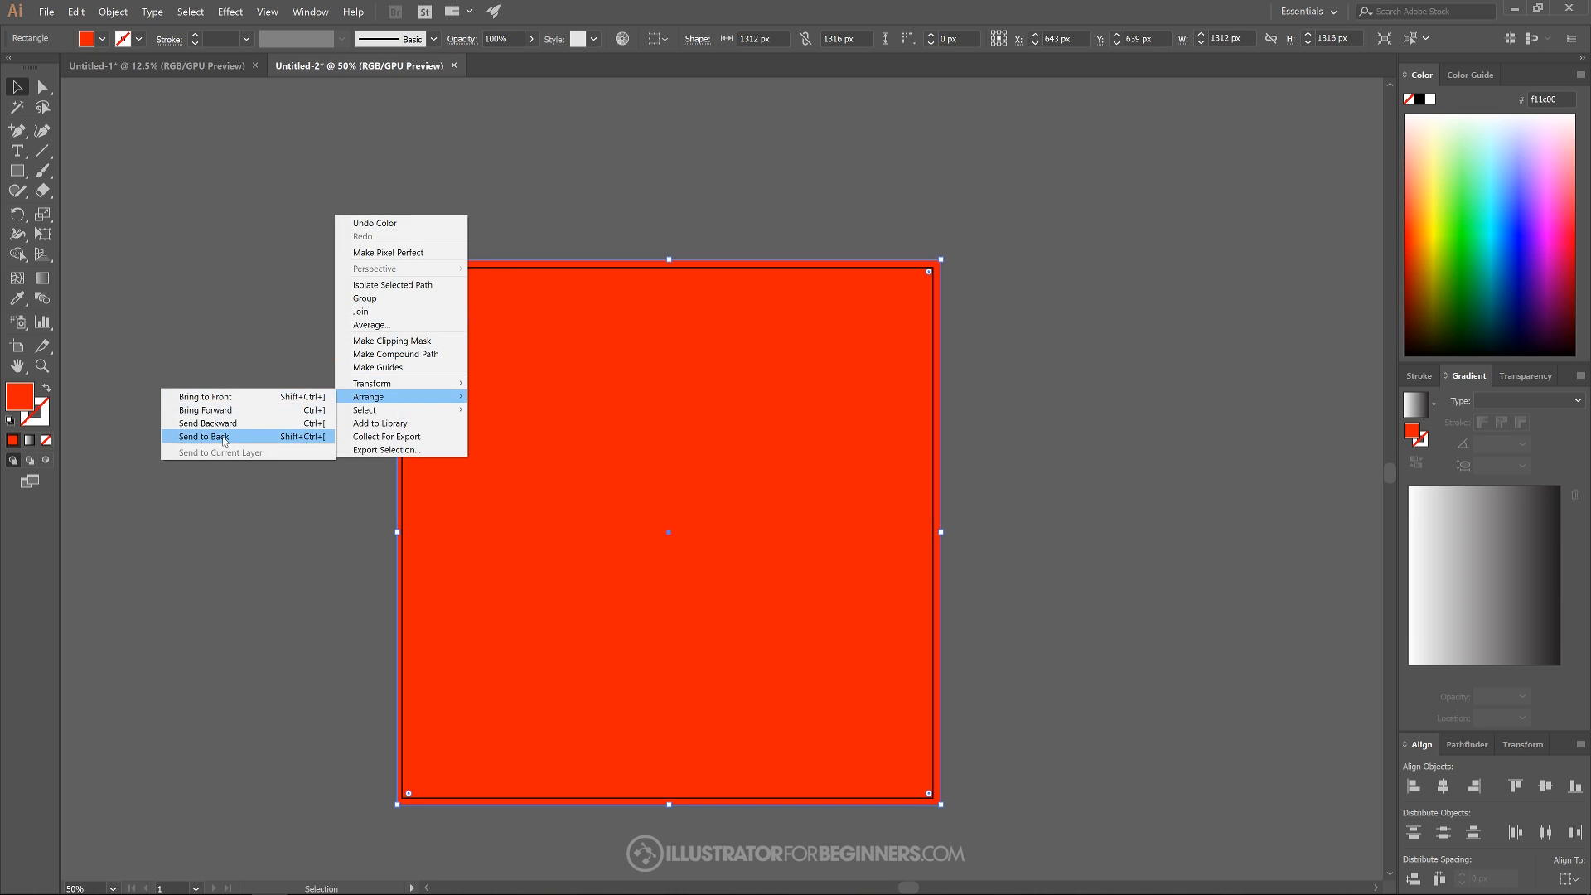
pyautogui.click(201, 436)
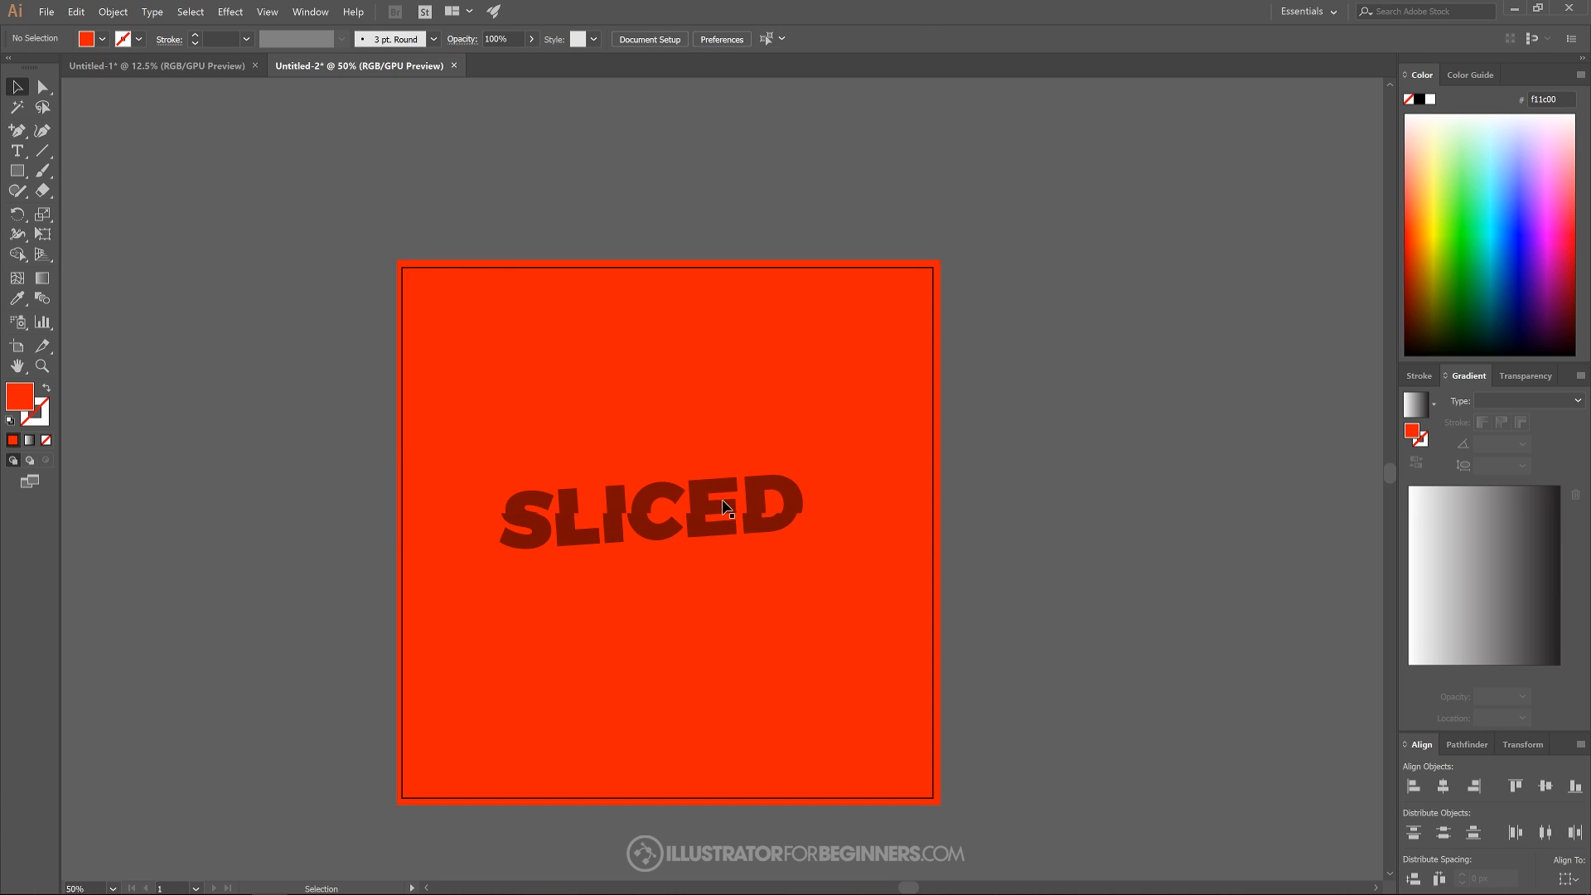
# Make all SLICED pieces solid white at 100% opacity
pyautogui.click(578, 510)
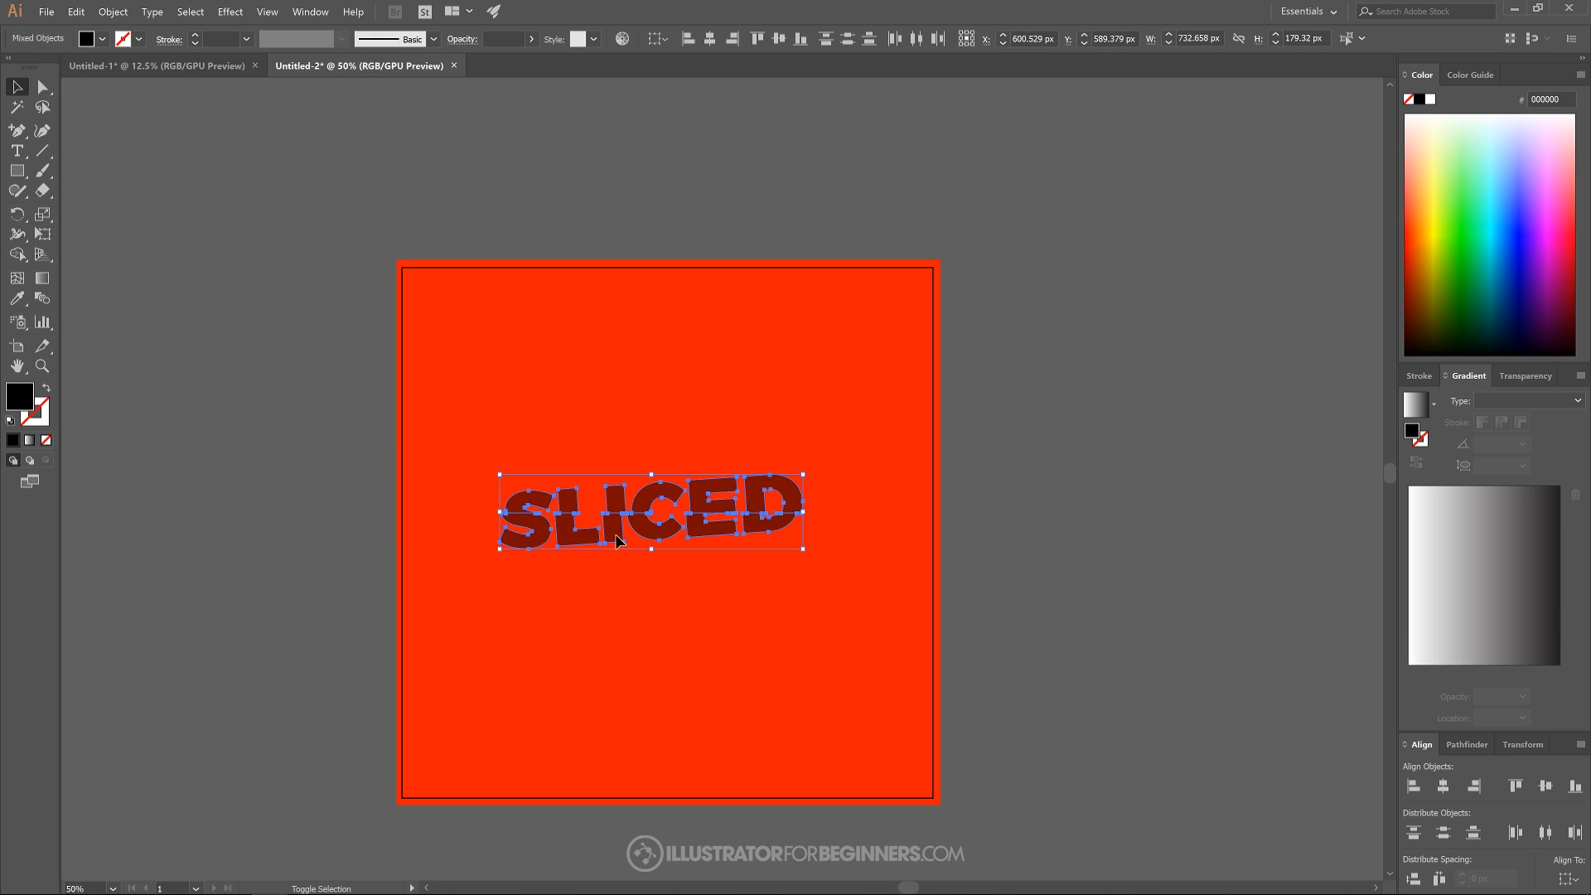
pyautogui.moveTo(649, 232)
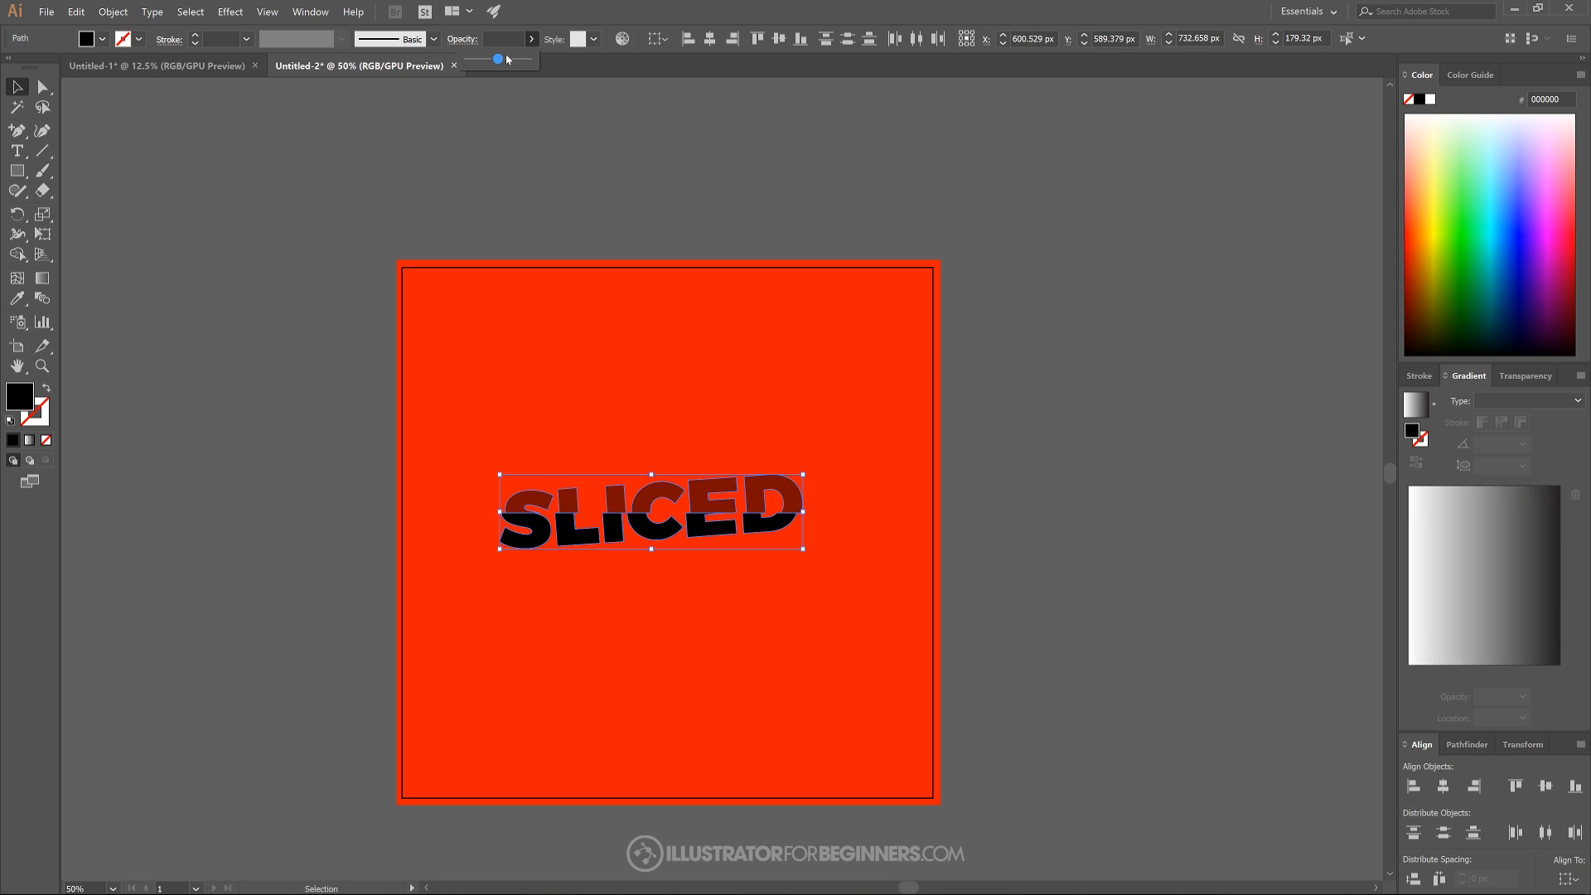
pyautogui.moveTo(495, 60); pyautogui.dragTo(527, 60)
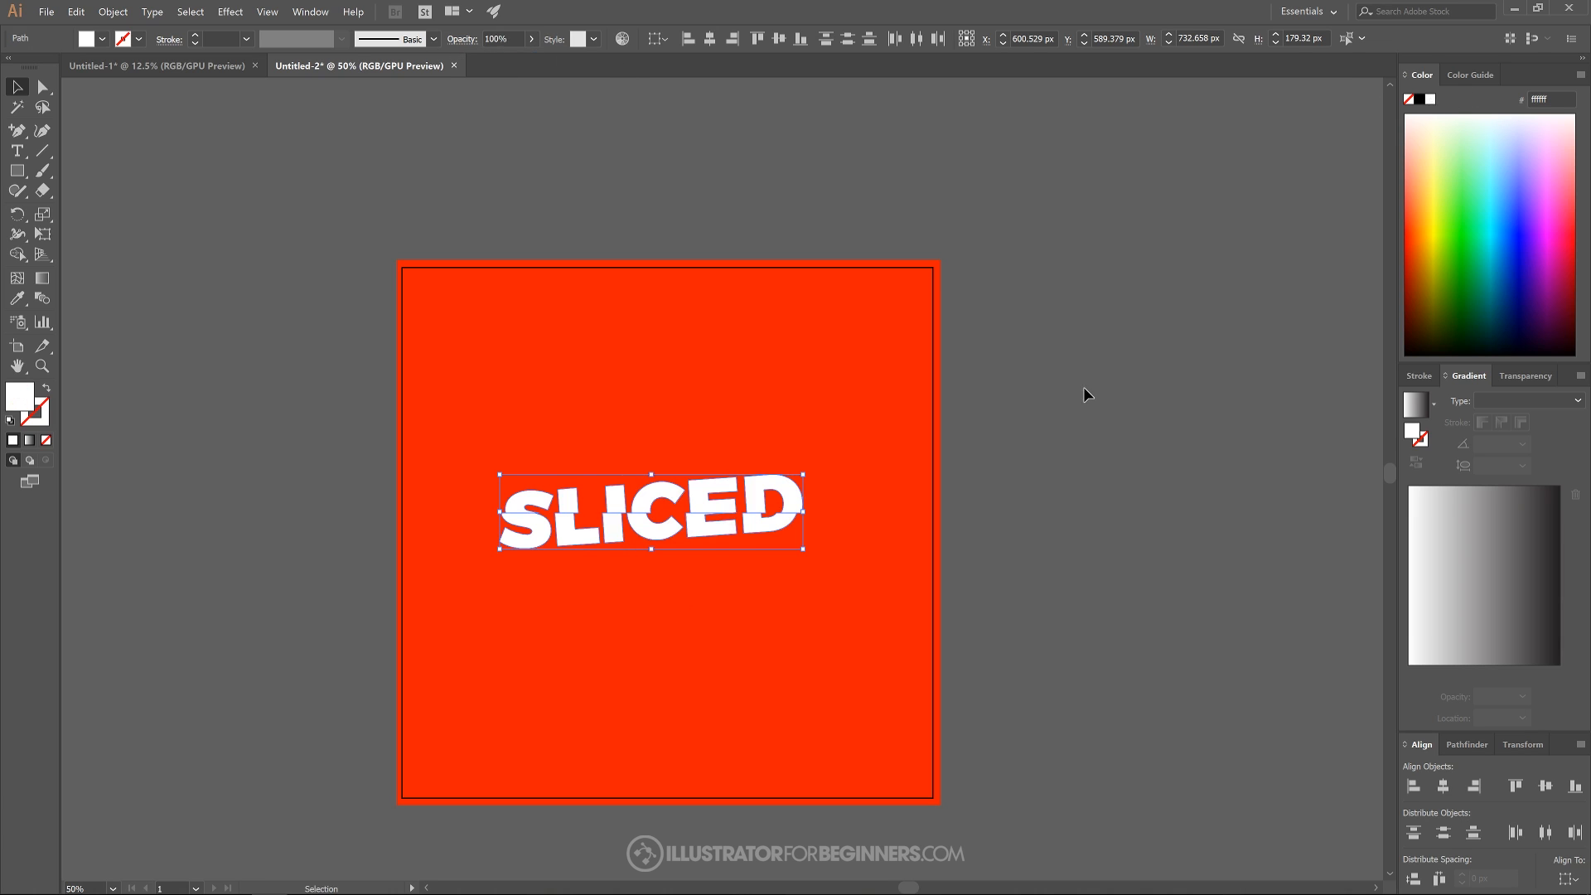
pyautogui.click(477, 727)
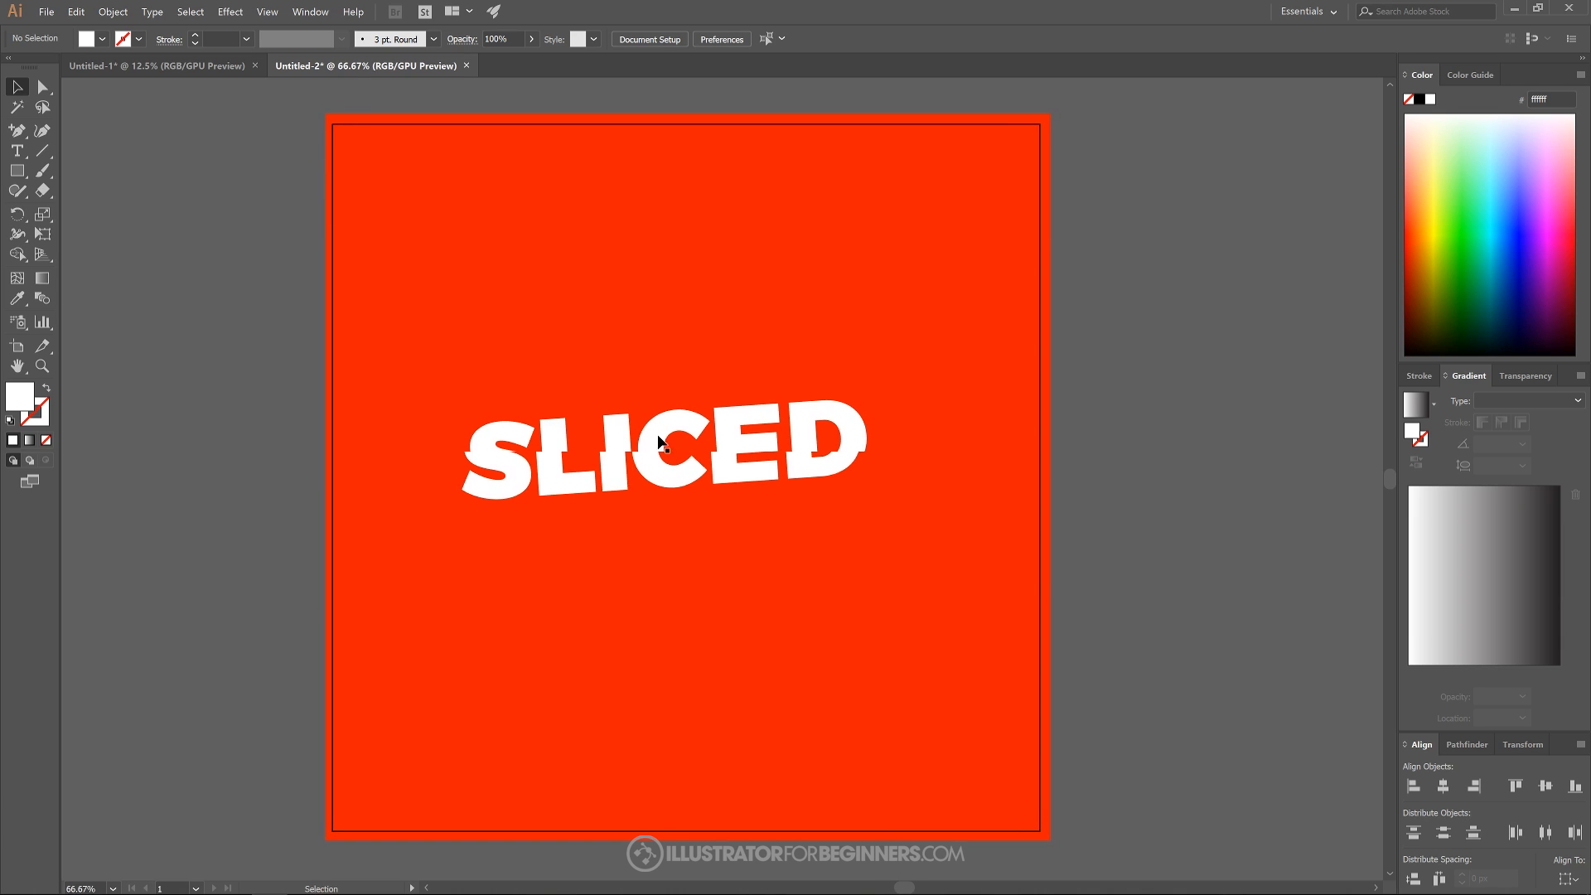
pyautogui.moveTo(824, 446)
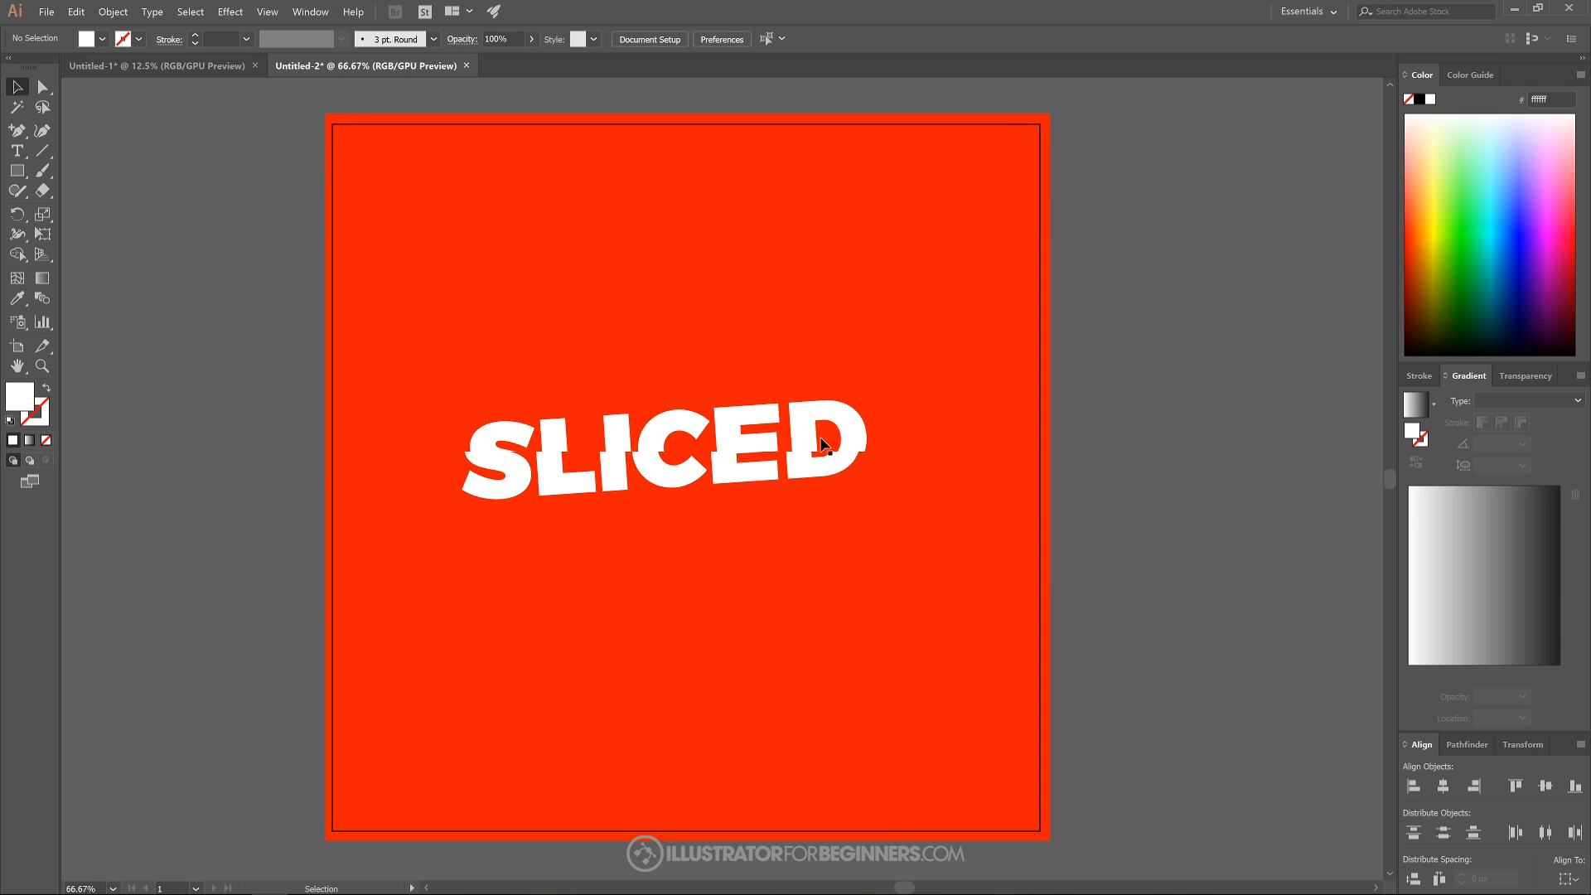
pyautogui.moveTo(623, 453)
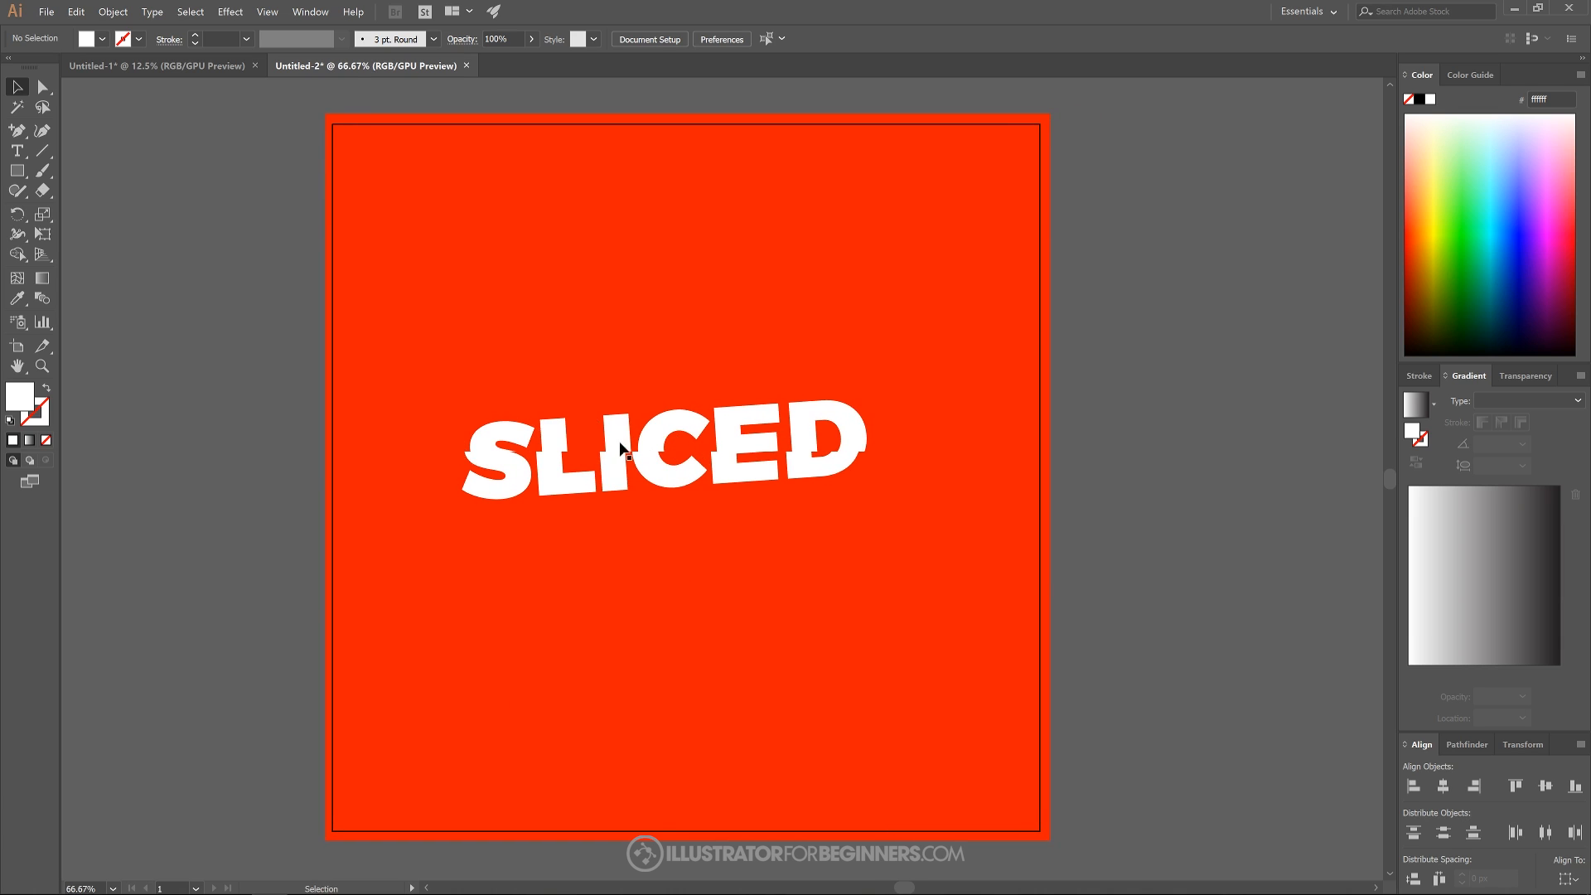
pyautogui.moveTo(518, 439)
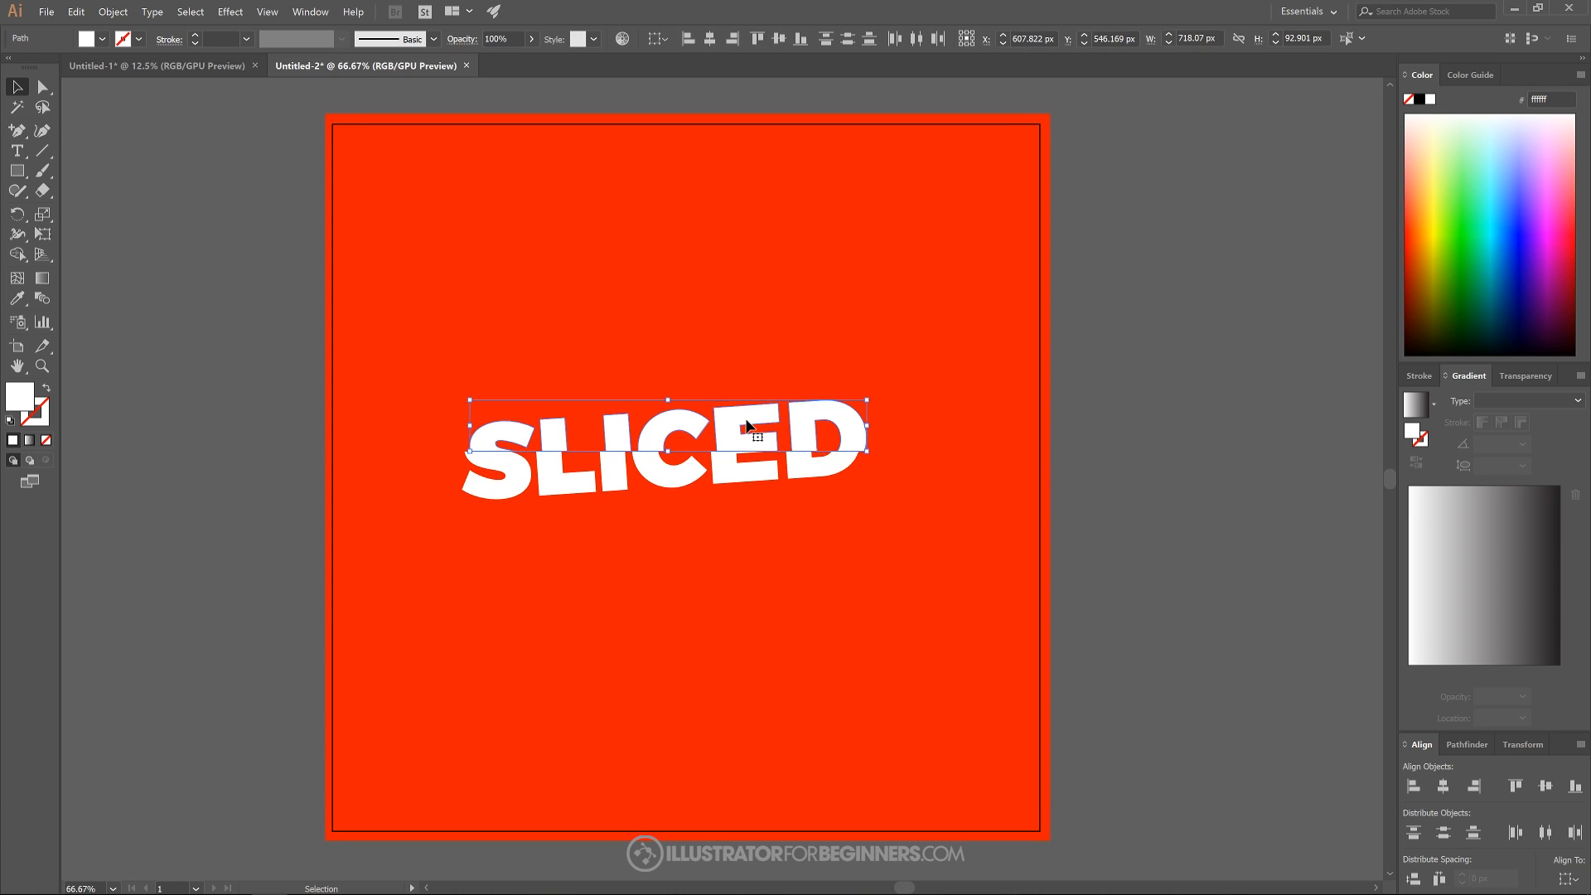
# Fill the top half of SLICED with a -90° white-to-grey linear gradient
pyautogui.click(39, 87)
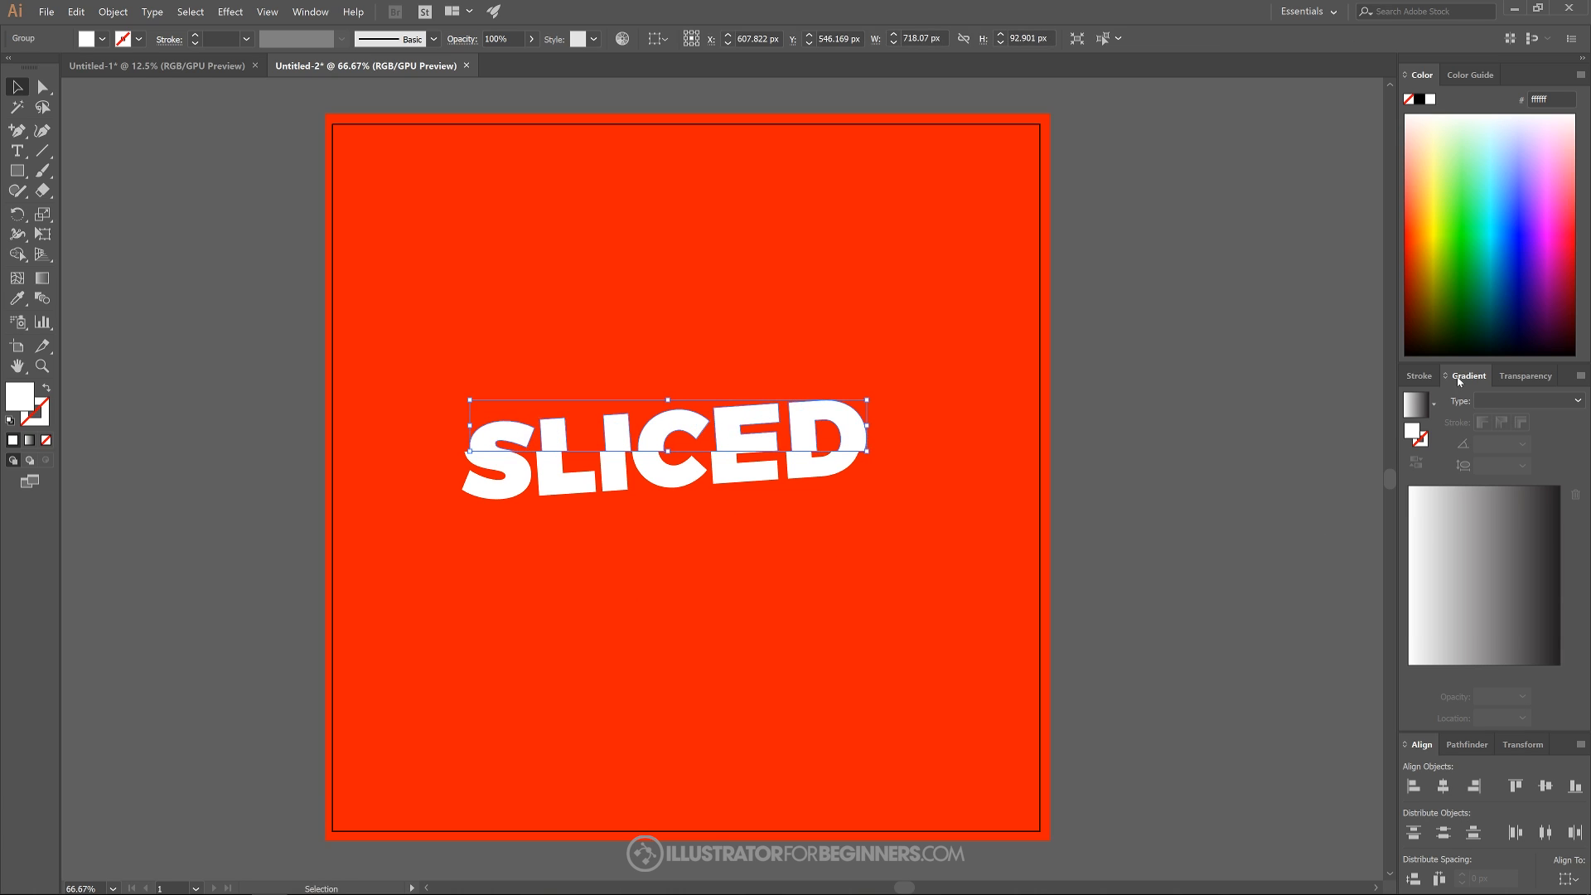
pyautogui.click(1575, 400)
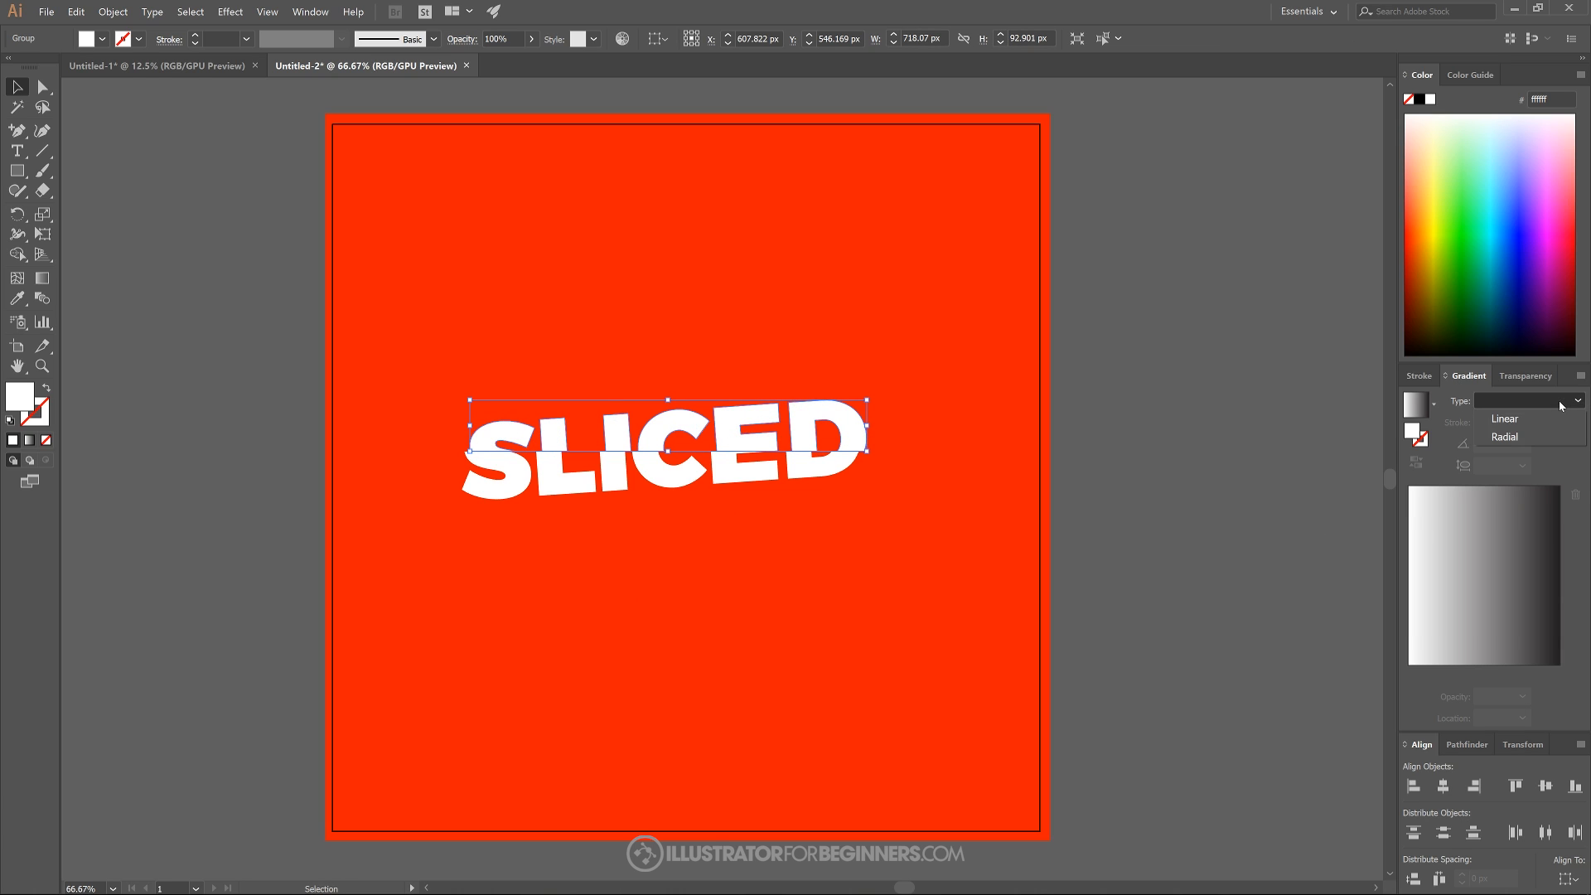
pyautogui.click(1503, 418)
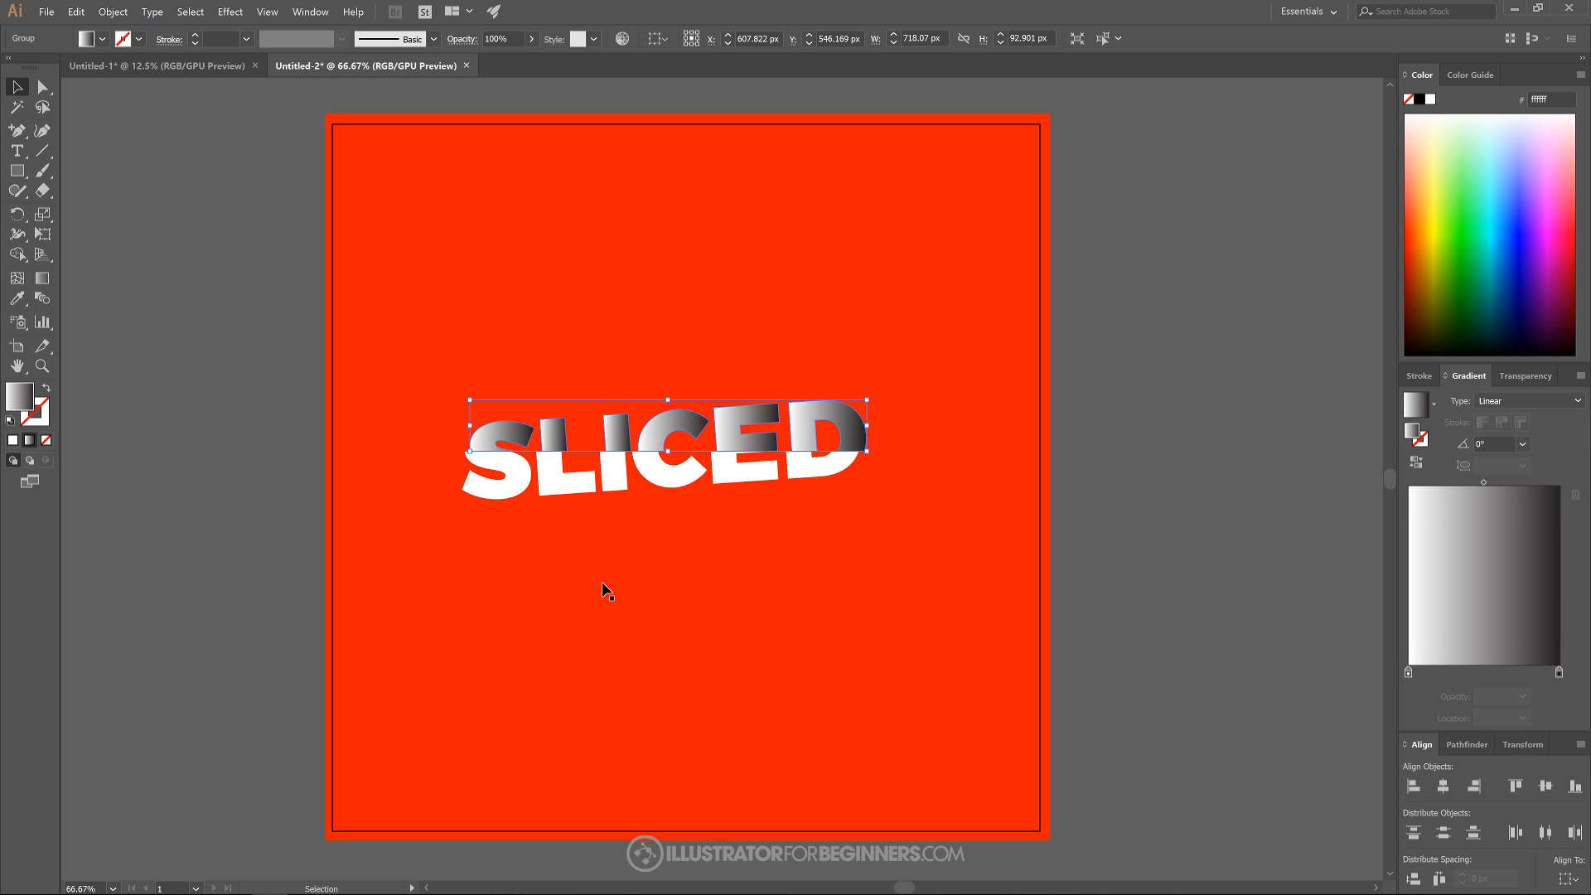
pyautogui.moveTo(60, 267)
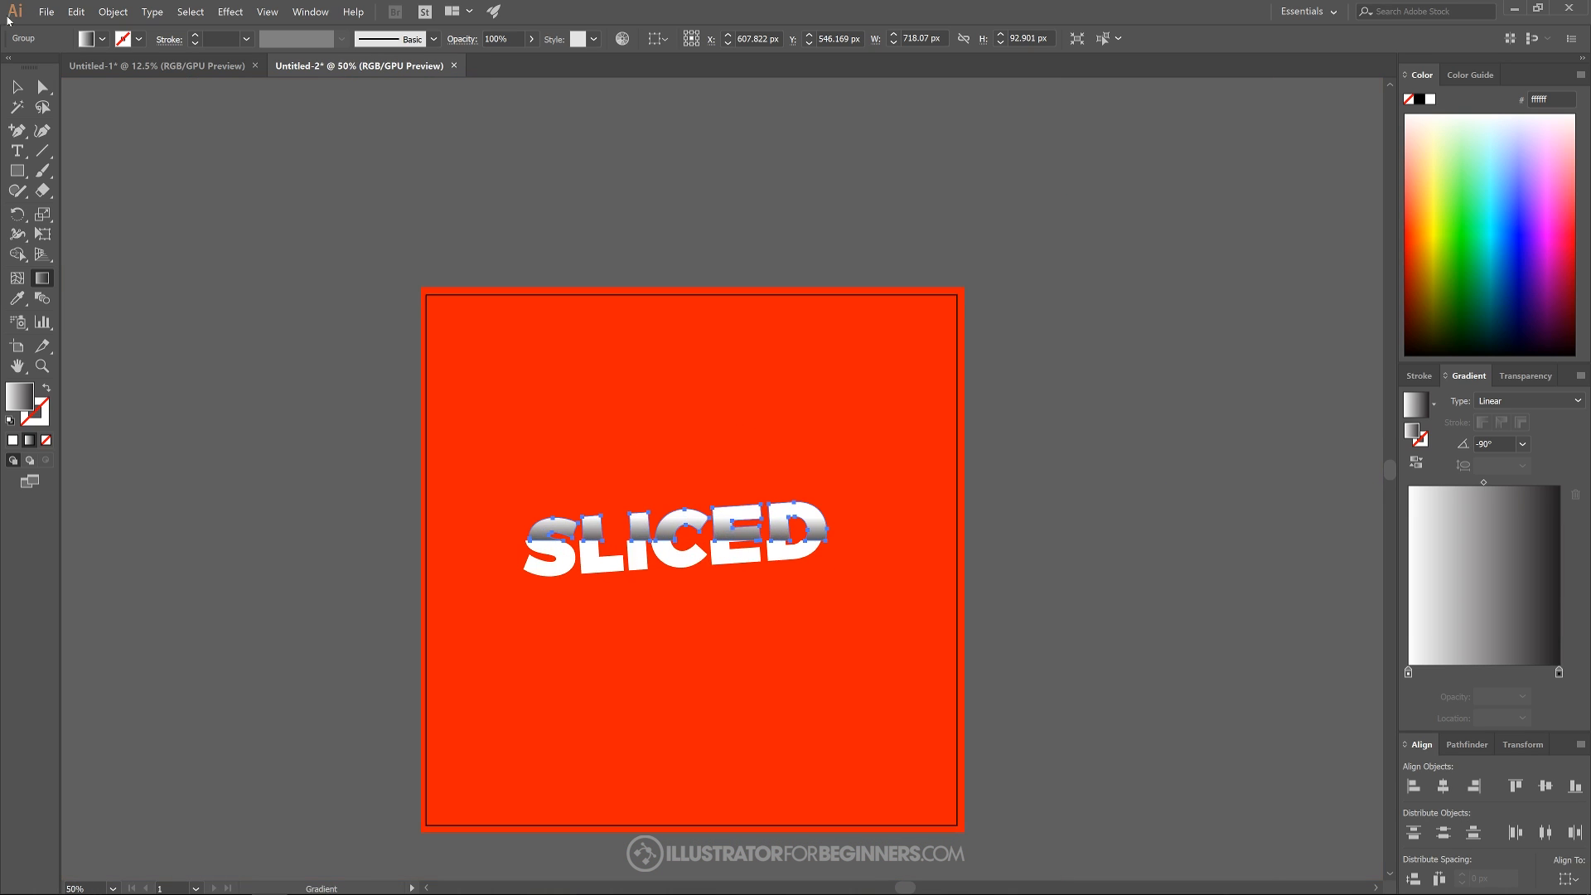
pyautogui.click(1071, 388)
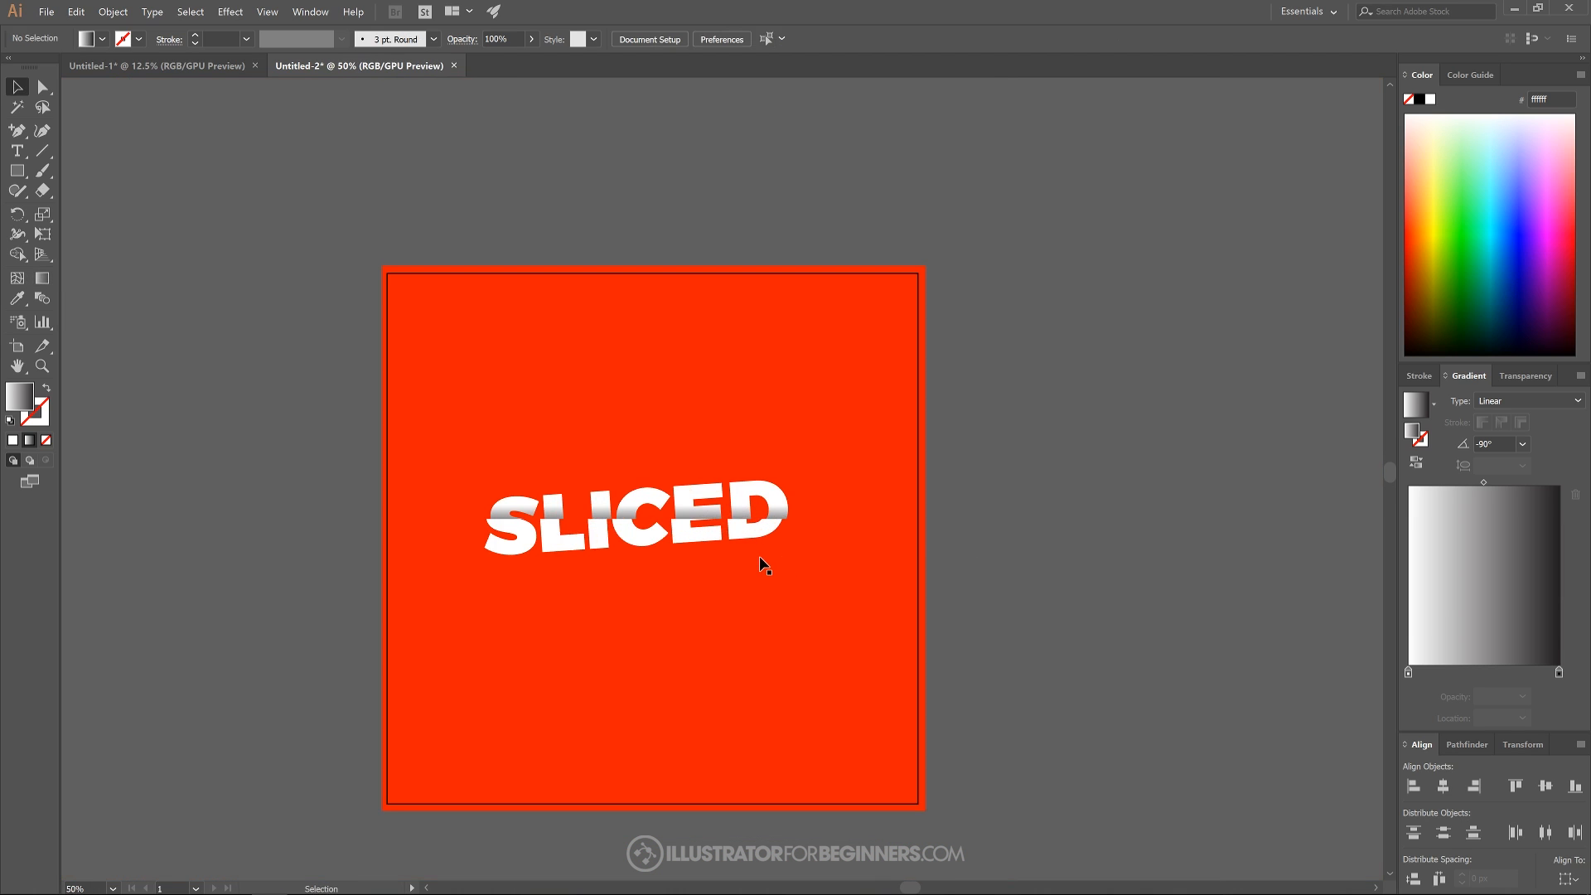
pyautogui.moveTo(960, 524)
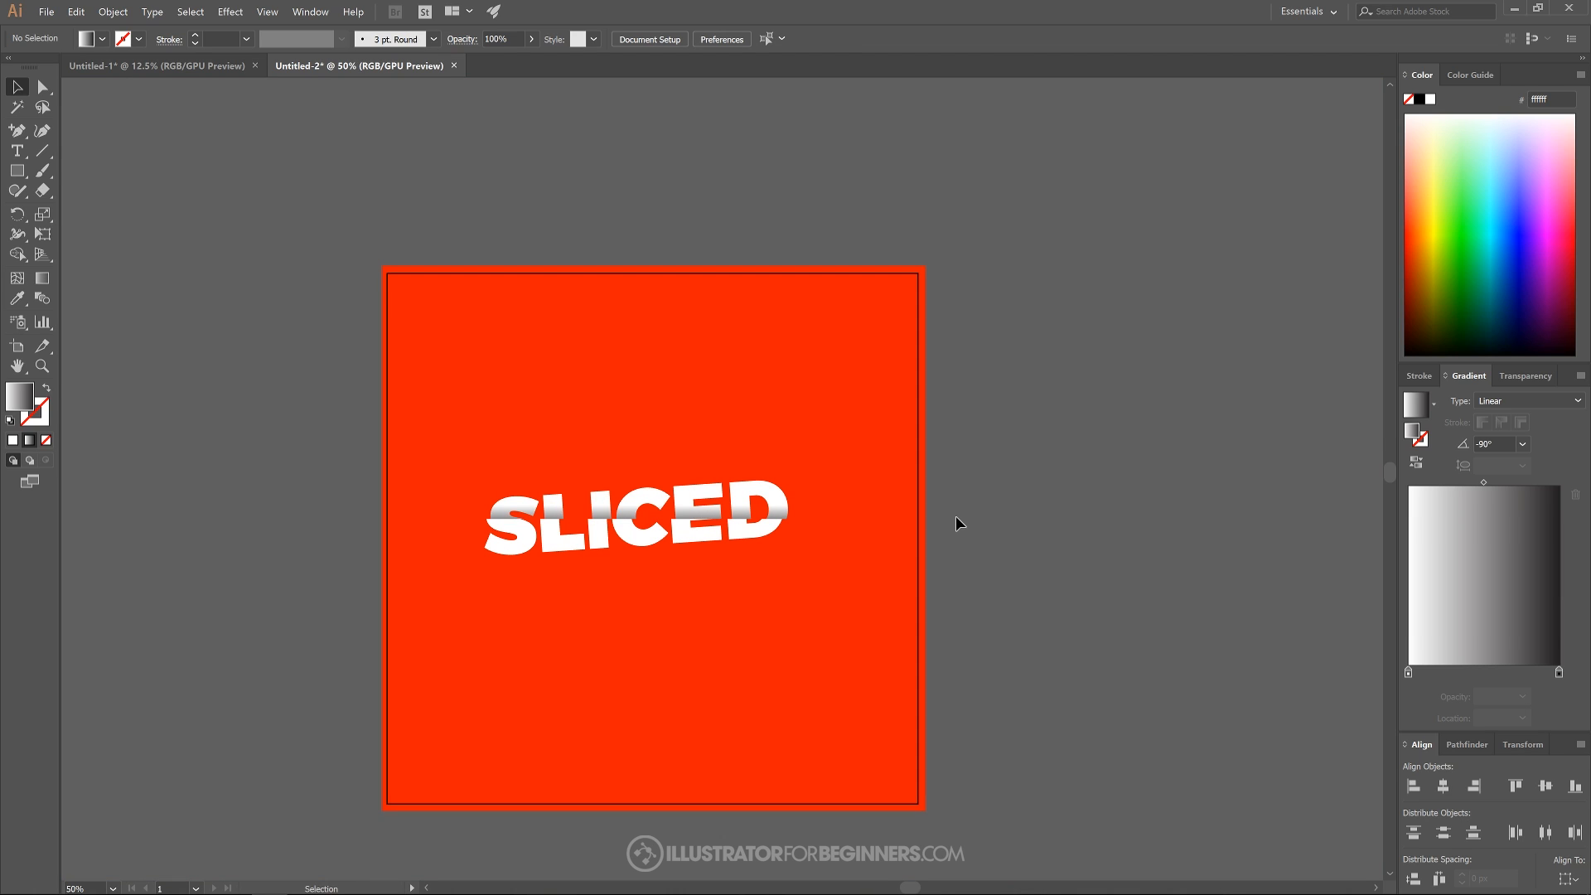
pyautogui.moveTo(1016, 245)
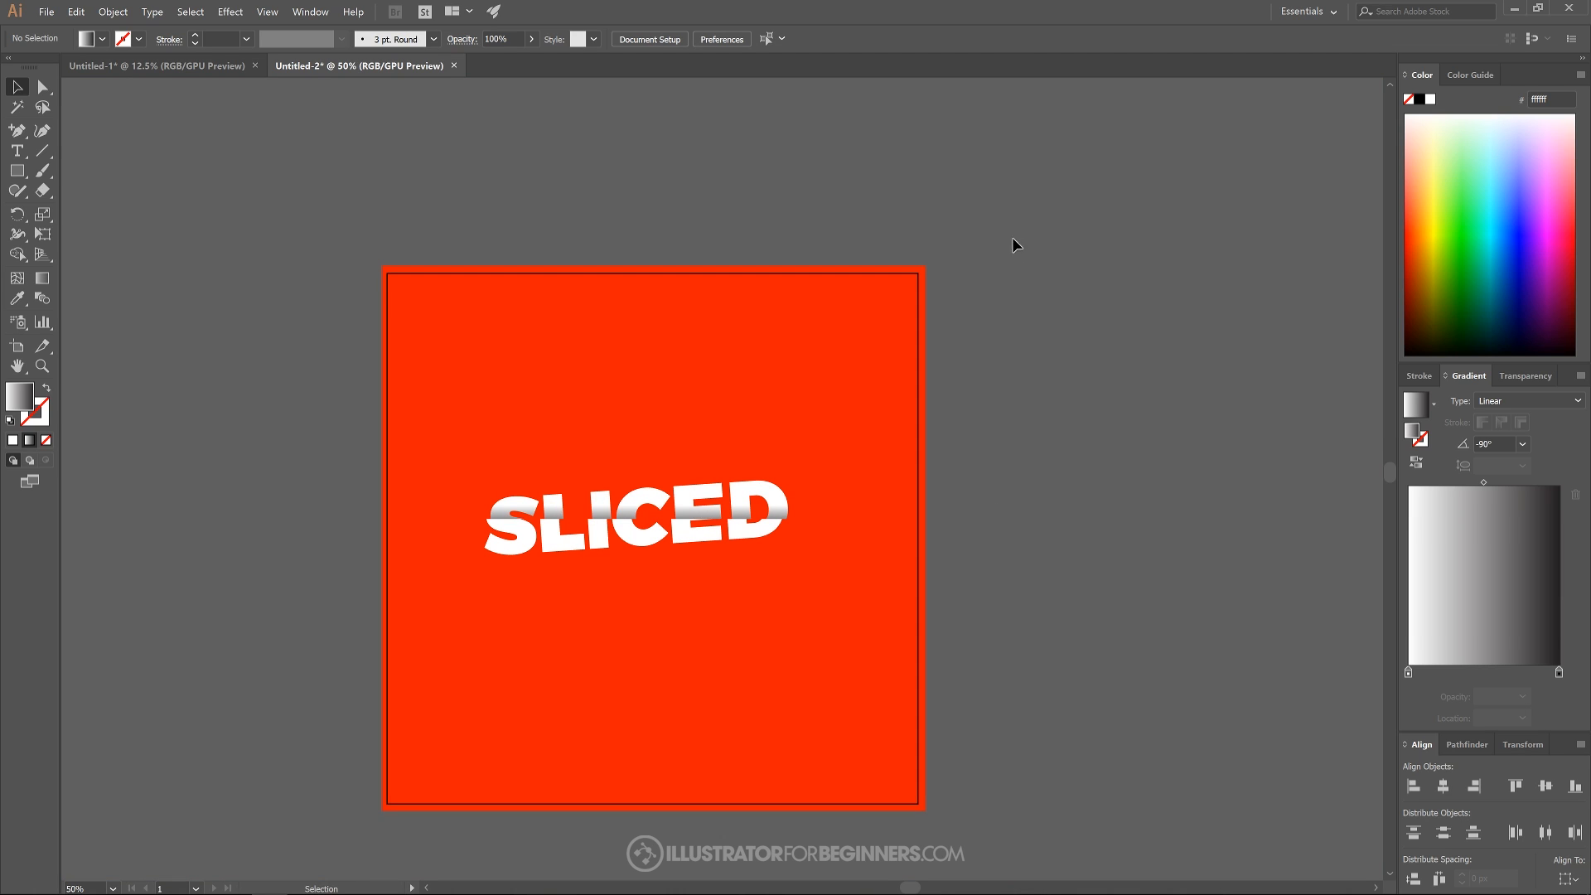